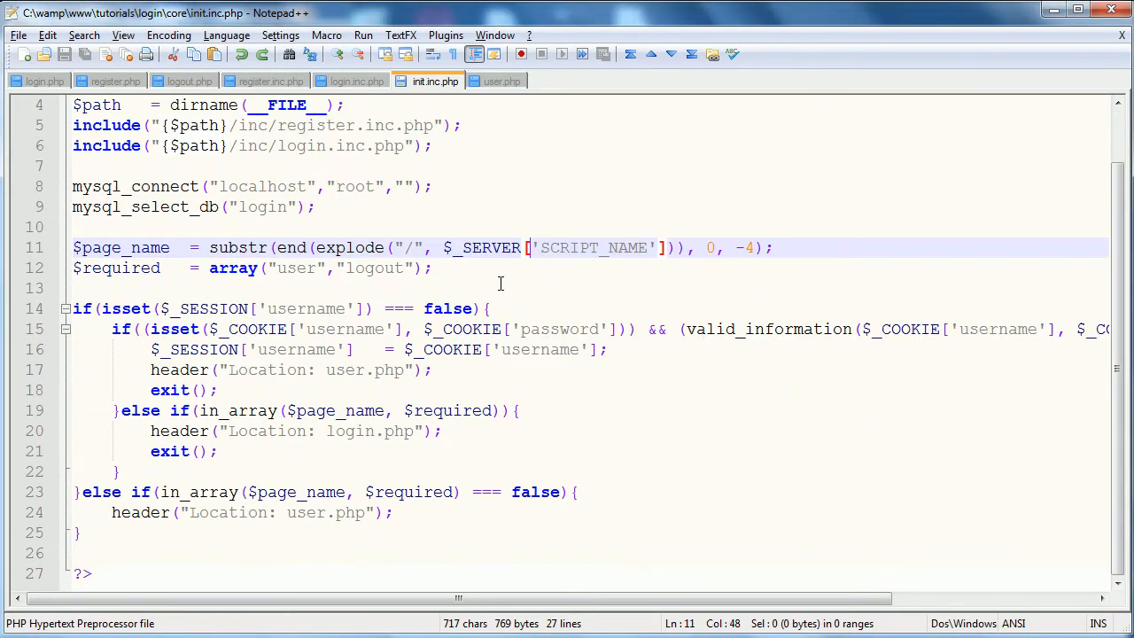
# - Bring register.php into the editor and scroll to its form markup
pyautogui.click(103, 83)
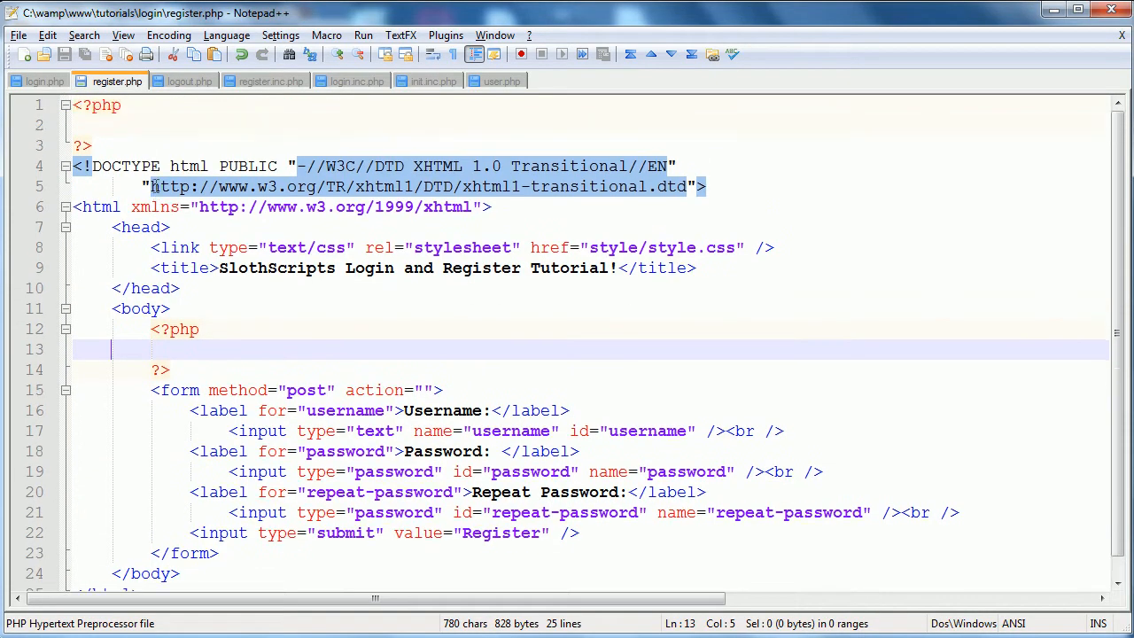
pyautogui.scroll(-3)
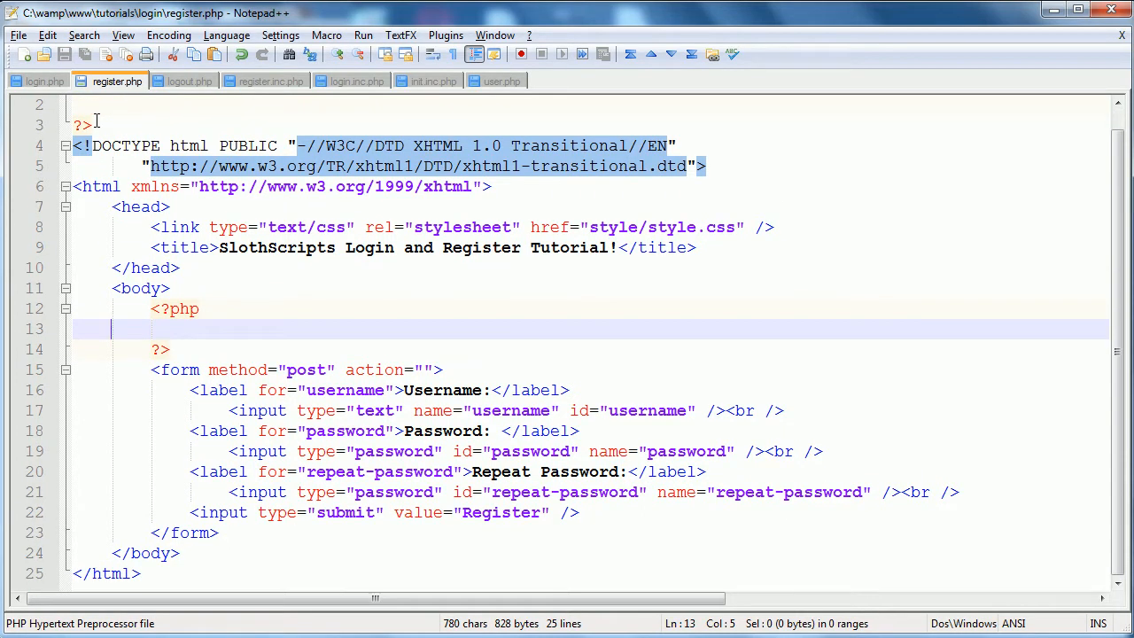
# - Remove the stylesheet link line from the head and review the form markup
pyautogui.click(113, 145)
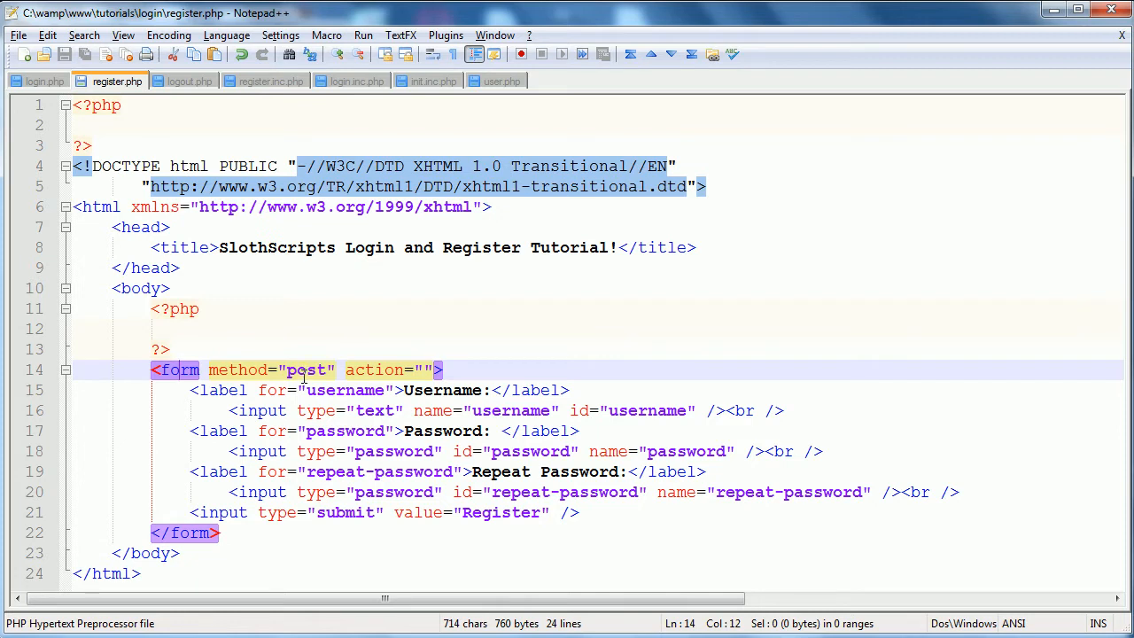
pyautogui.moveTo(312, 371)
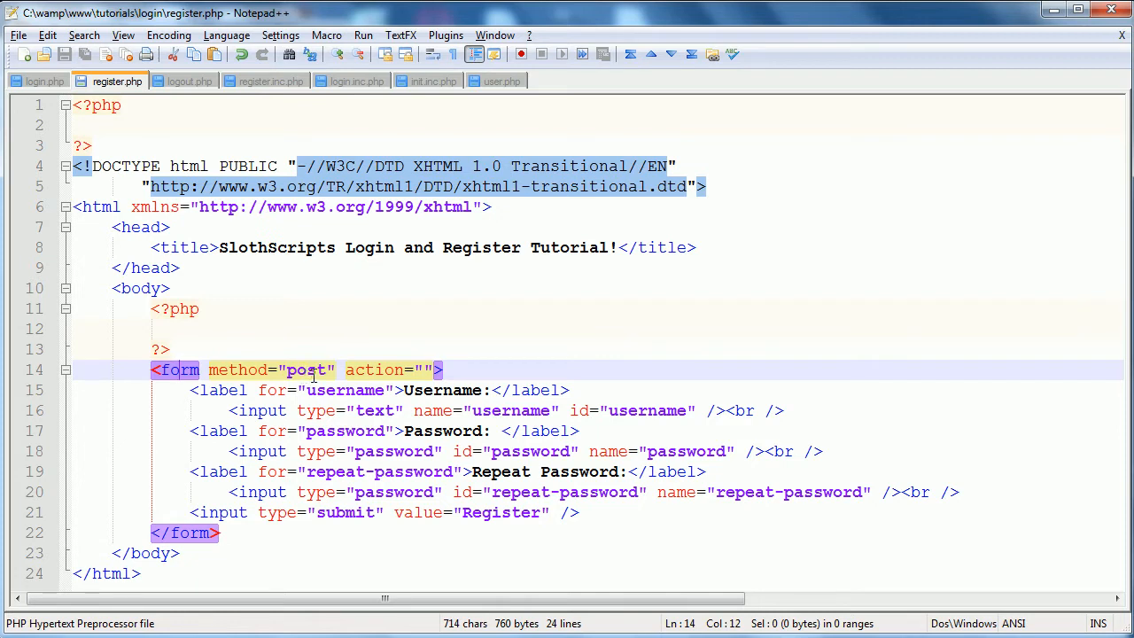
pyautogui.doubleClick(306, 370)
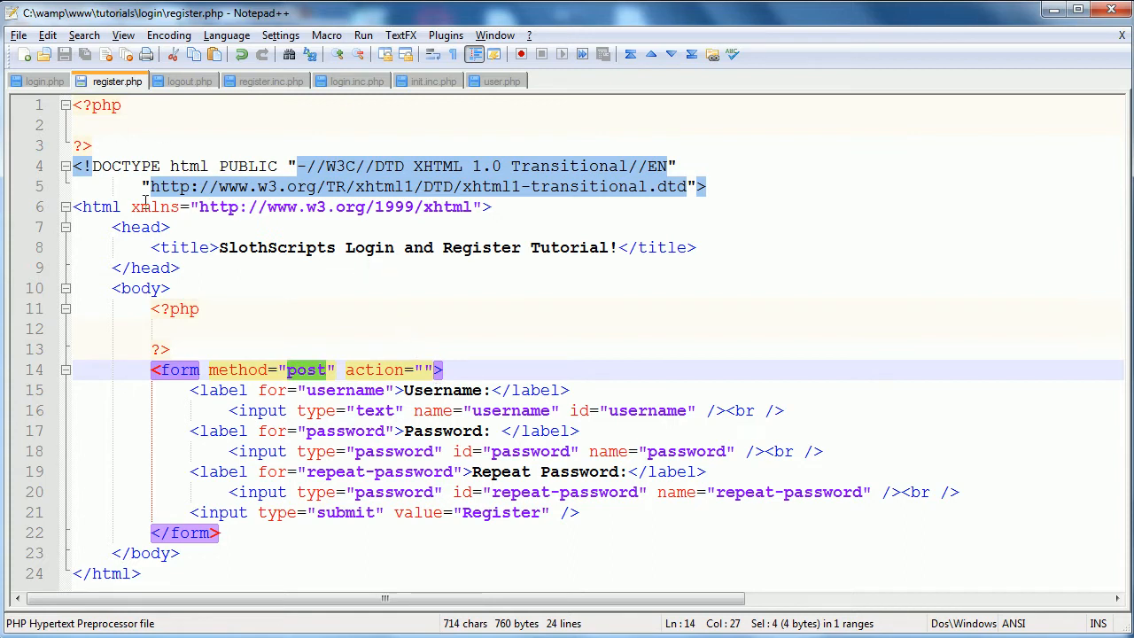
pyautogui.moveTo(50, 204)
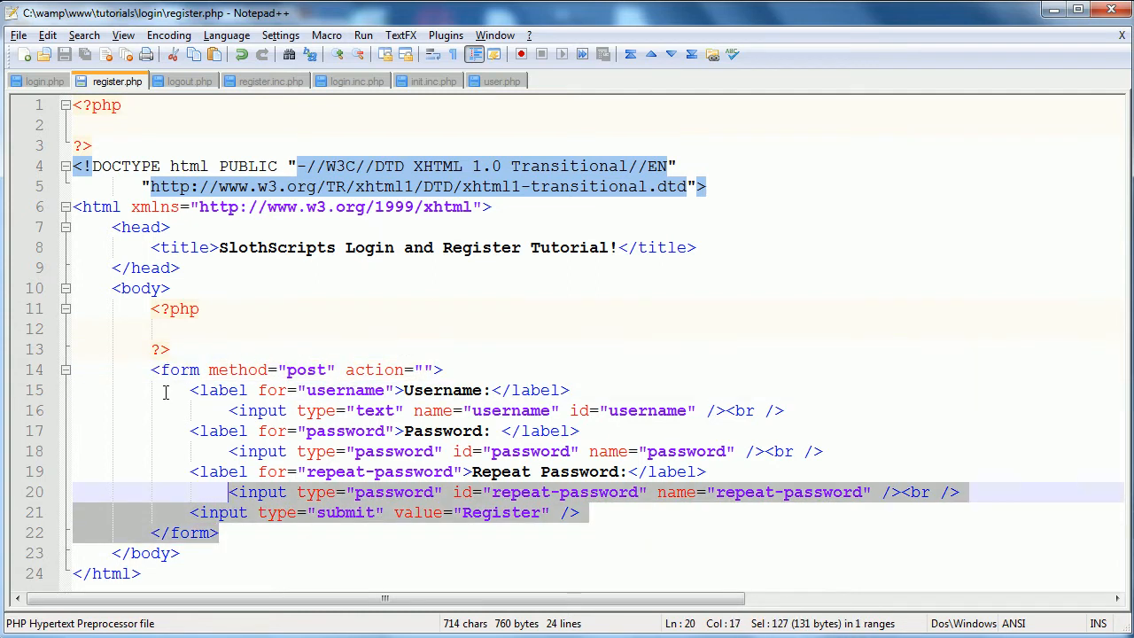
pyautogui.click(163, 391)
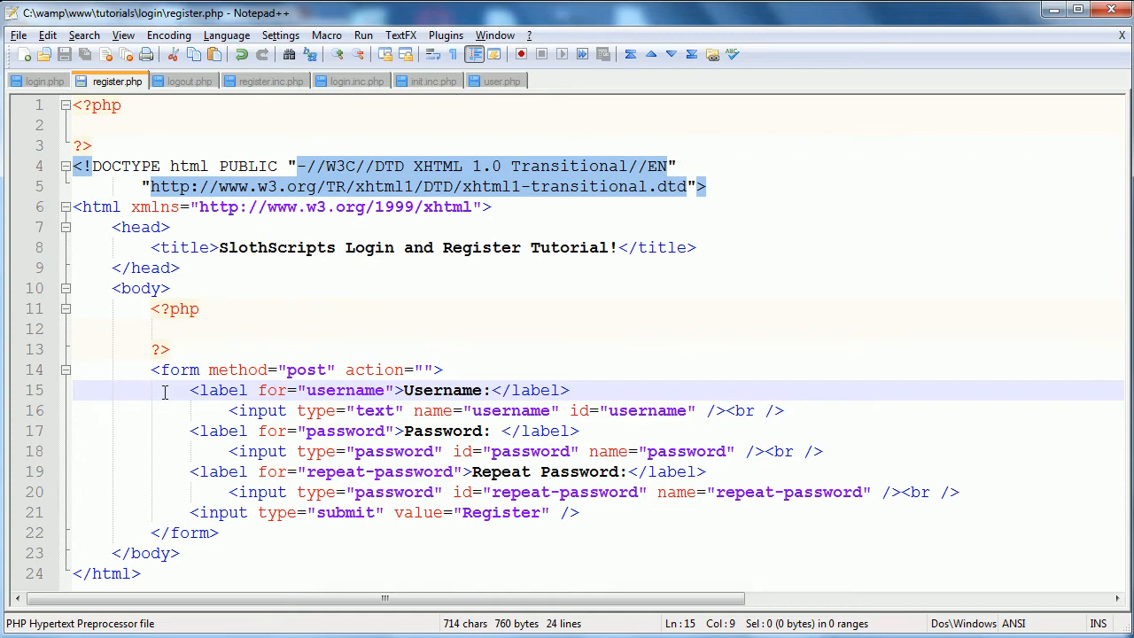
pyautogui.moveTo(251, 411)
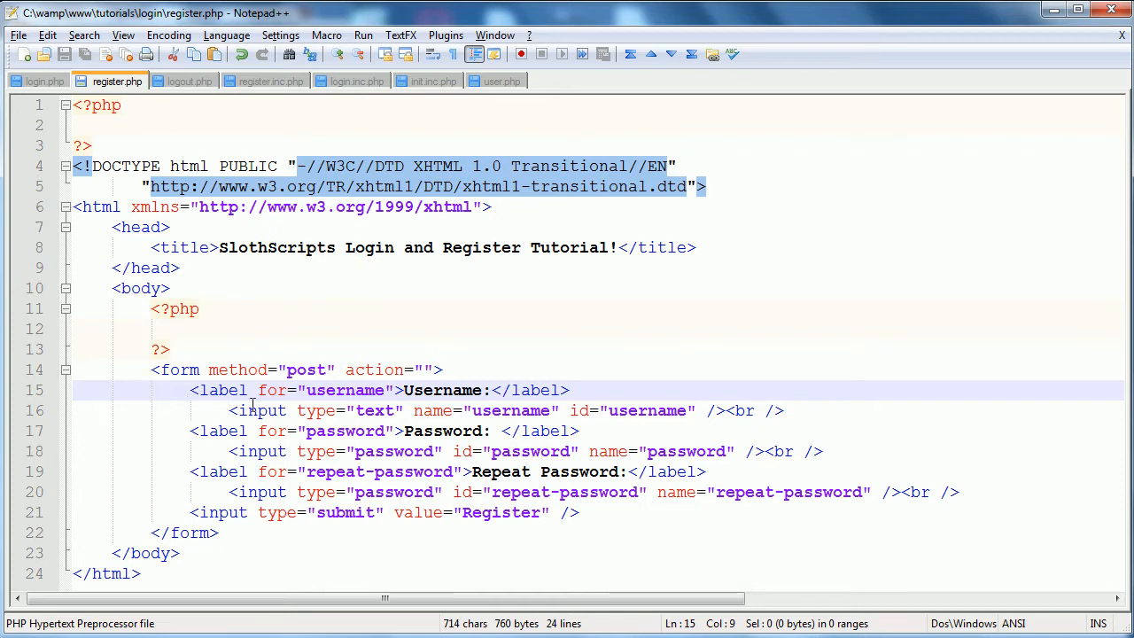
pyautogui.click(257, 411)
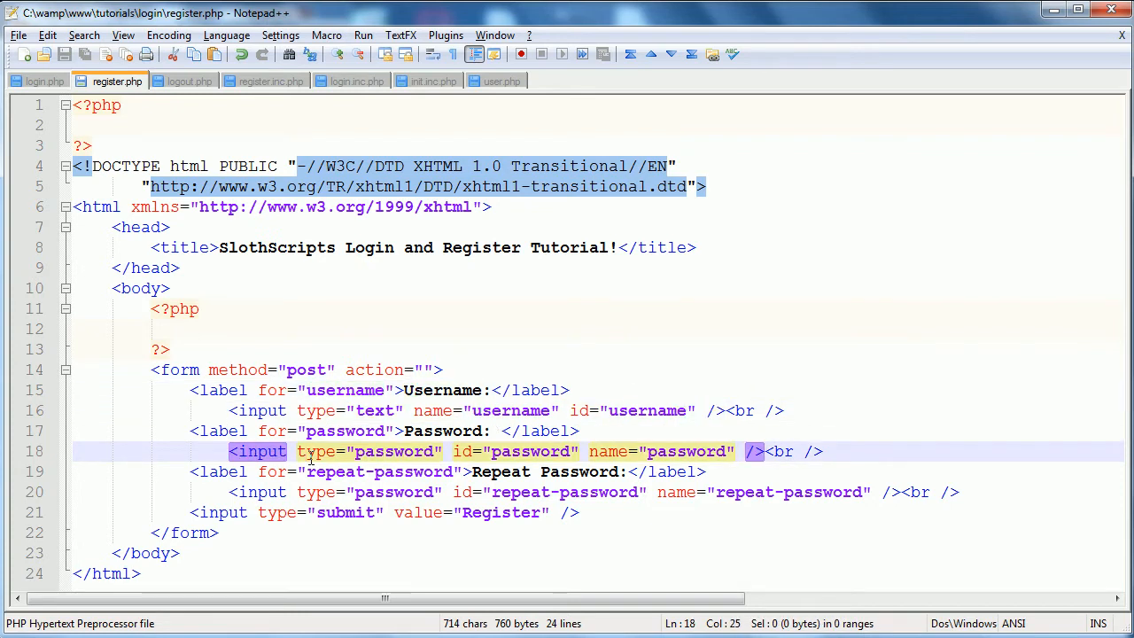
pyautogui.doubleClick(397, 452)
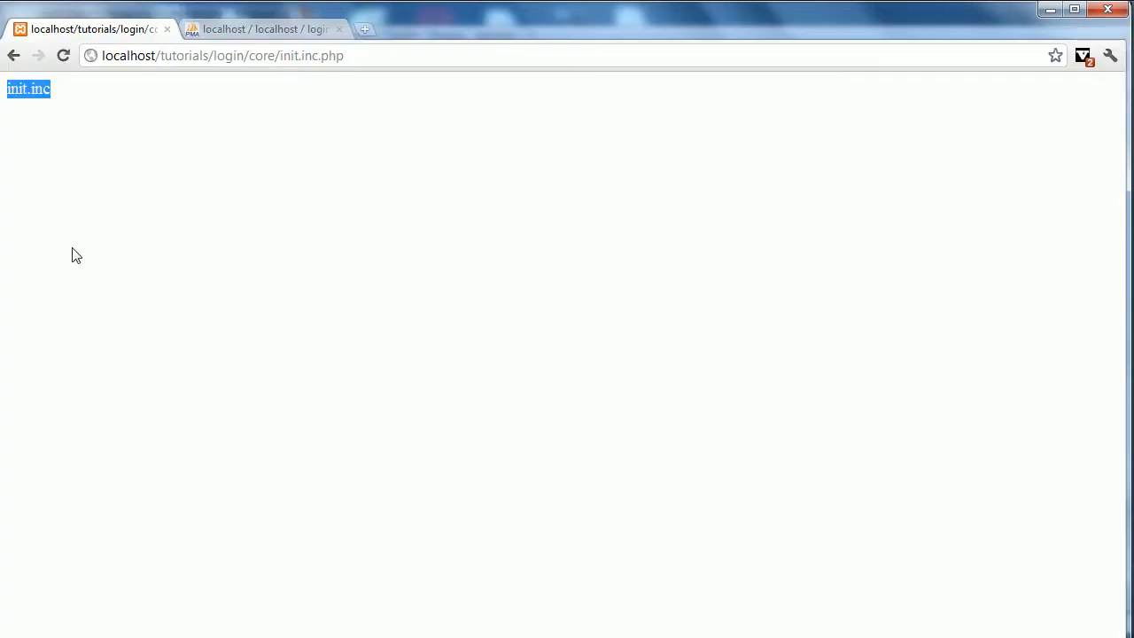
# - Browse to localhost/tutorials/login/ and load register.php to display the registration form
pyautogui.click(260, 55)
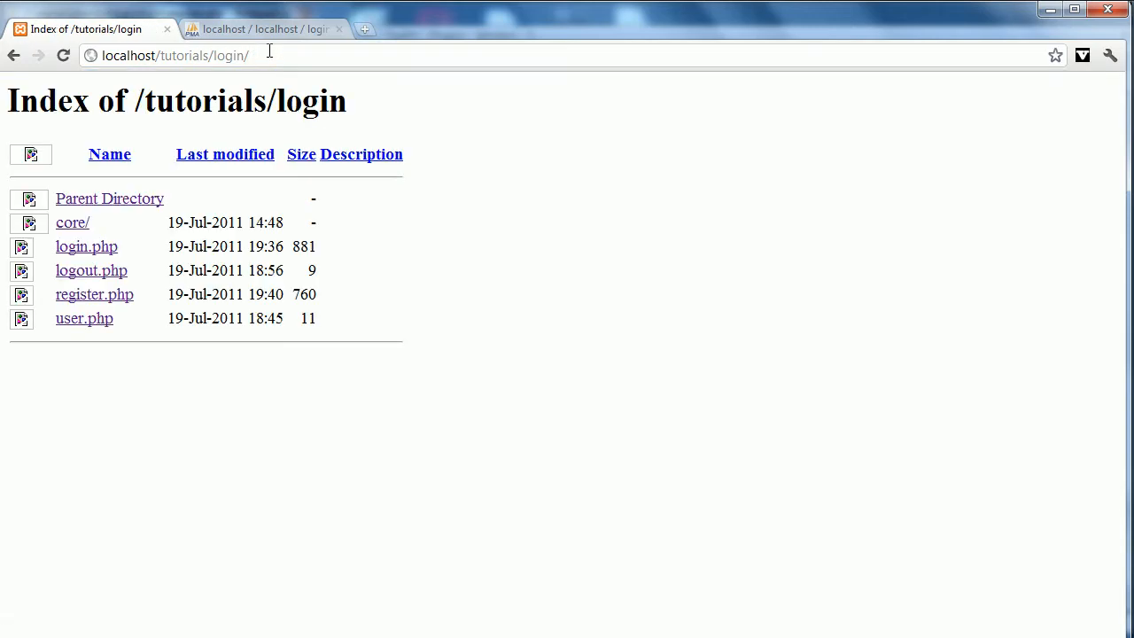
pyautogui.click(93, 294)
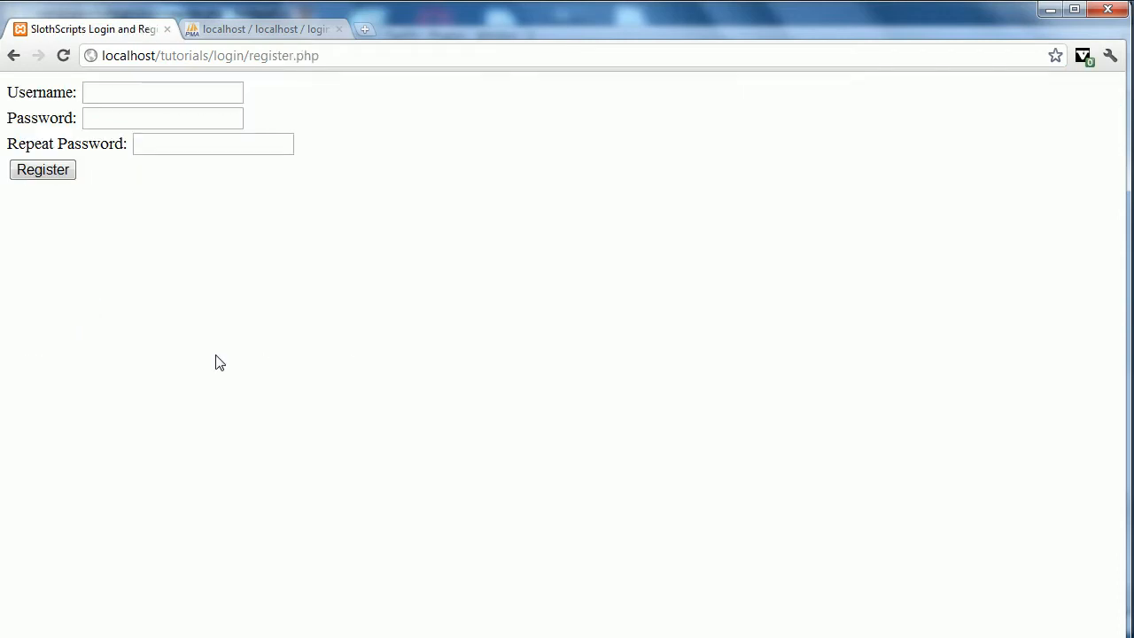
pyautogui.moveTo(62, 172)
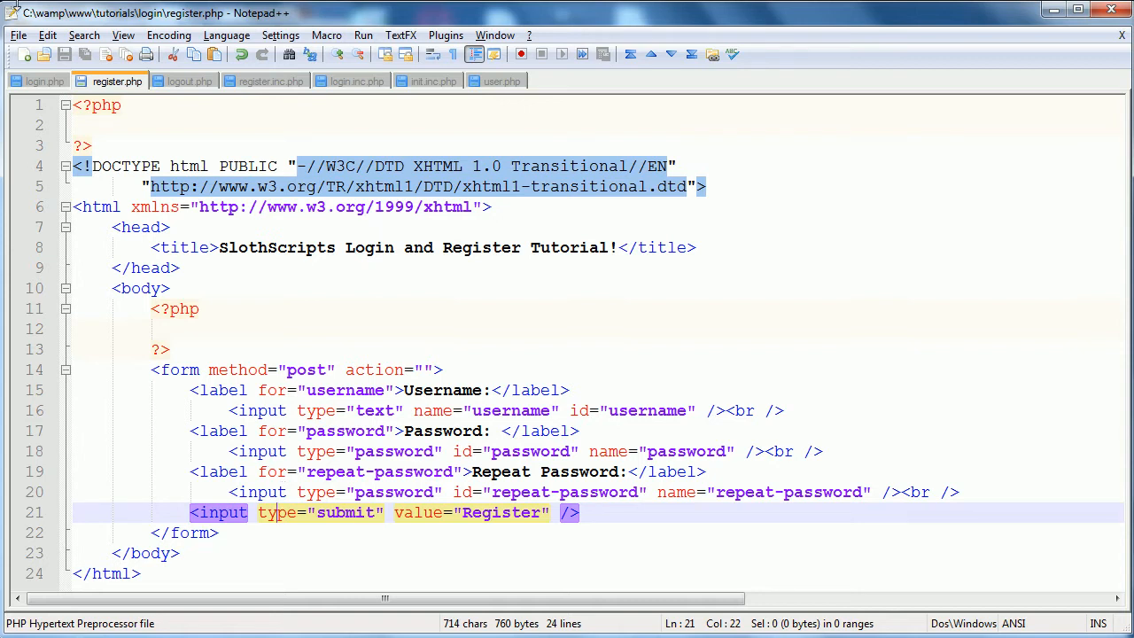
# - Add include("core/init.inc.php"); right after the opening PHP tag
pyautogui.click(85, 126)
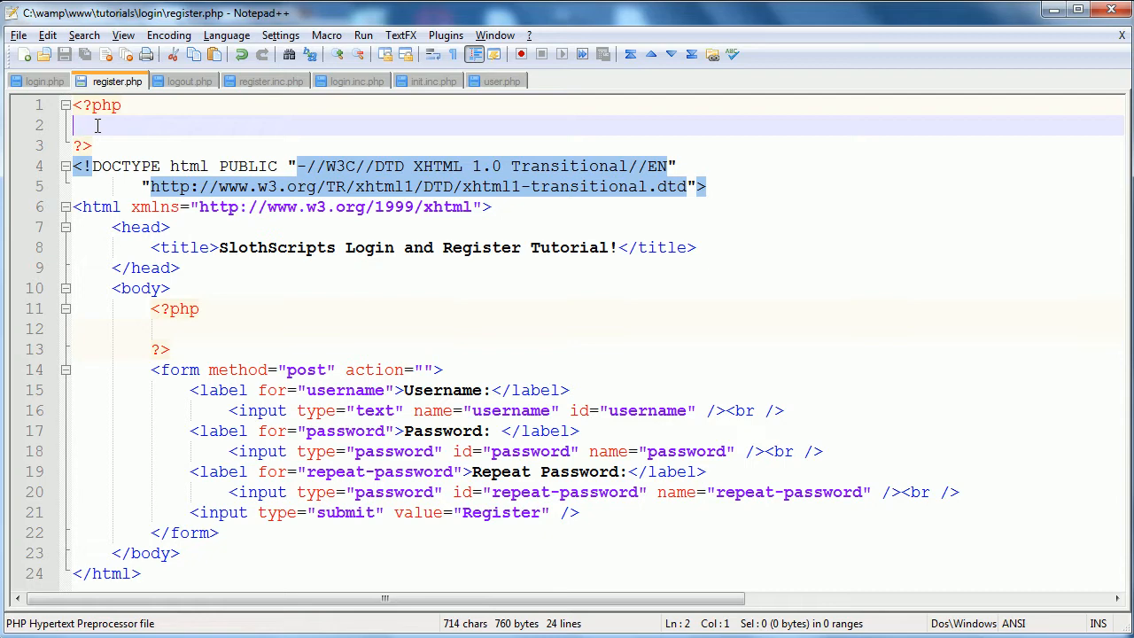
pyautogui.write('in')
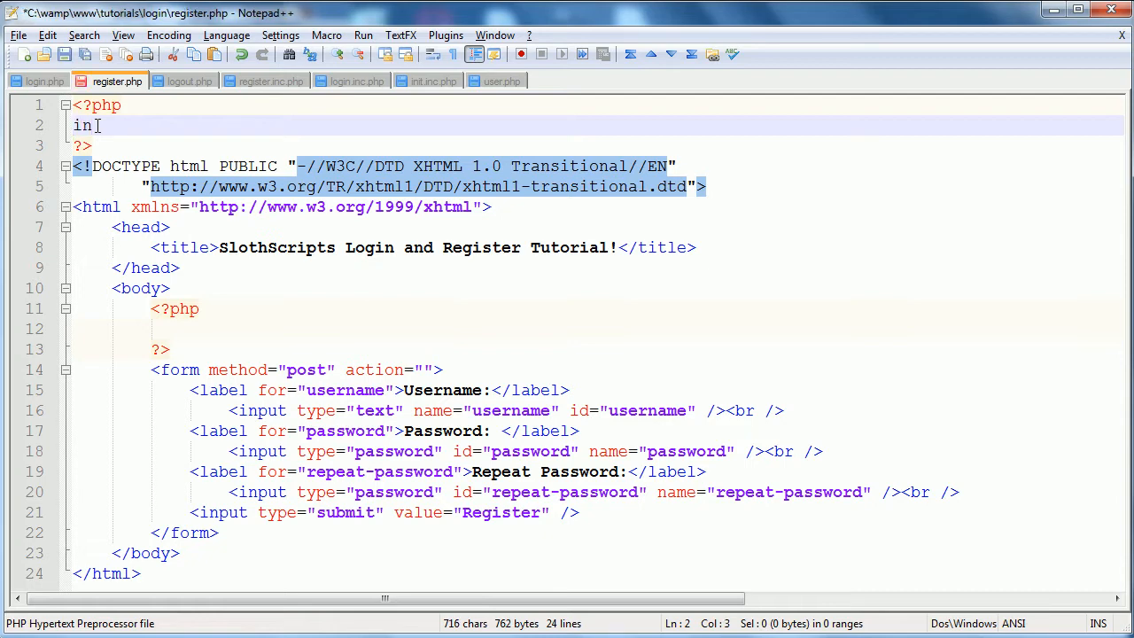
pyautogui.write('clude ();')
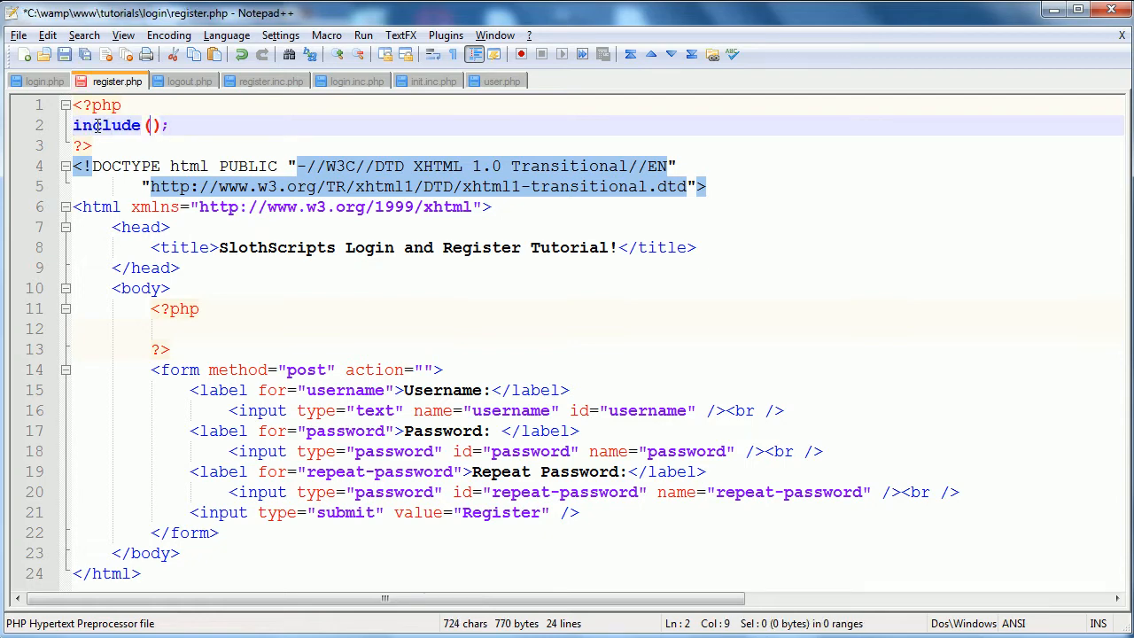
pyautogui.write('""')
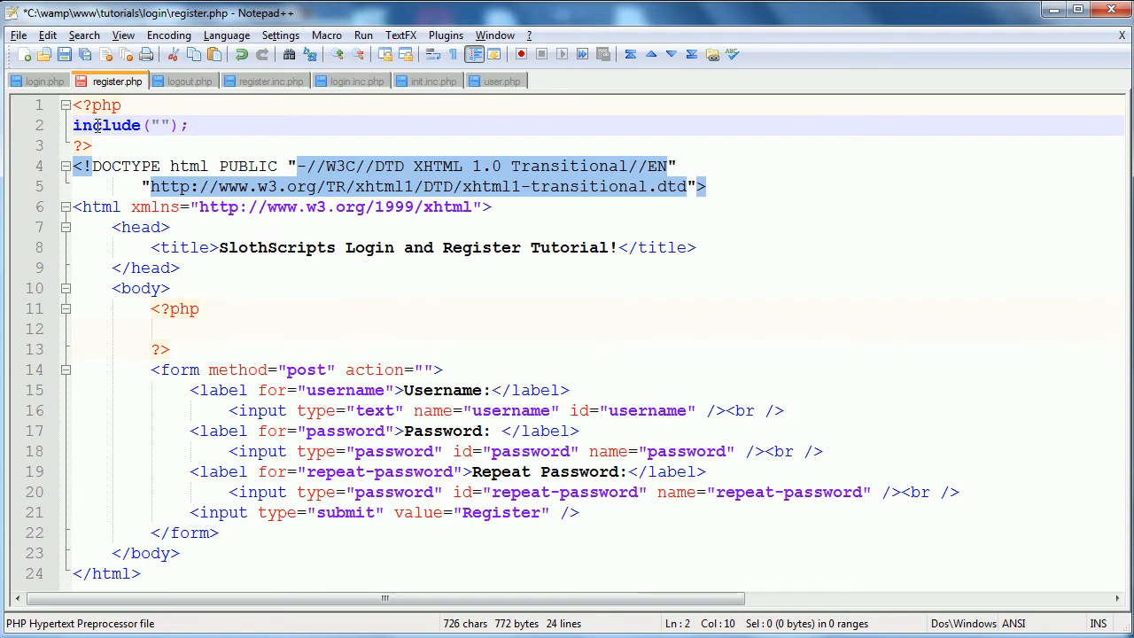
pyautogui.write('core/')
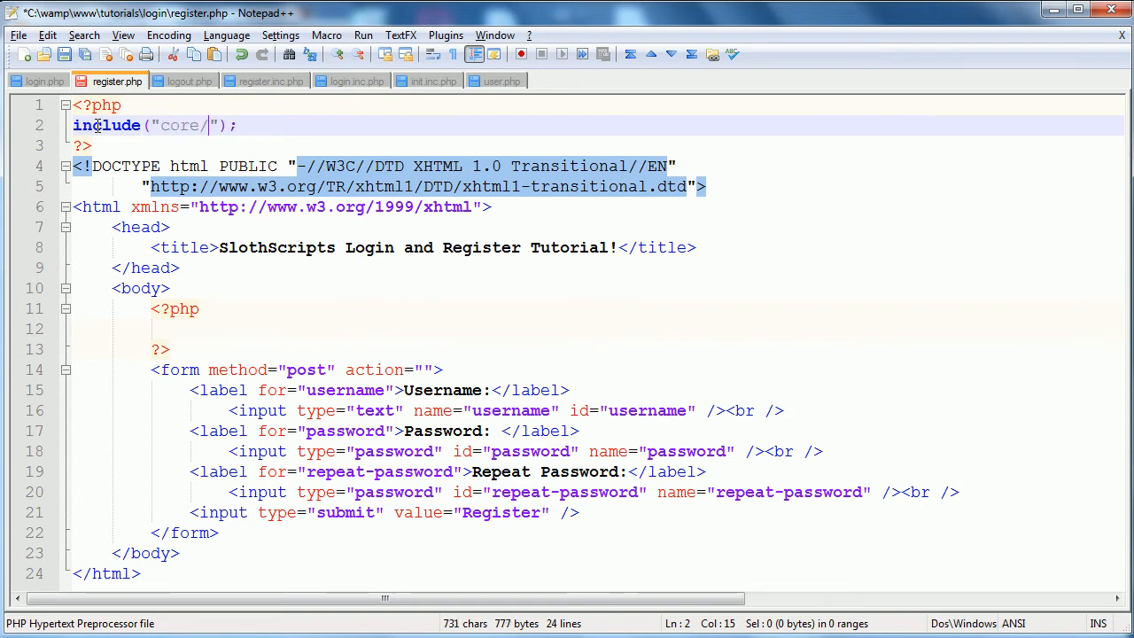
pyautogui.write('init.inc.php')
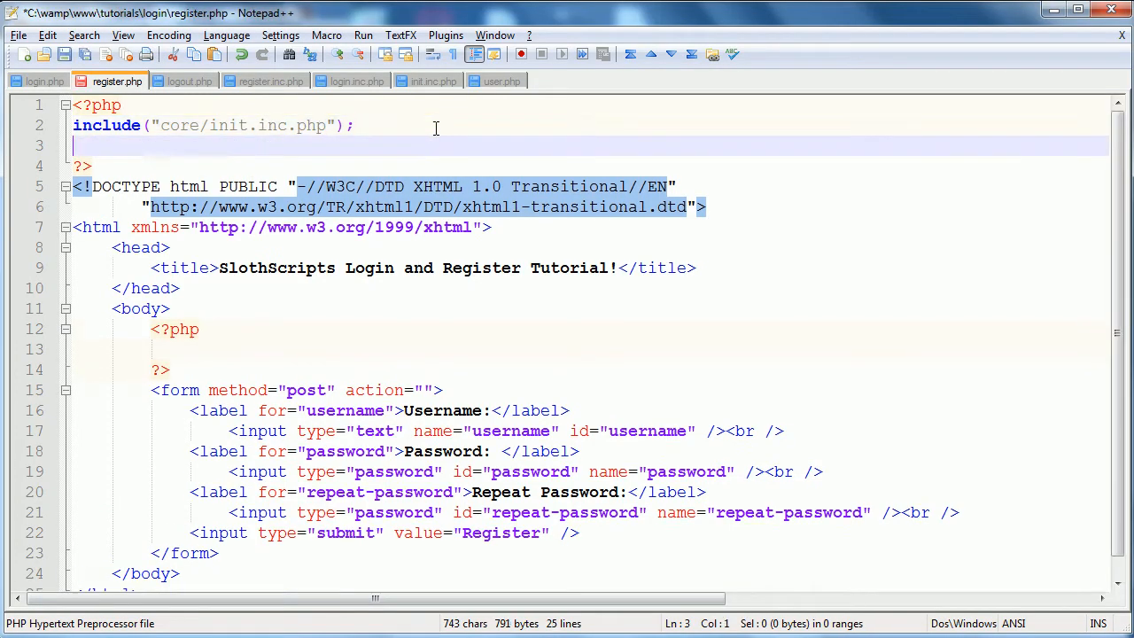
# - Write if(isset($_POST['username'], $_POST['password'], $_POST['repeat-password'])){ below the include
pyautogui.press('Enter')
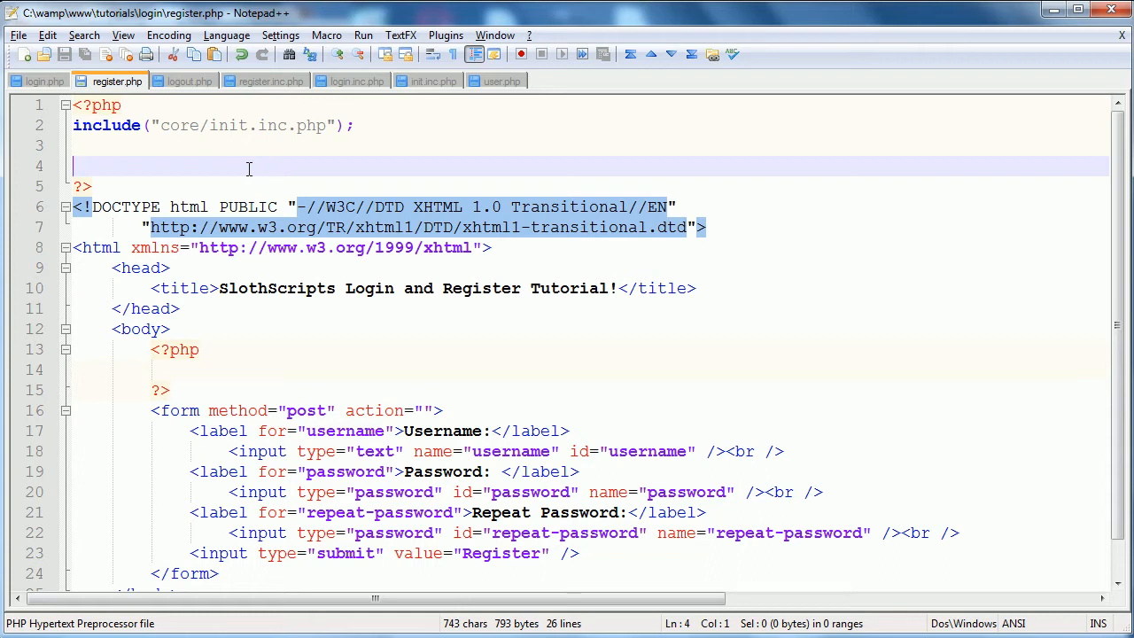
pyautogui.write('if(isset(')
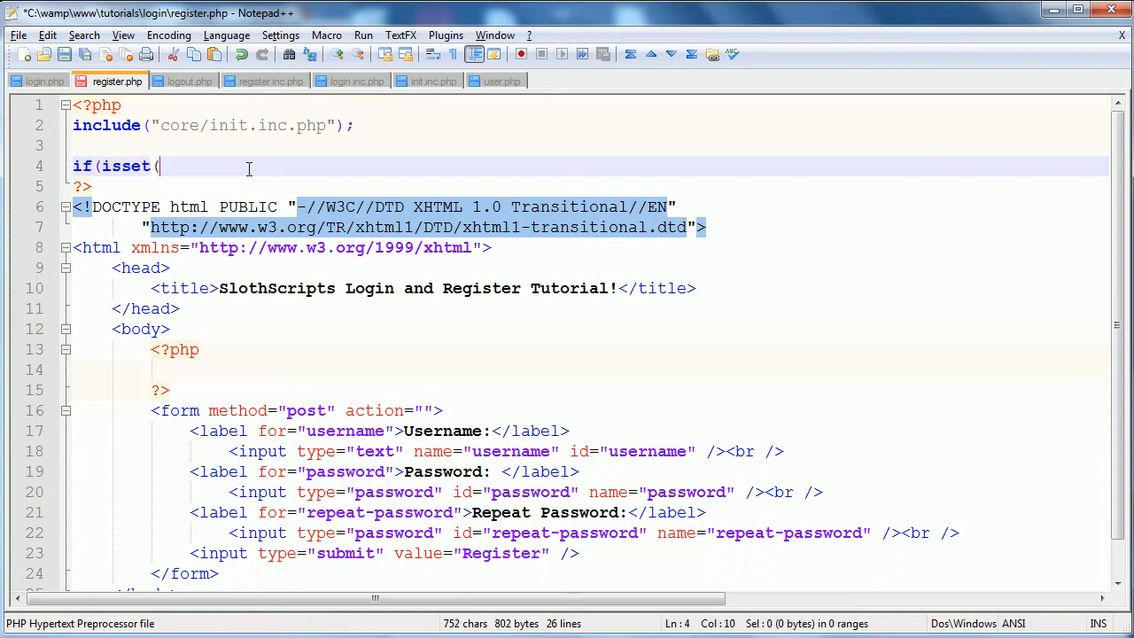
pyautogui.write('$_POST)')
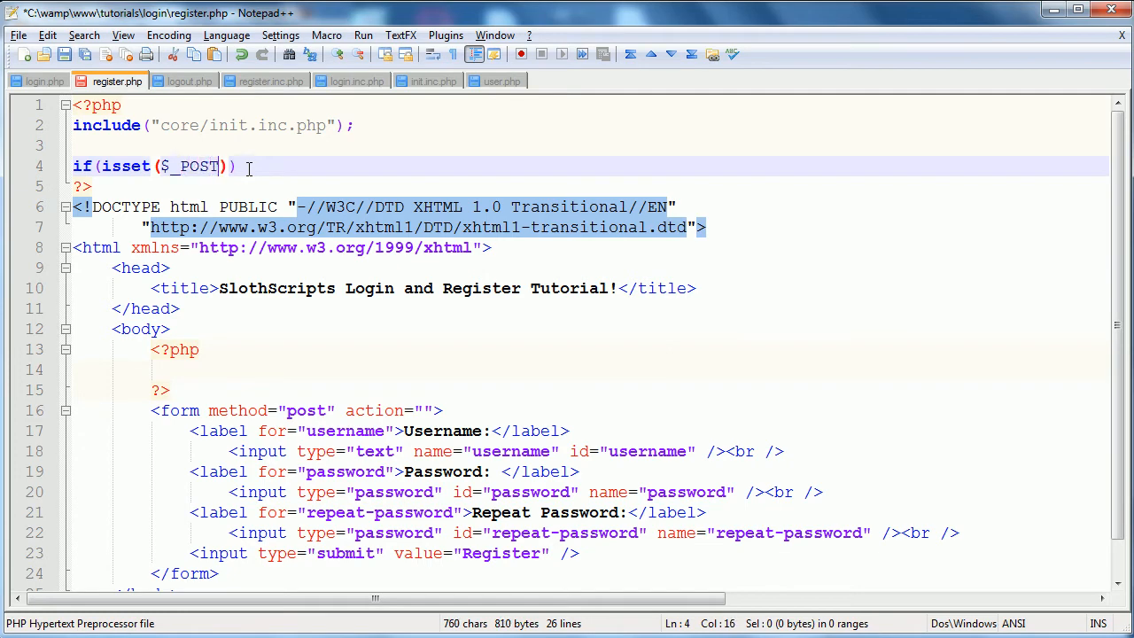
pyautogui.write("['usernam']")
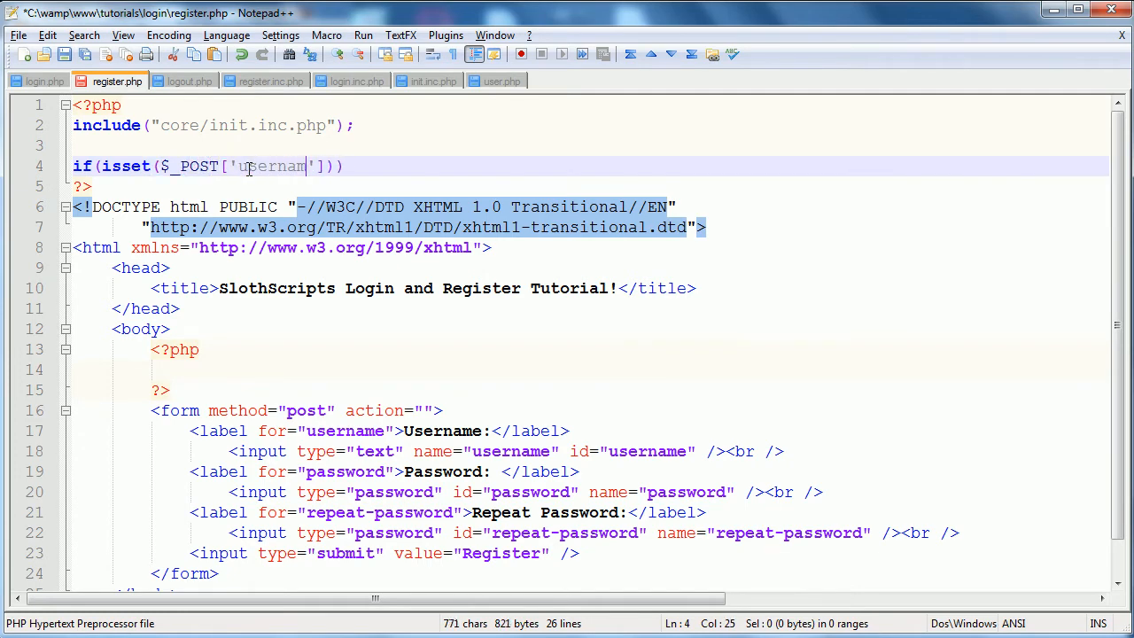
pyautogui.write(', $_post[]')
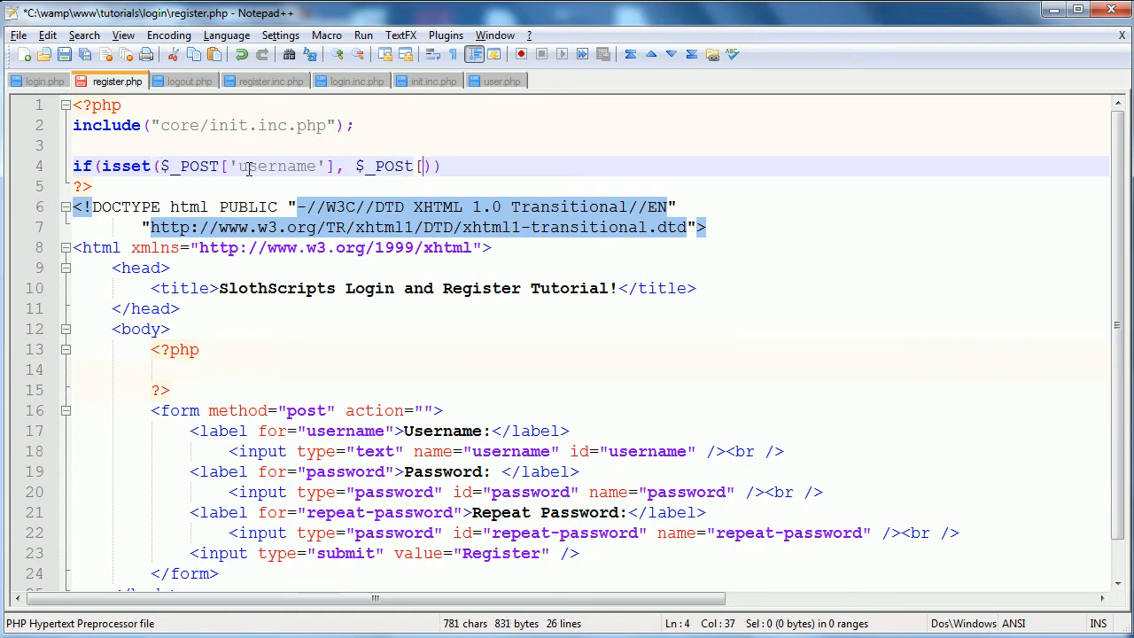
pyautogui.write(';')
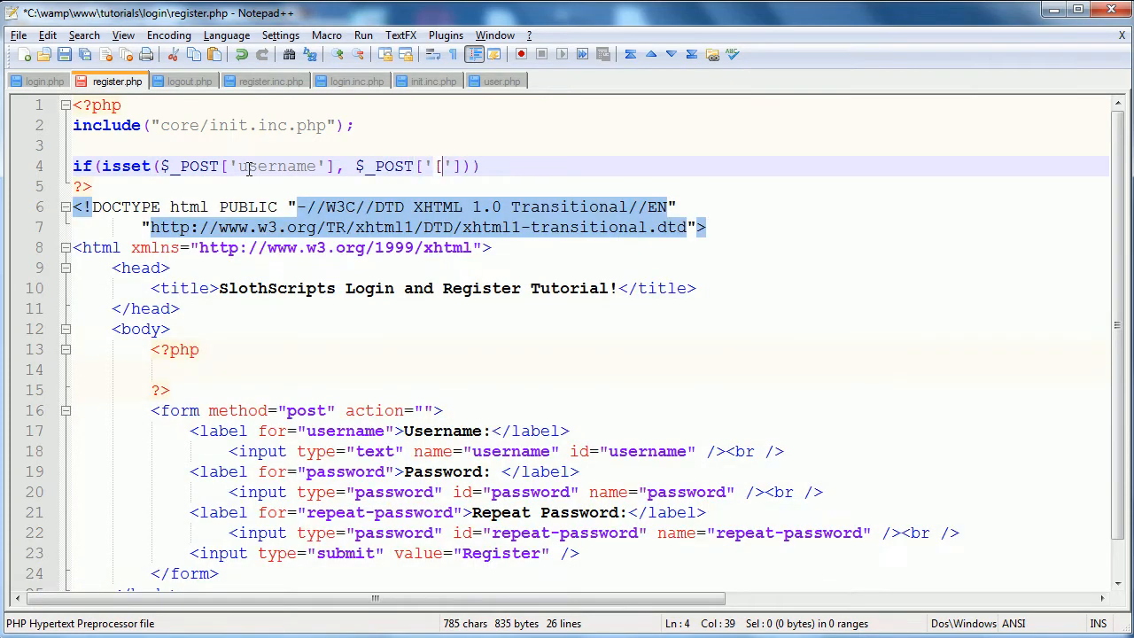
pyautogui.write('password')
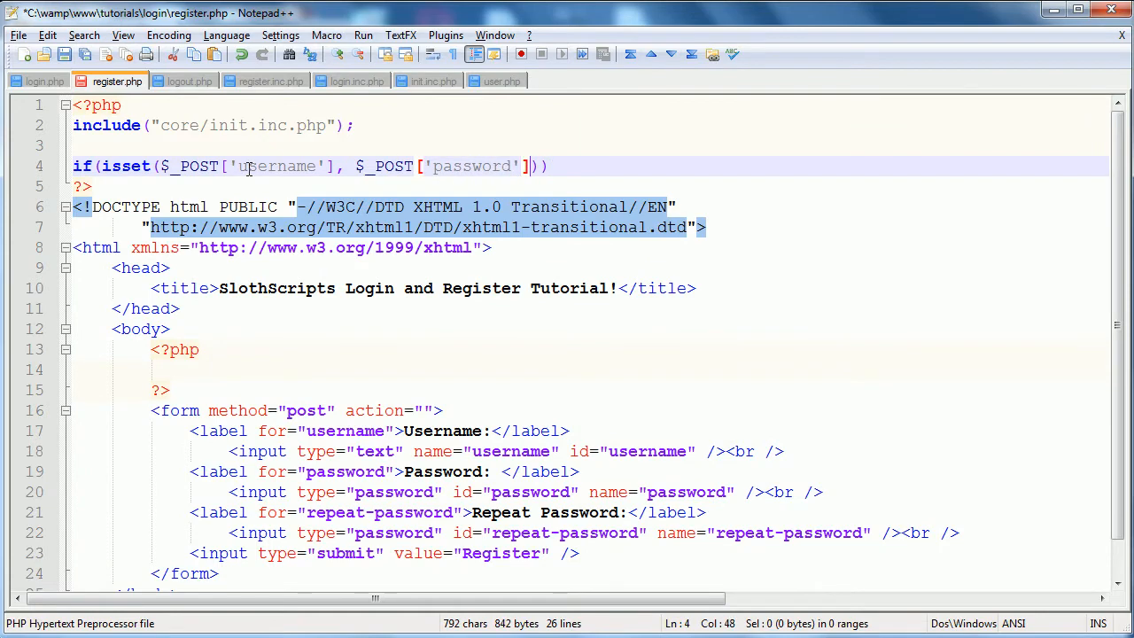
pyautogui.write(', $_POST[]')
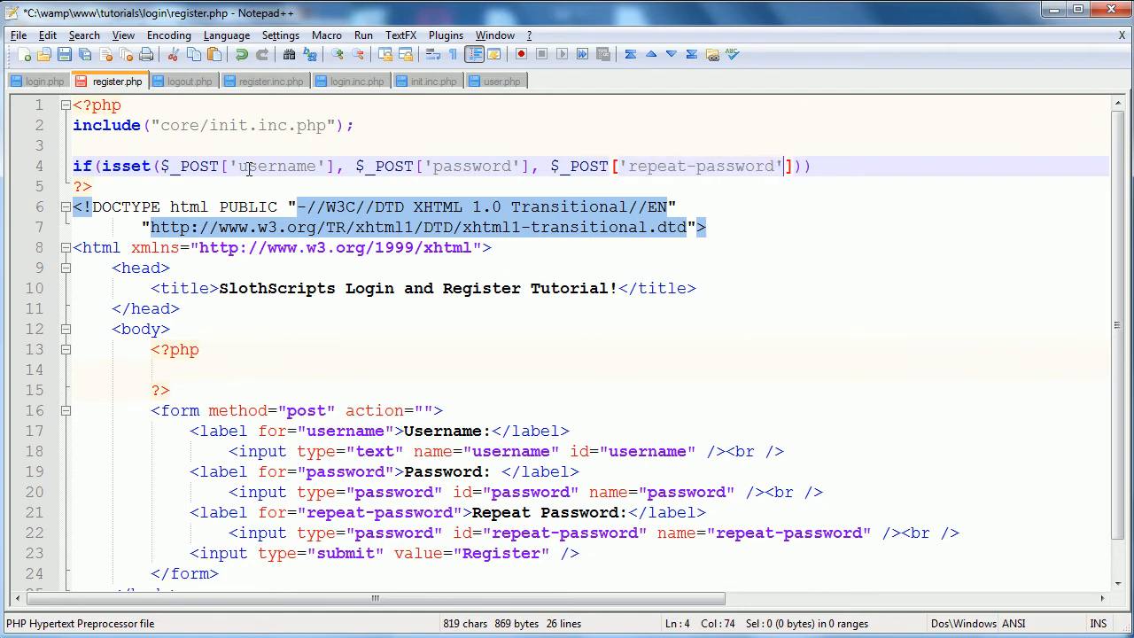
pyautogui.write('{')
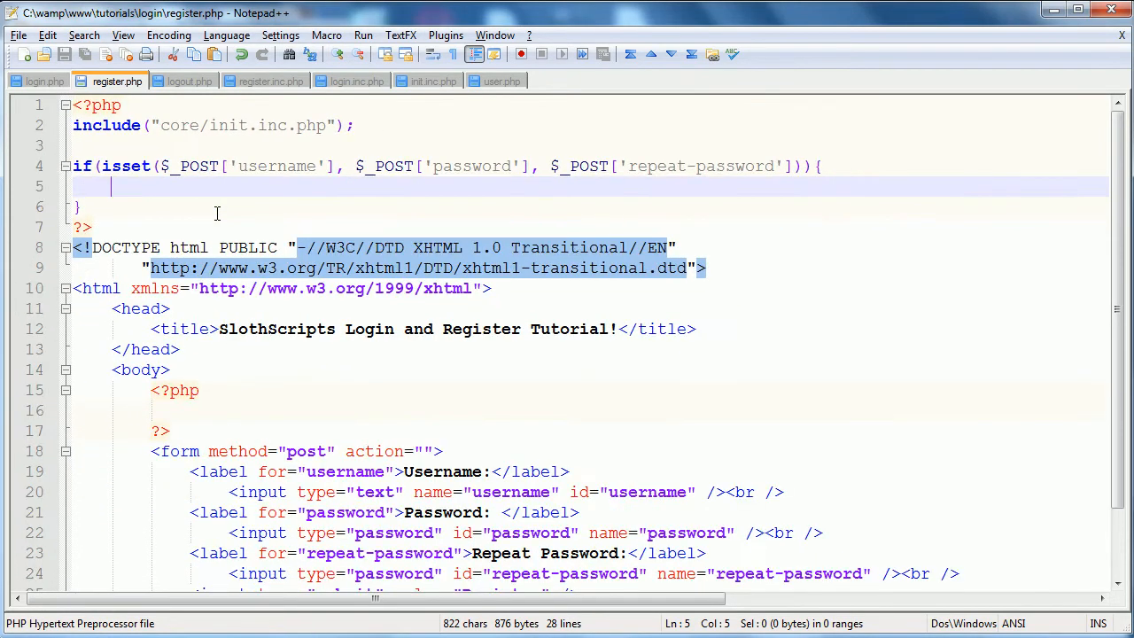
# - Restore the default zoom through View > Zoom > Restore Default Zoom
pyautogui.click(122, 35)
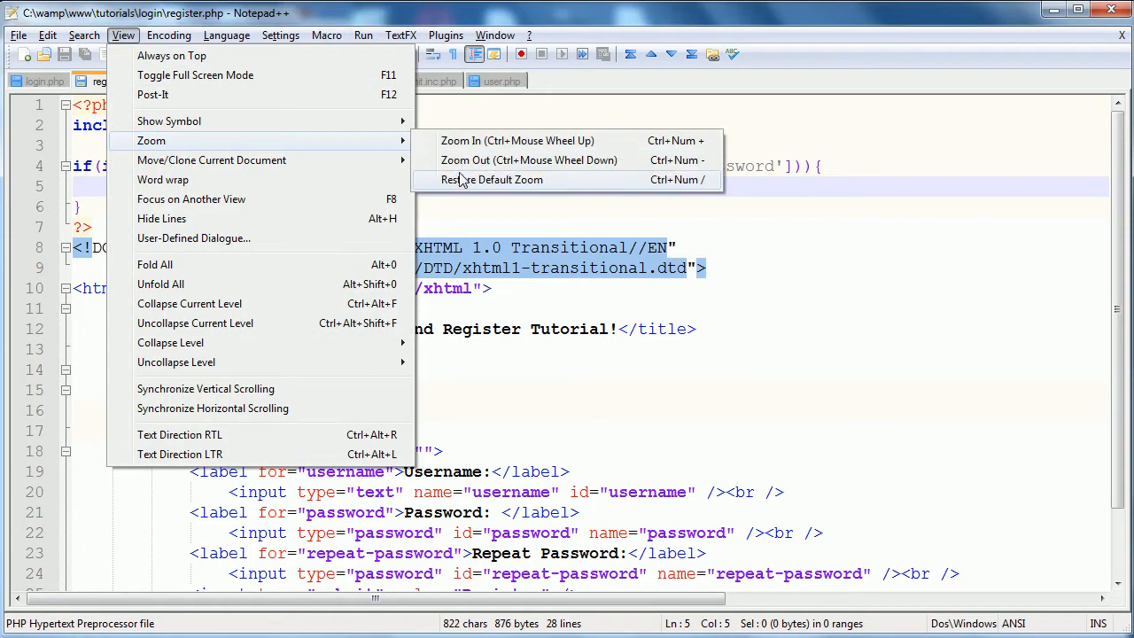
pyautogui.click(489, 181)
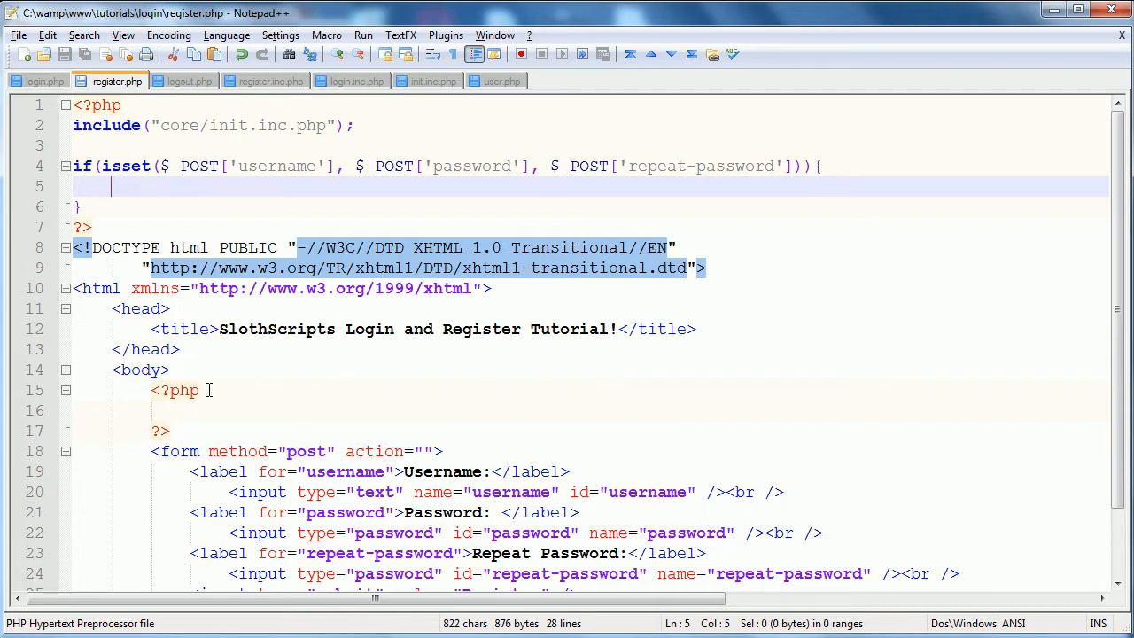
# - Write if(empty($_POST['username'])){ inside the isset block
pyautogui.write('if')
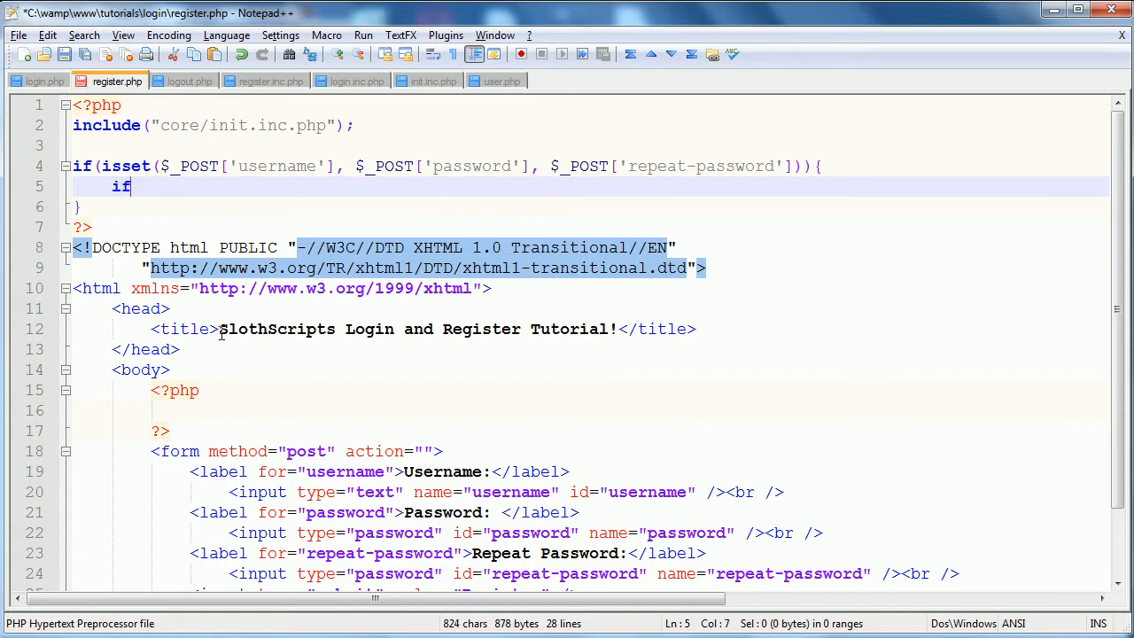
pyautogui.write('(empty())')
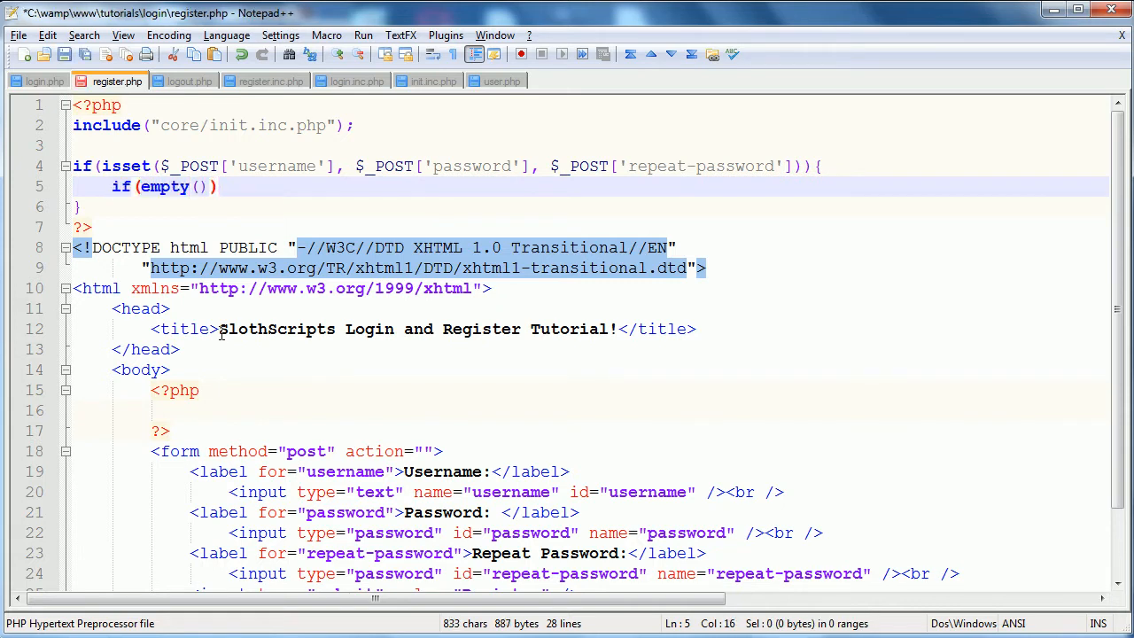
pyautogui.write('{')
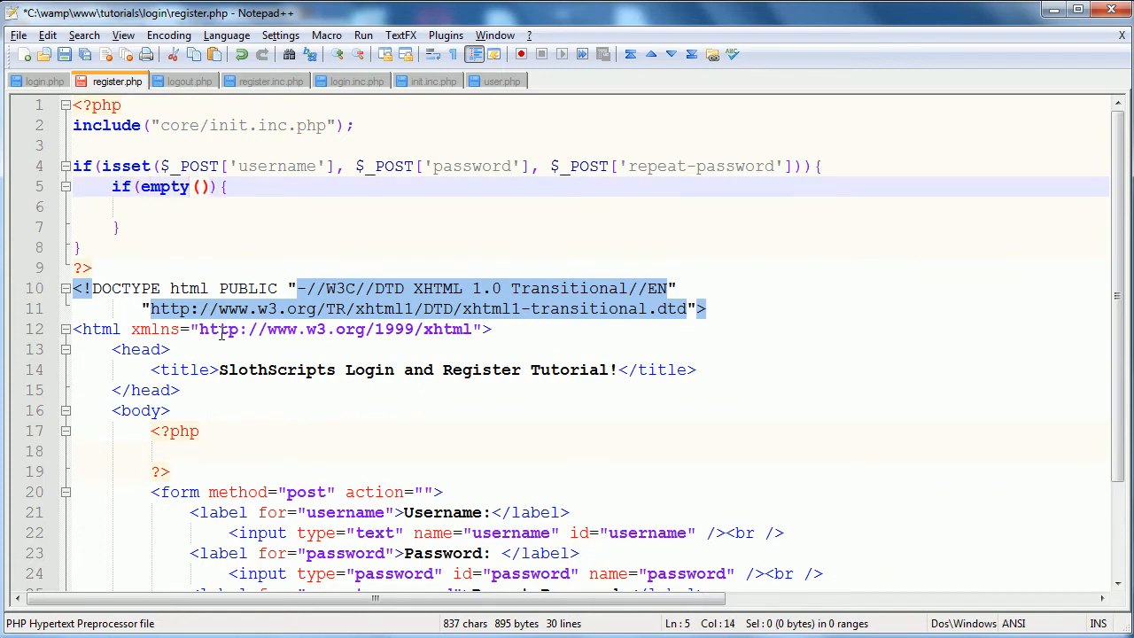
pyautogui.write('$')
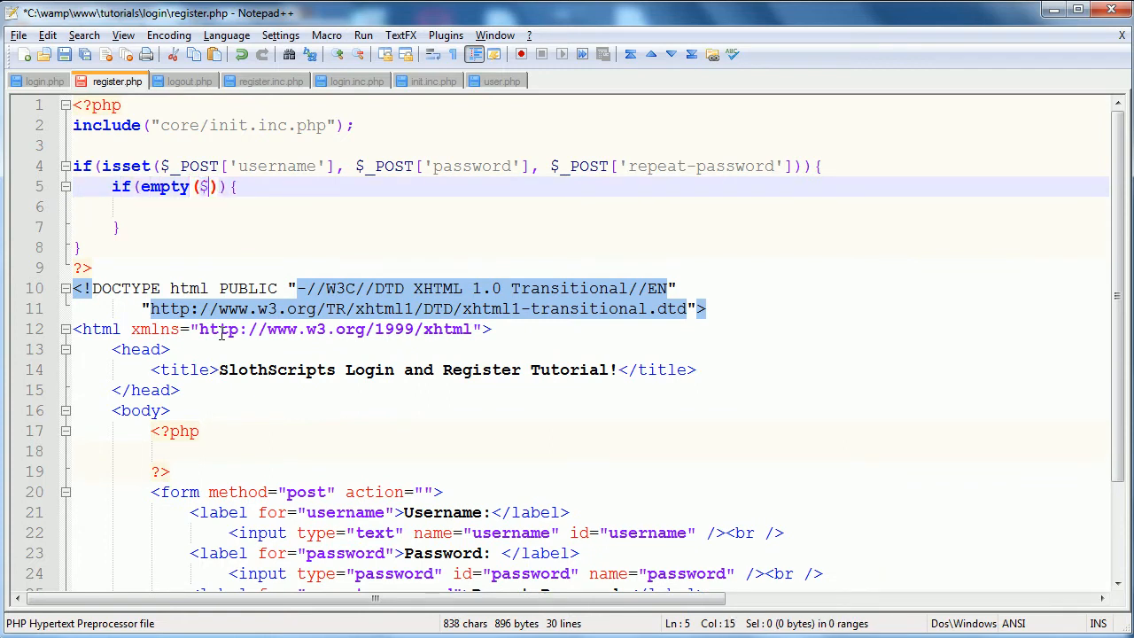
pyautogui.write("_POST['us")
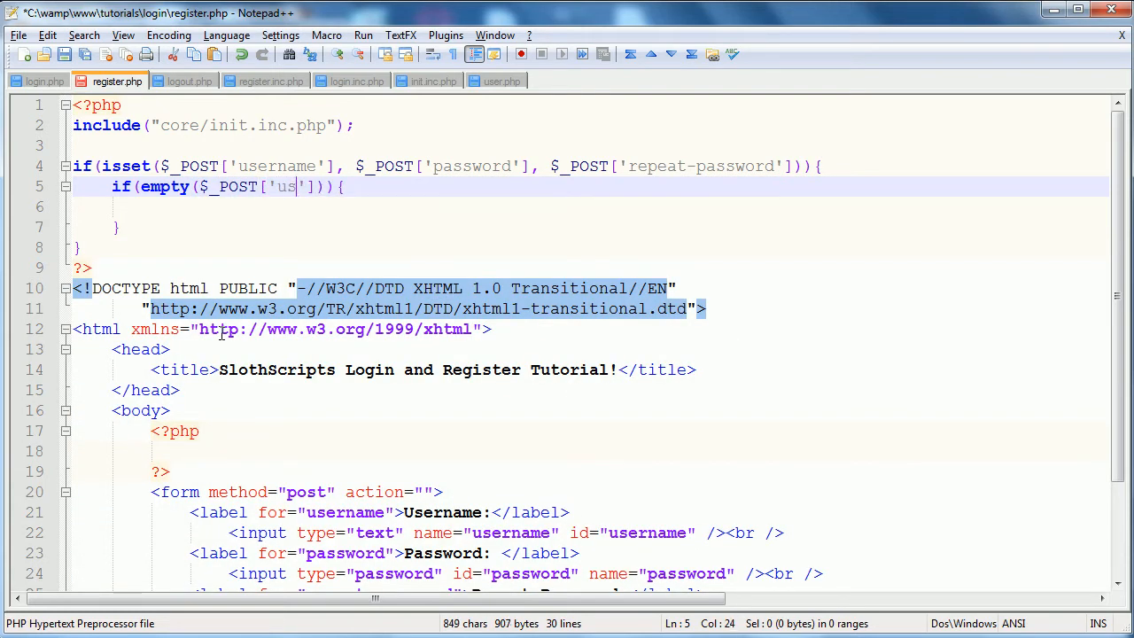
pyautogui.write('ername')
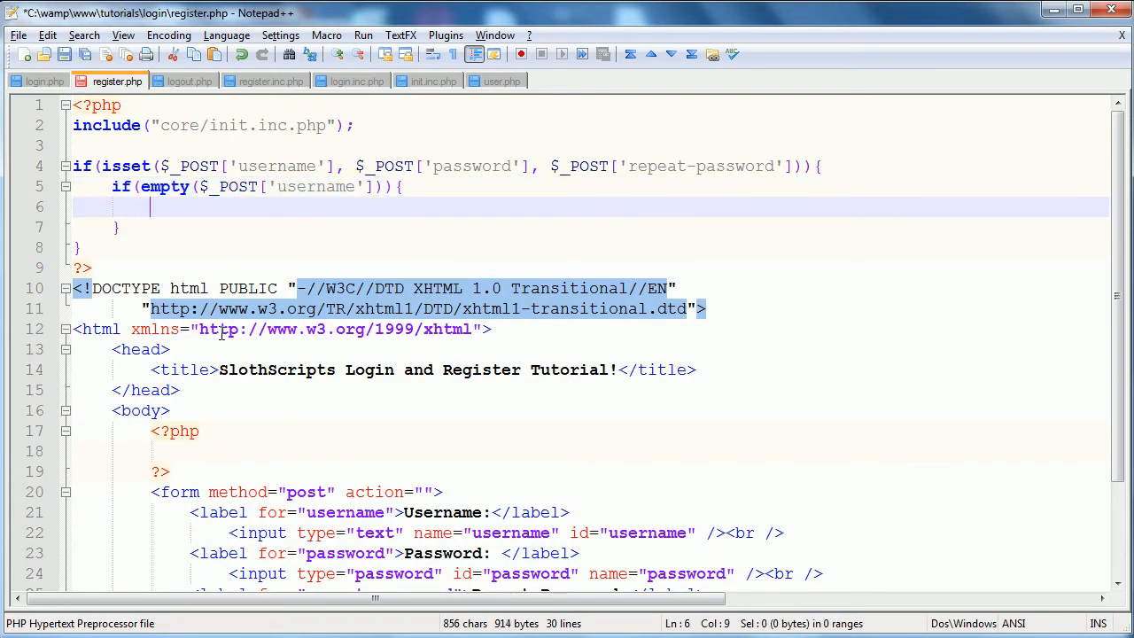
# - Record $errors[] = "Please enter a username."; in the body and start the else branch
pyautogui.write('$')
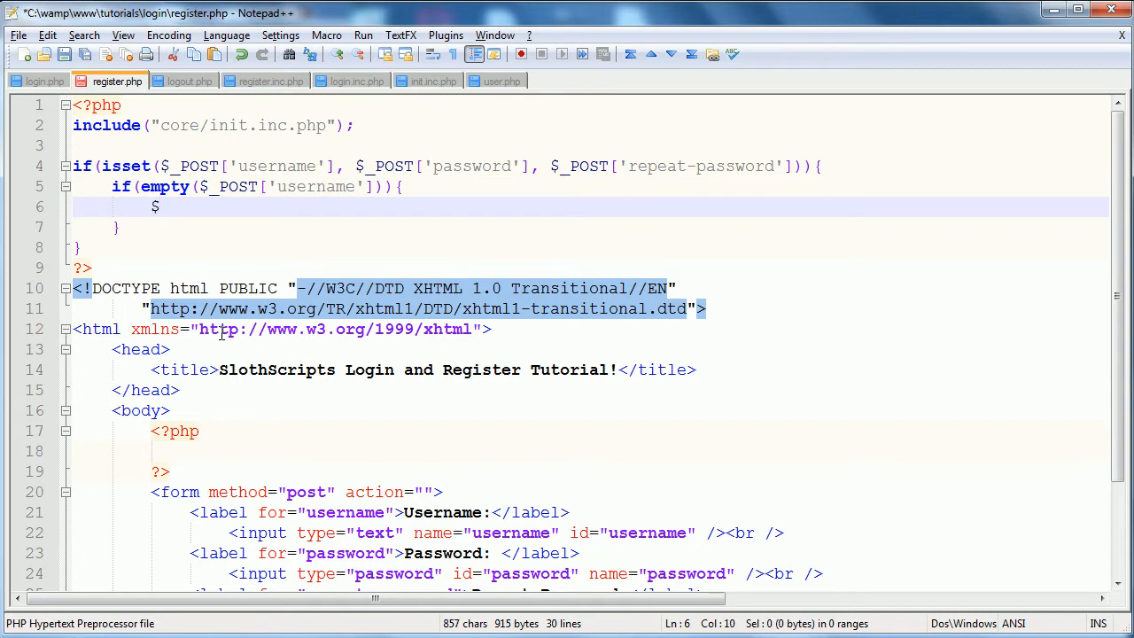
pyautogui.write('errors')
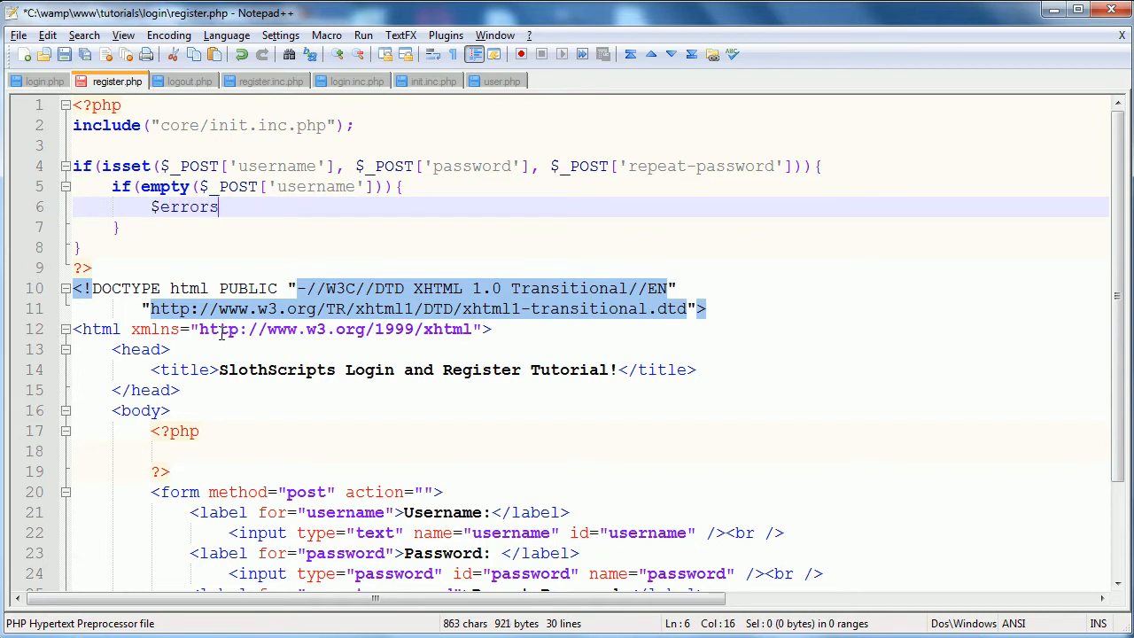
pyautogui.write('[]')
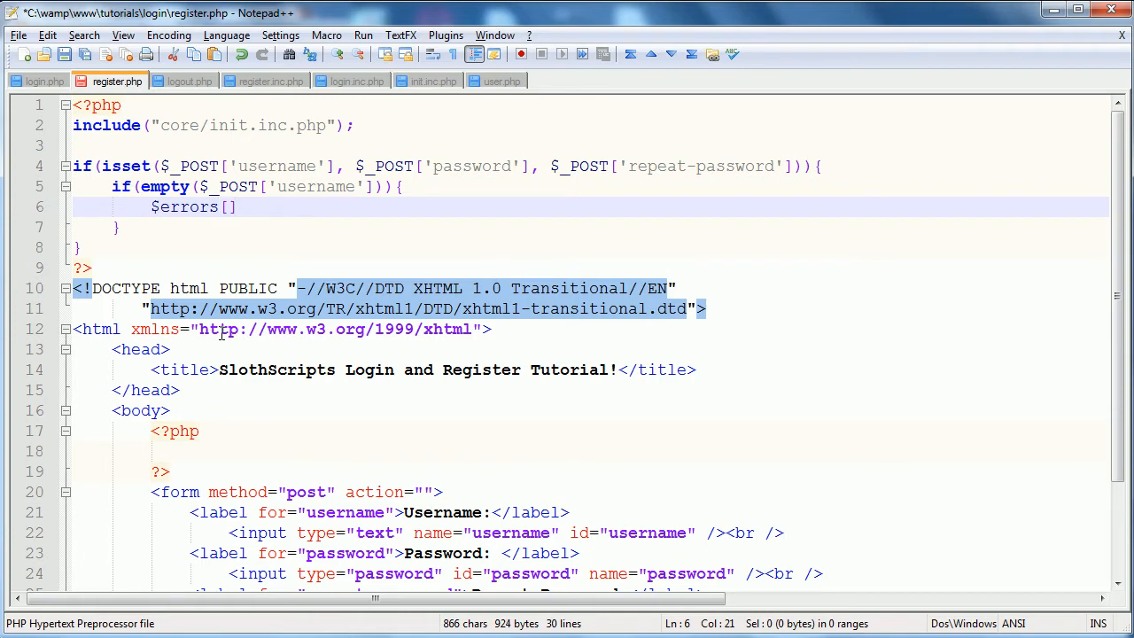
pyautogui.write('= ""')
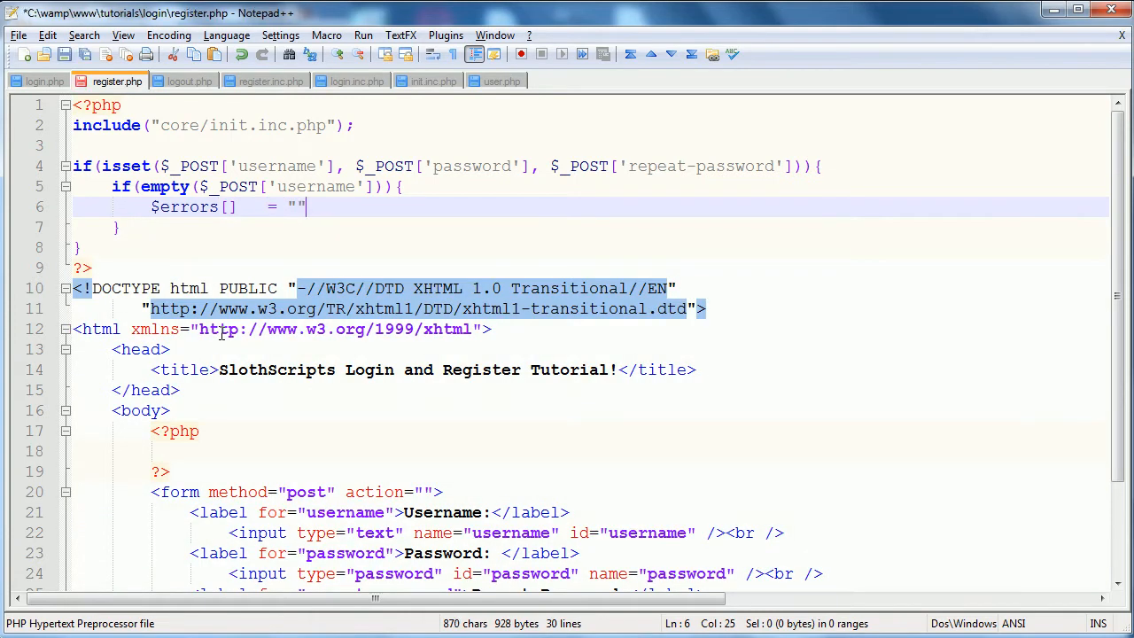
pyautogui.write(';')
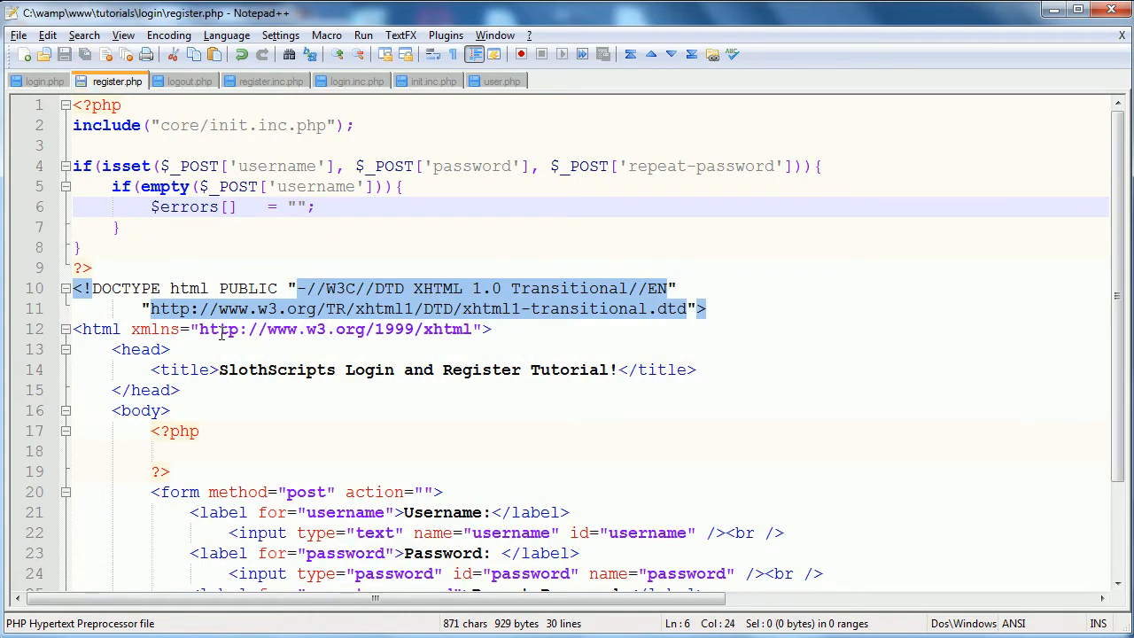
pyautogui.write('Please enter a')
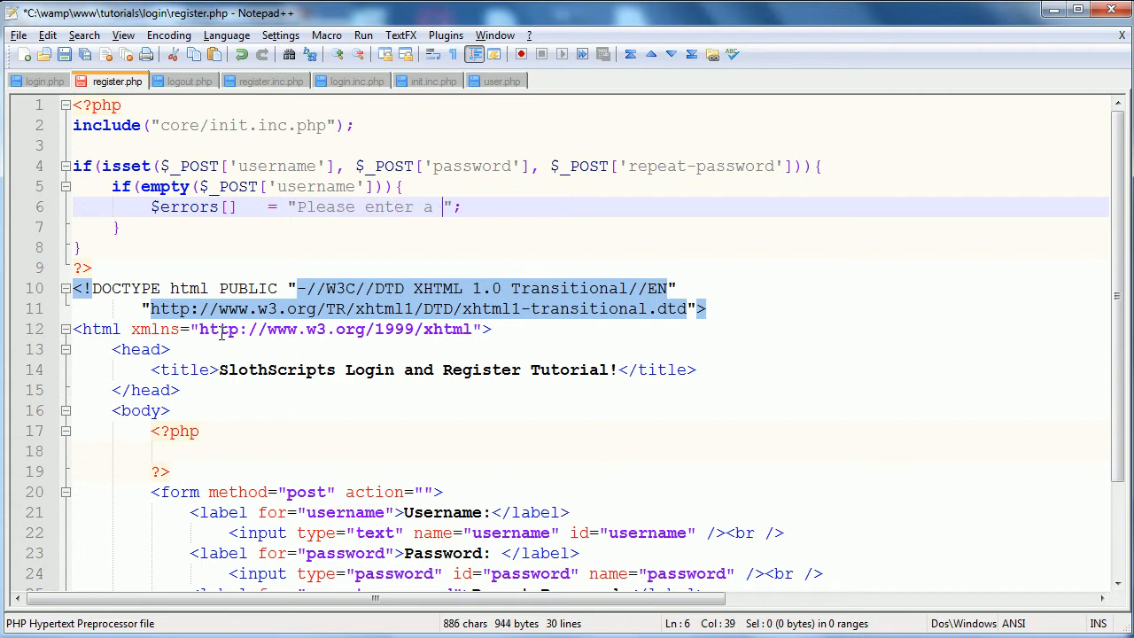
pyautogui.write('username.')
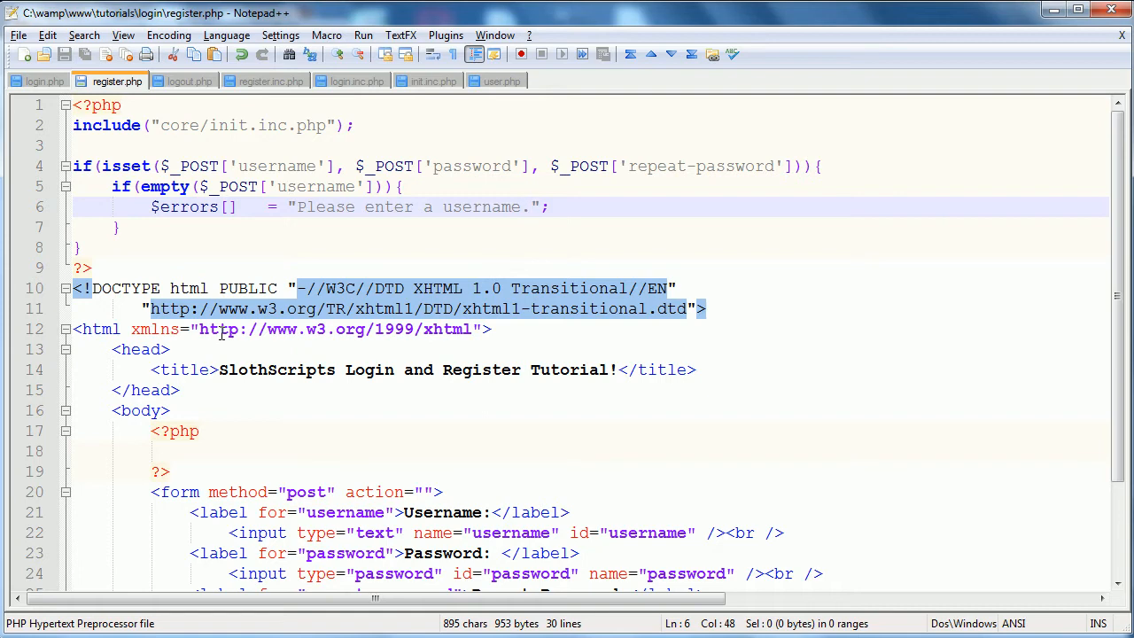
pyautogui.write('else')
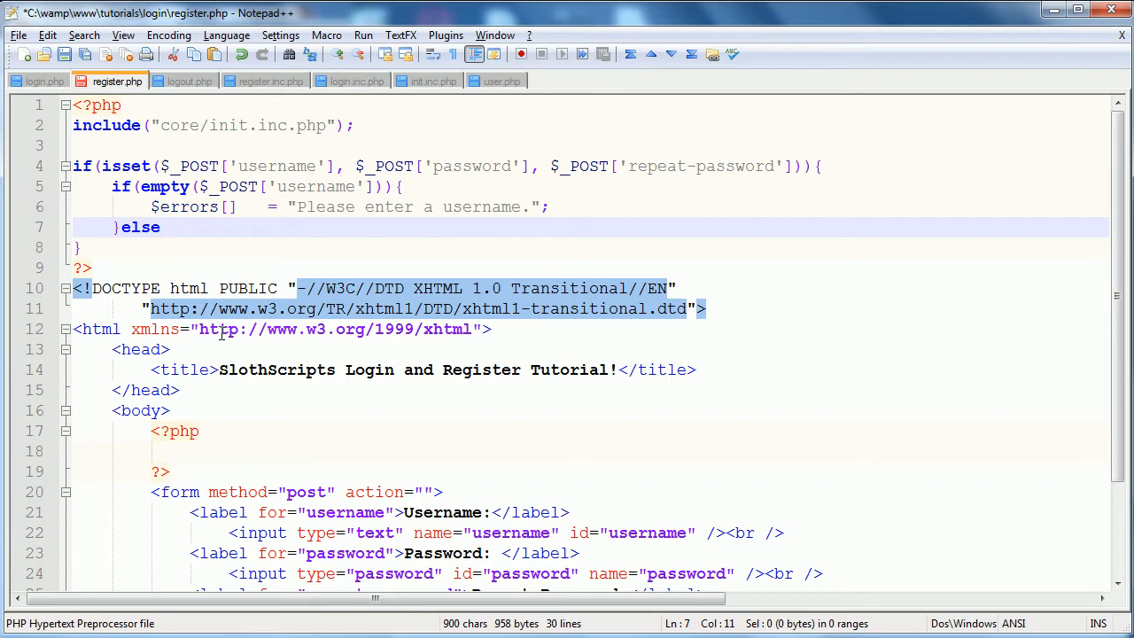
# - Complete else if(strlen($_POST['username']) > 20) adding "Your username may not exceed 20 characters." to $errors
pyautogui.write('if()')
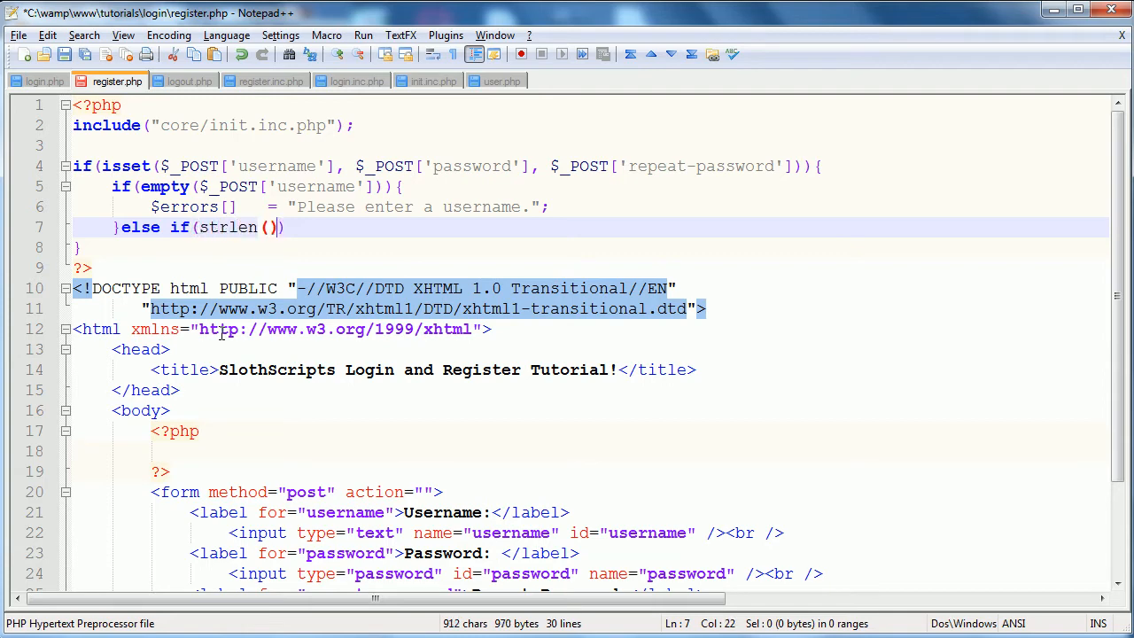
pyautogui.write("$_POST['")
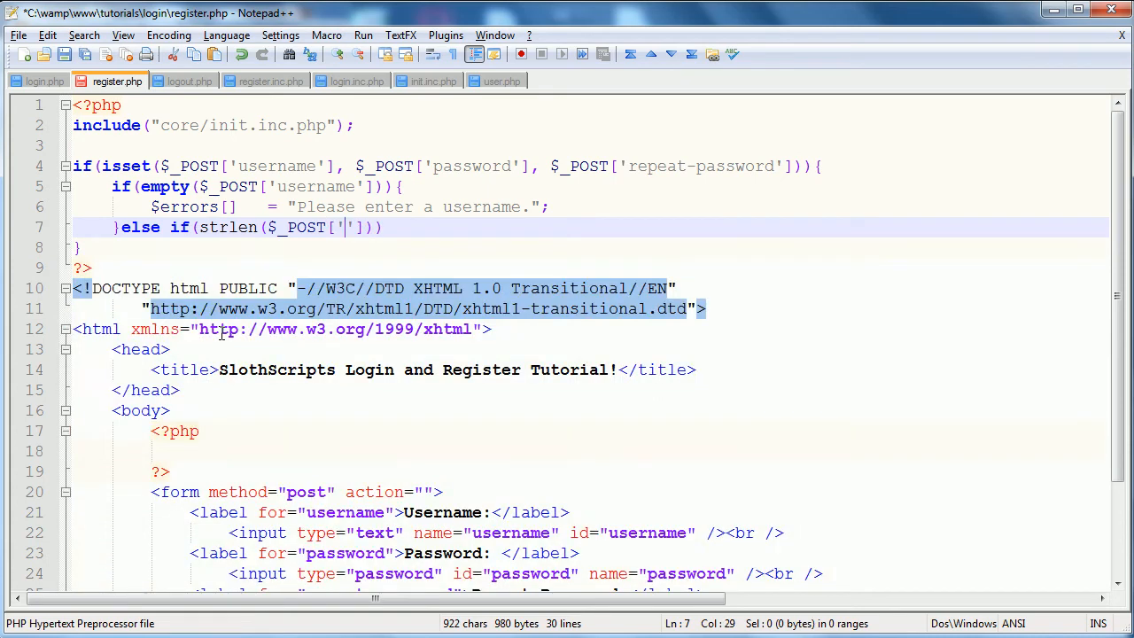
pyautogui.write('username')
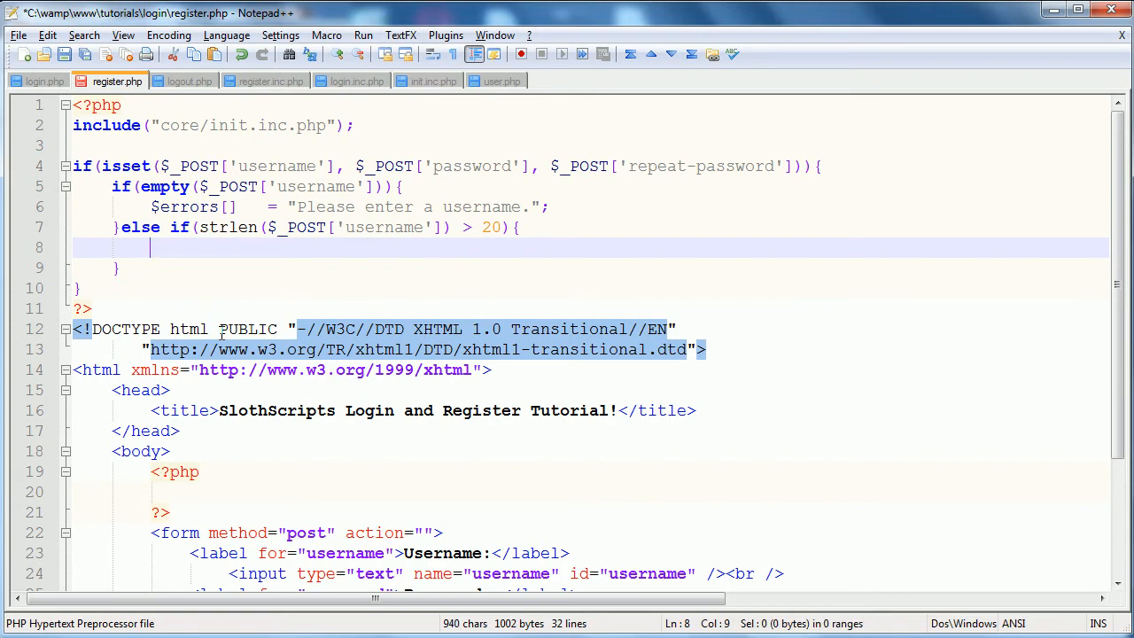
pyautogui.write('$errors[]\t=')
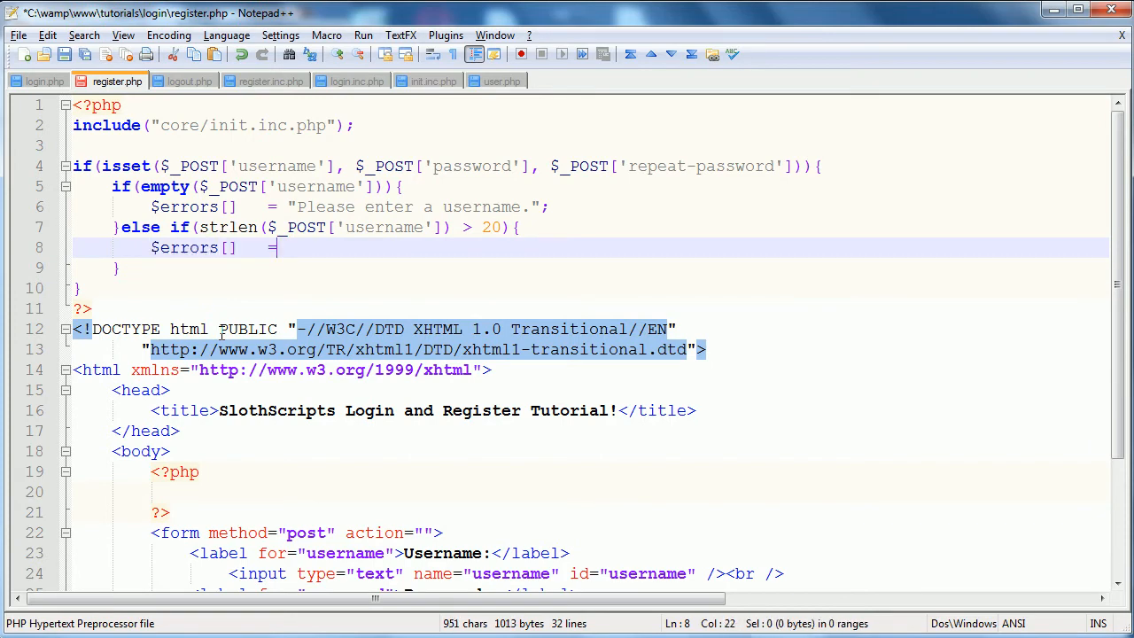
pyautogui.write('"Ple";')
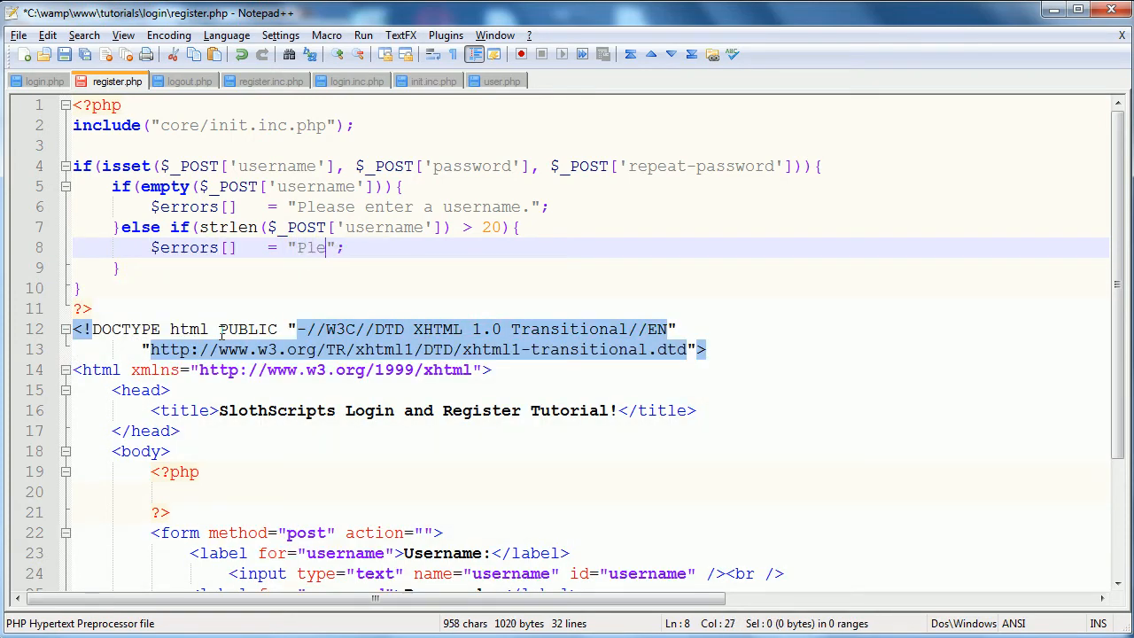
pyautogui.write('ase')
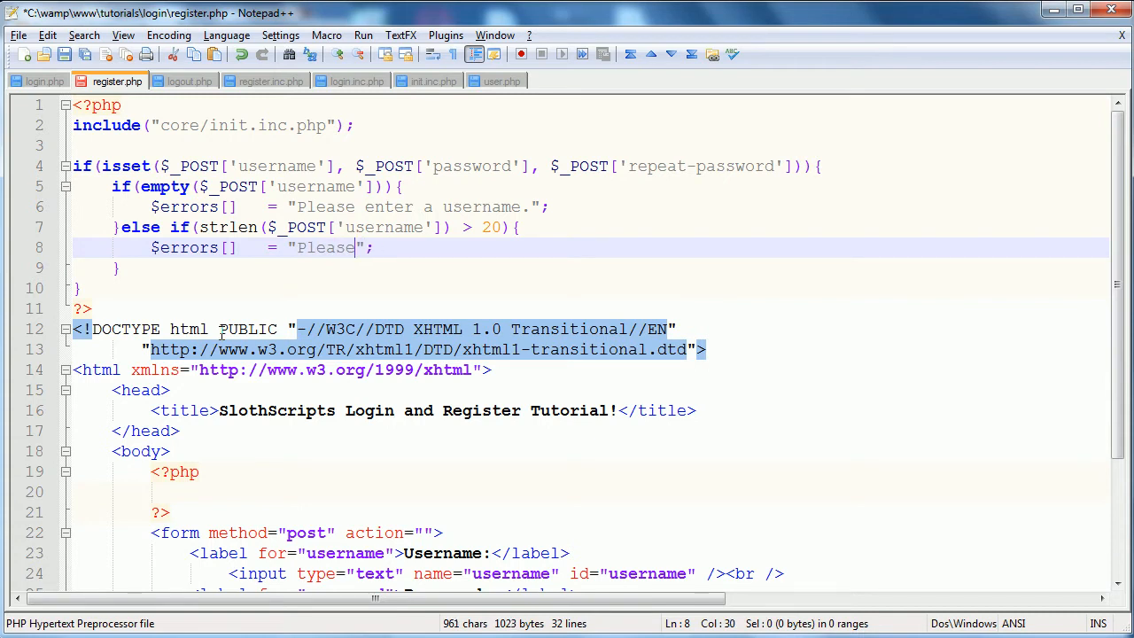
pyautogui.write('Your username may not exceed 20')
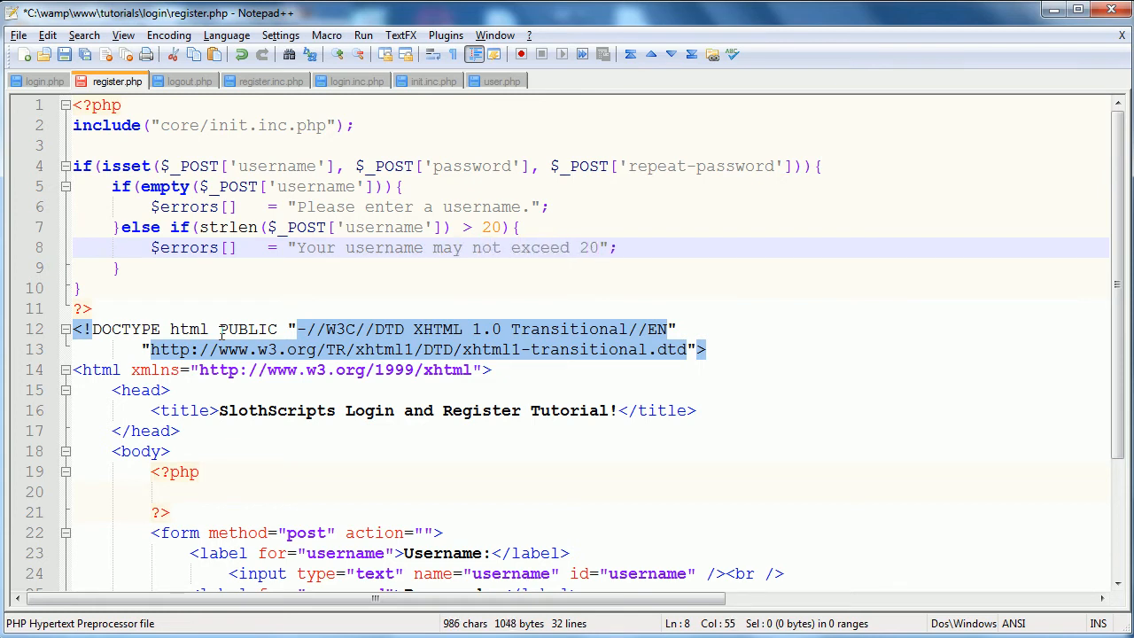
pyautogui.write('characters.')
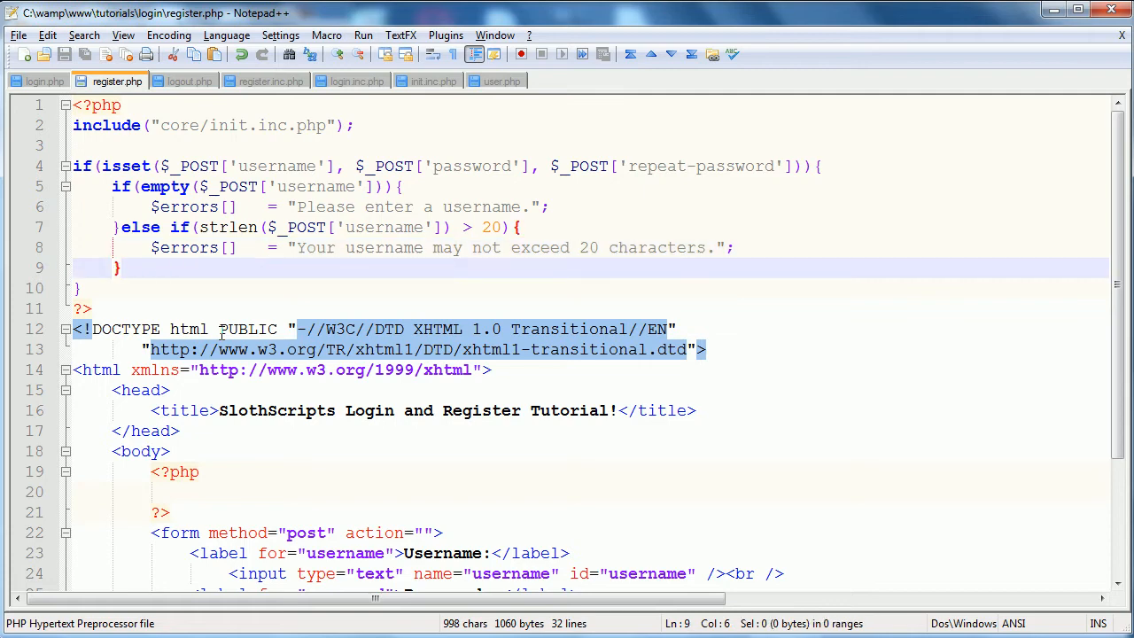
# - Write else if(username_free($_POST['username']) === false){ as the third username check
pyautogui.write('else if')
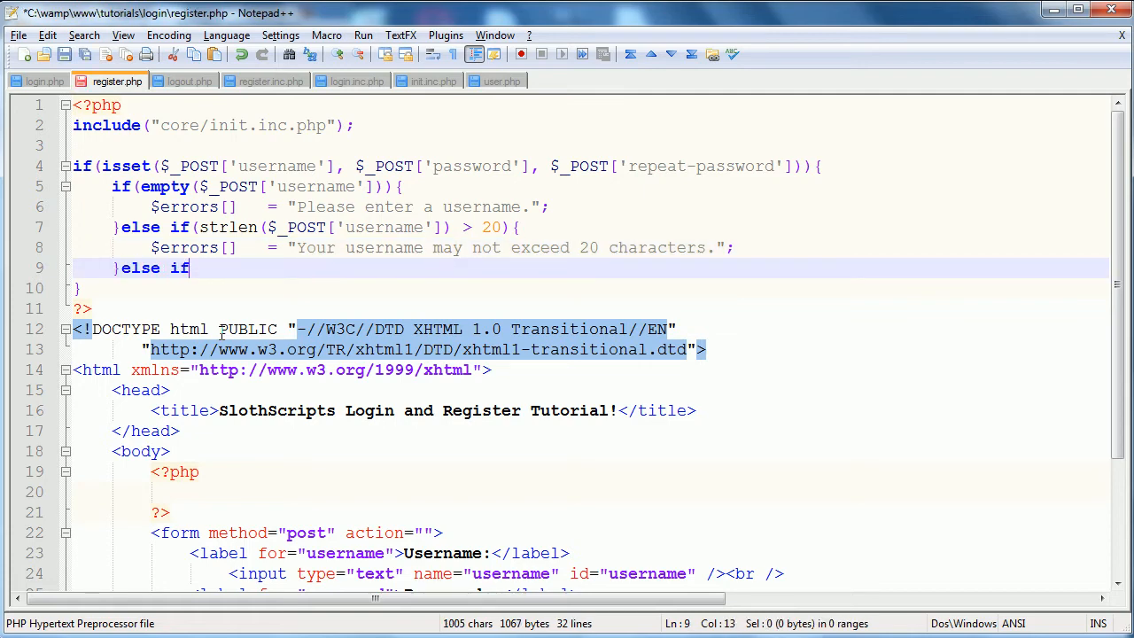
pyautogui.write('()')
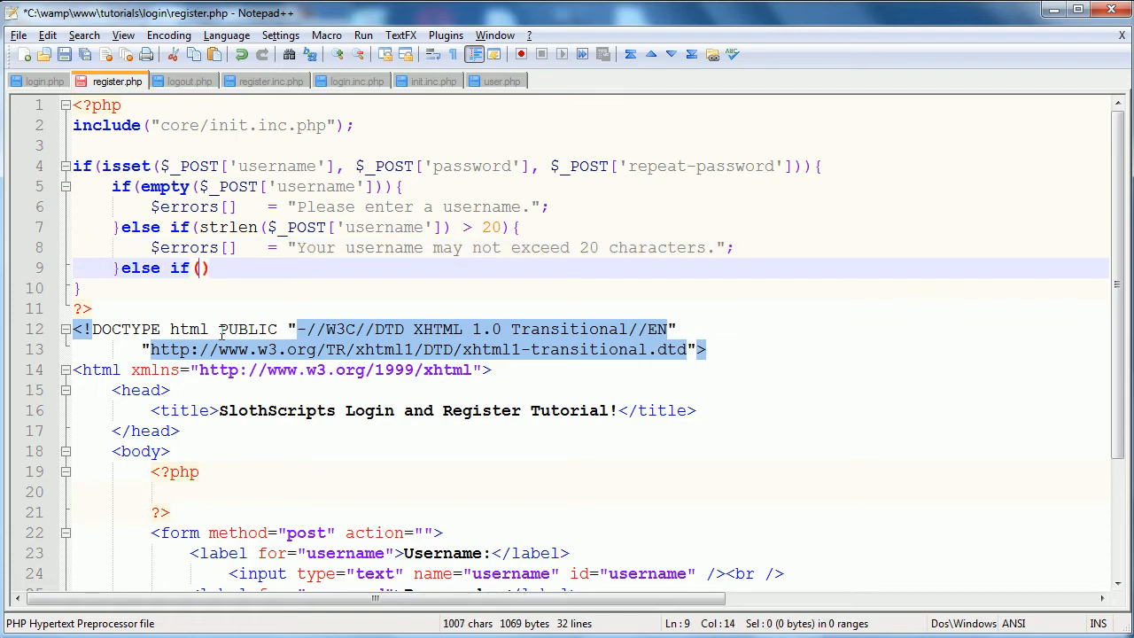
pyautogui.write('username_f')
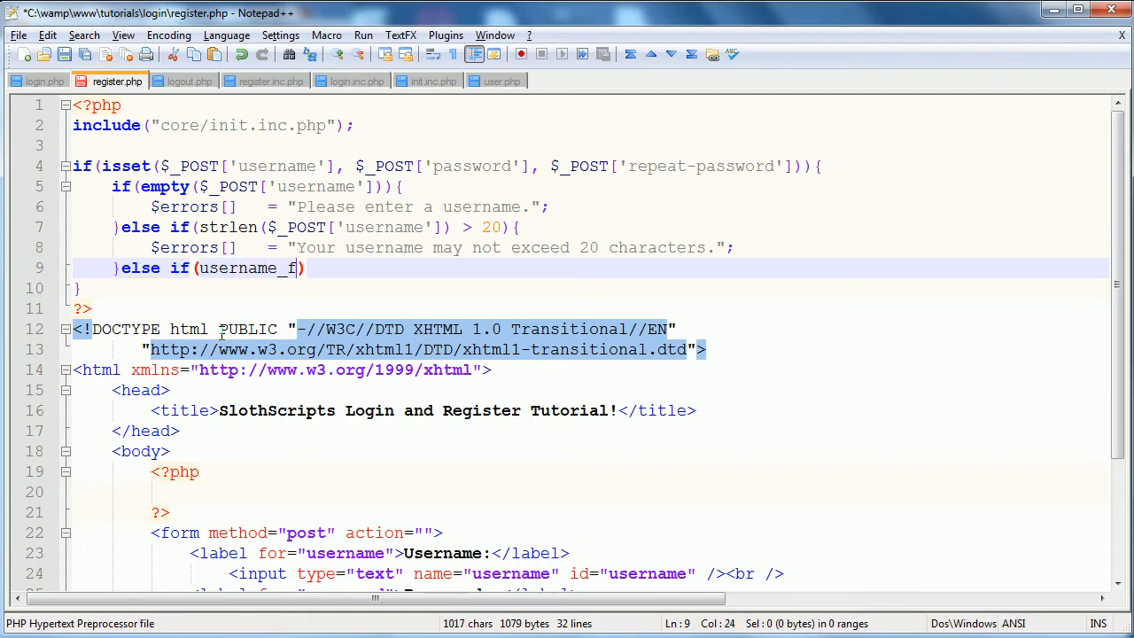
pyautogui.write('ree()')
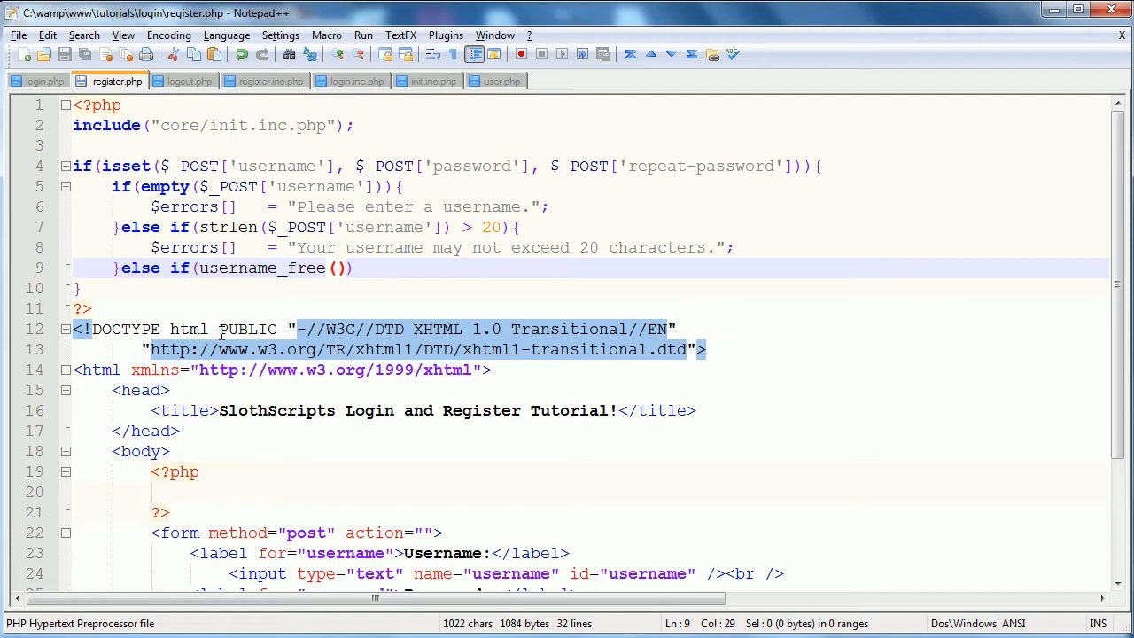
pyautogui.write('$_POST')
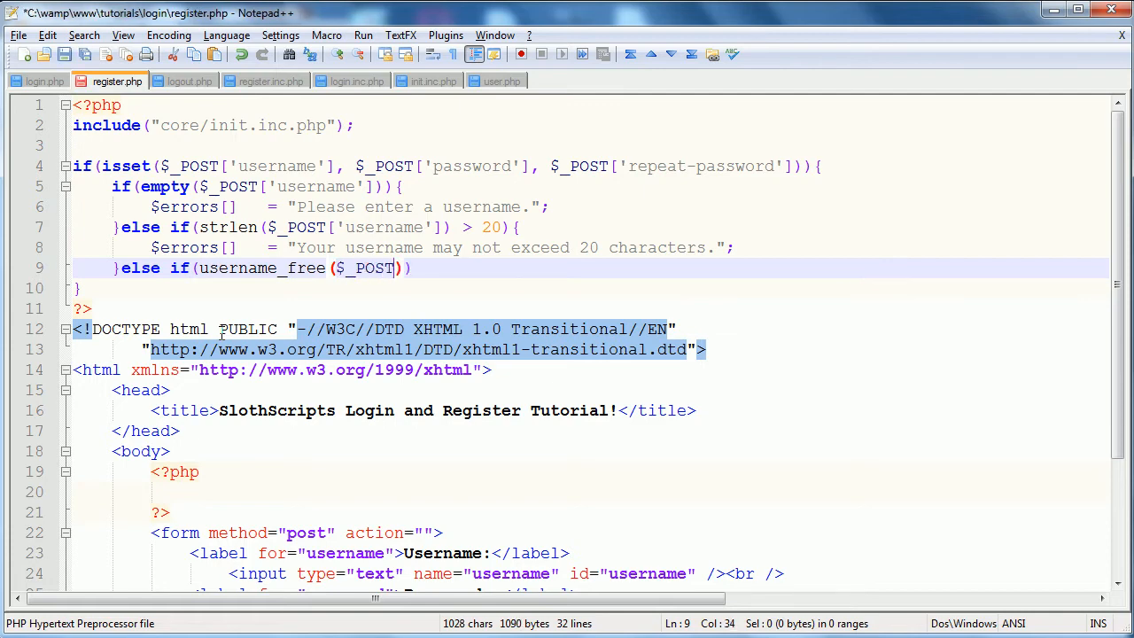
pyautogui.write('[]')
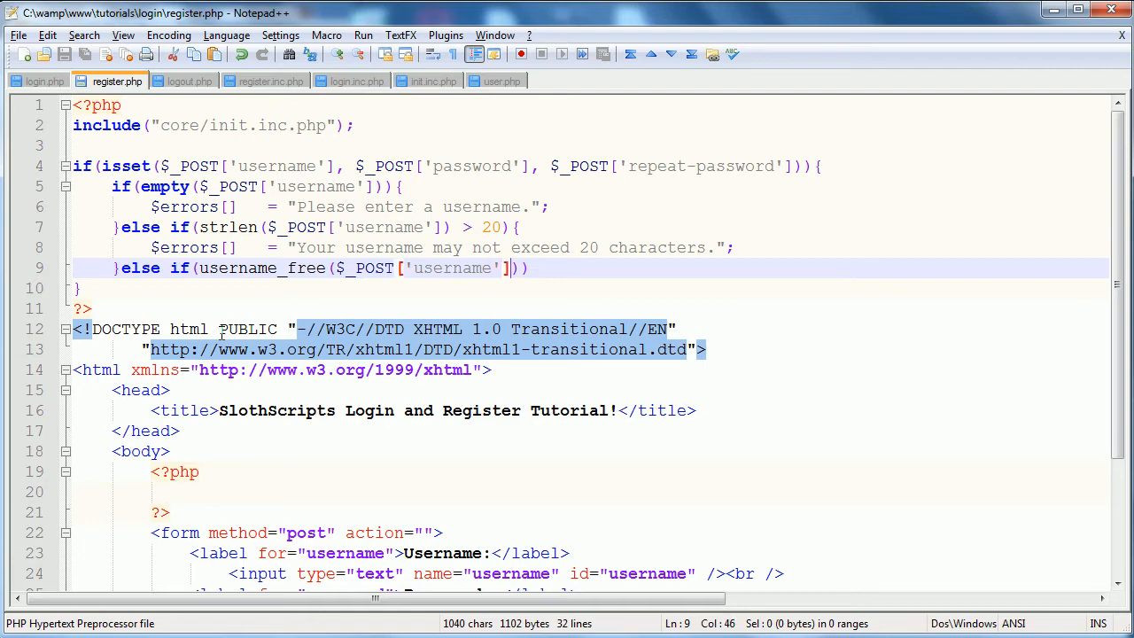
pyautogui.write('=== f')
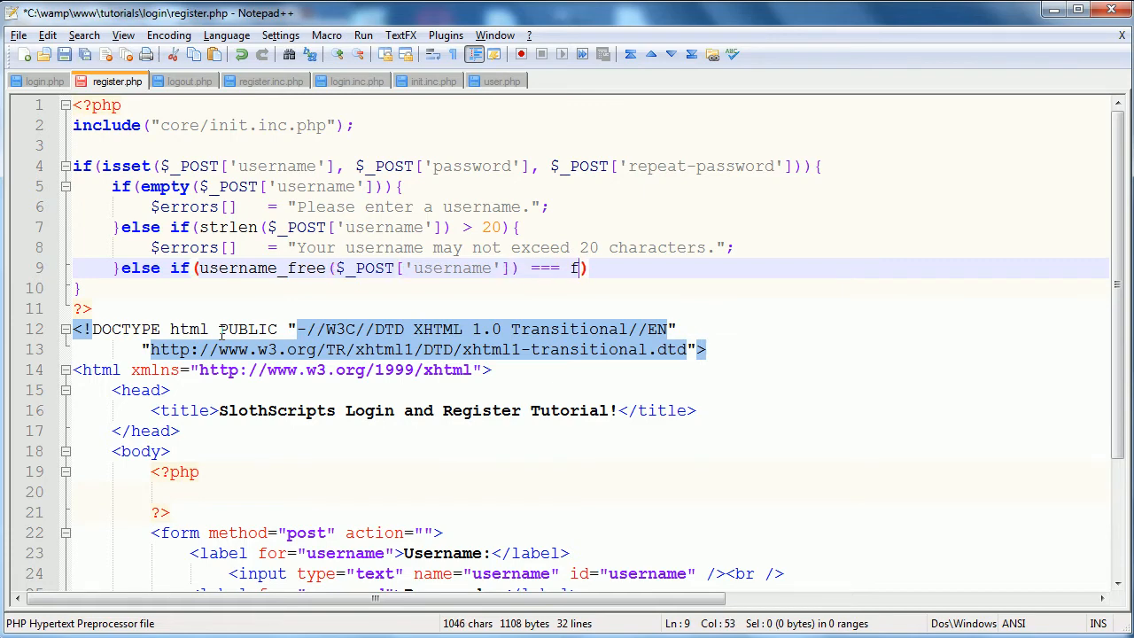
pyautogui.write('alse){')
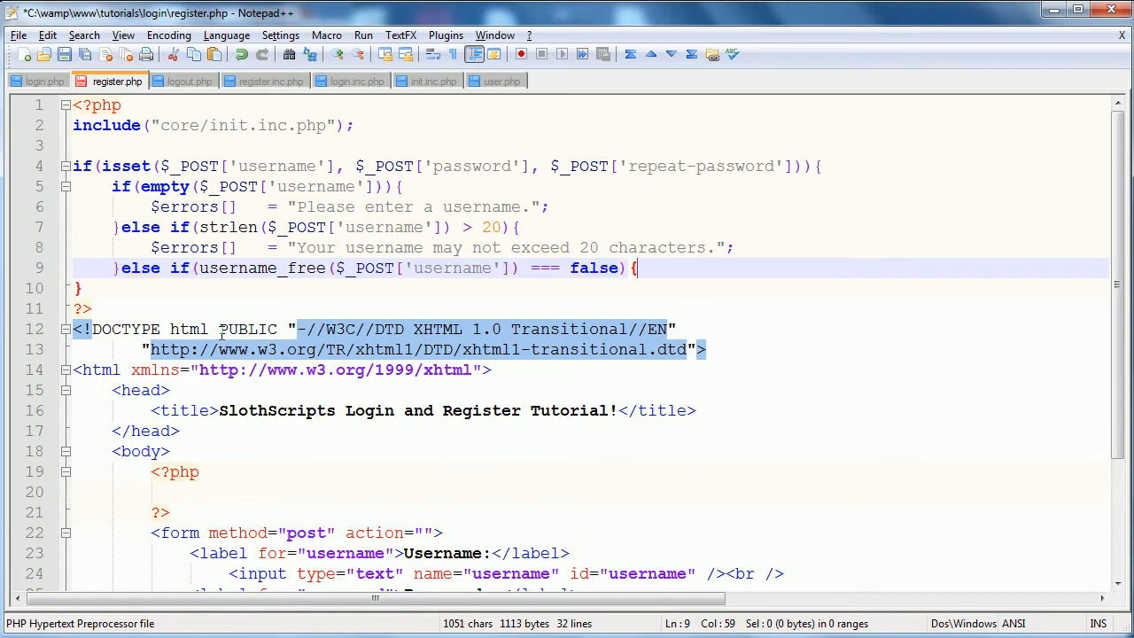
# - Record the error "That username is already in use. Please choose a different one." in its body
pyautogui.press('Enter')
pyautogui.write('$errors[]   = "That usern";')
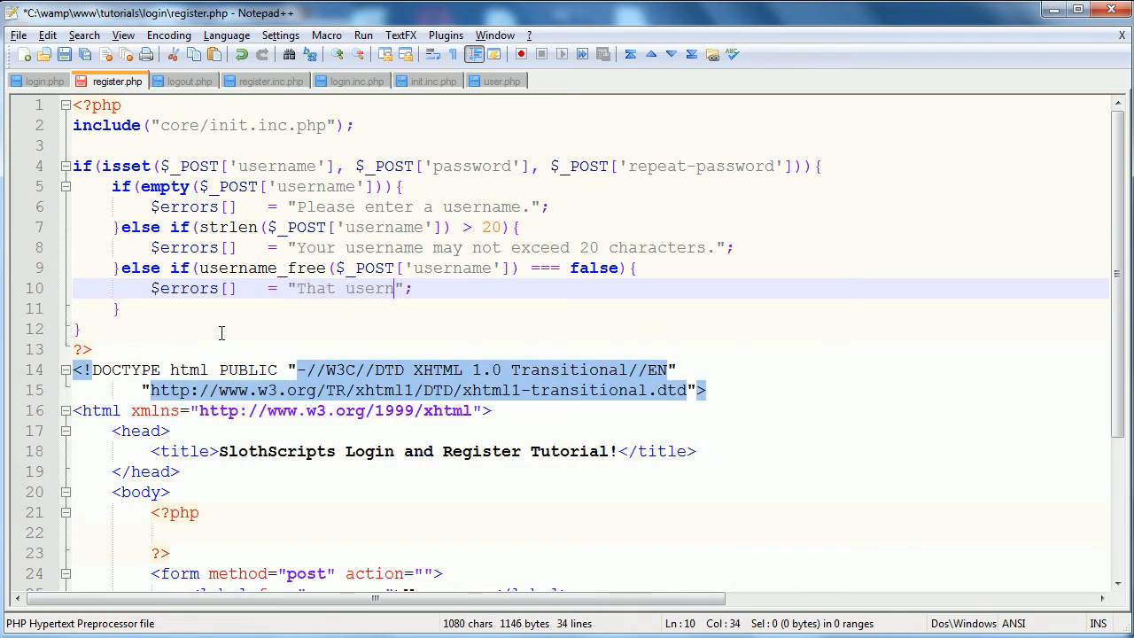
pyautogui.write('ame is already in use. Please choose a different one')
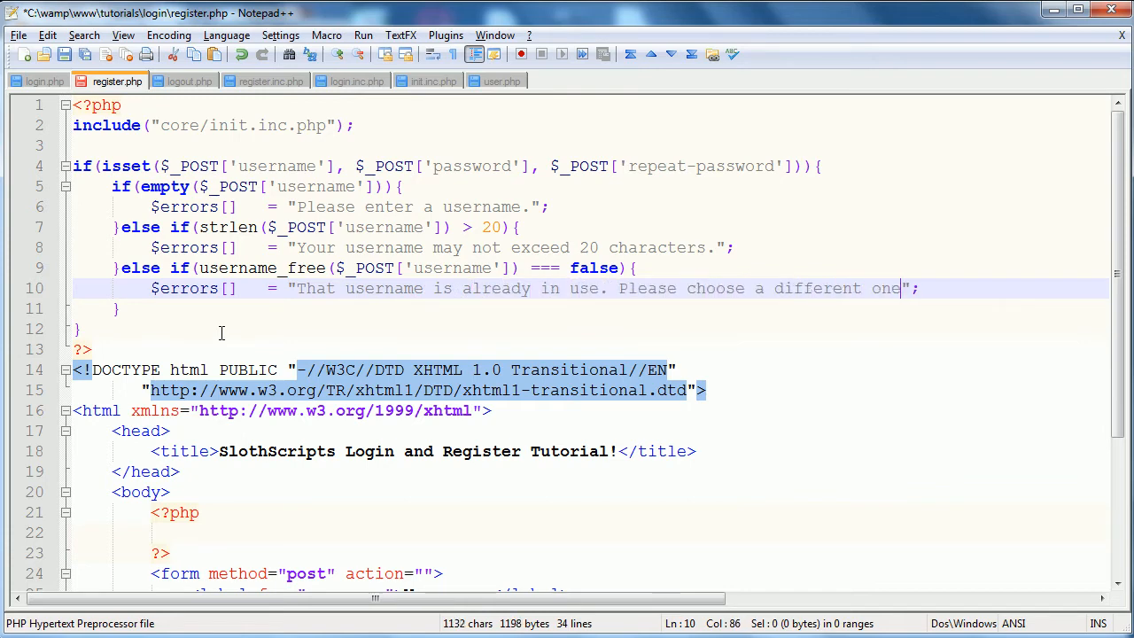
pyautogui.write('.')
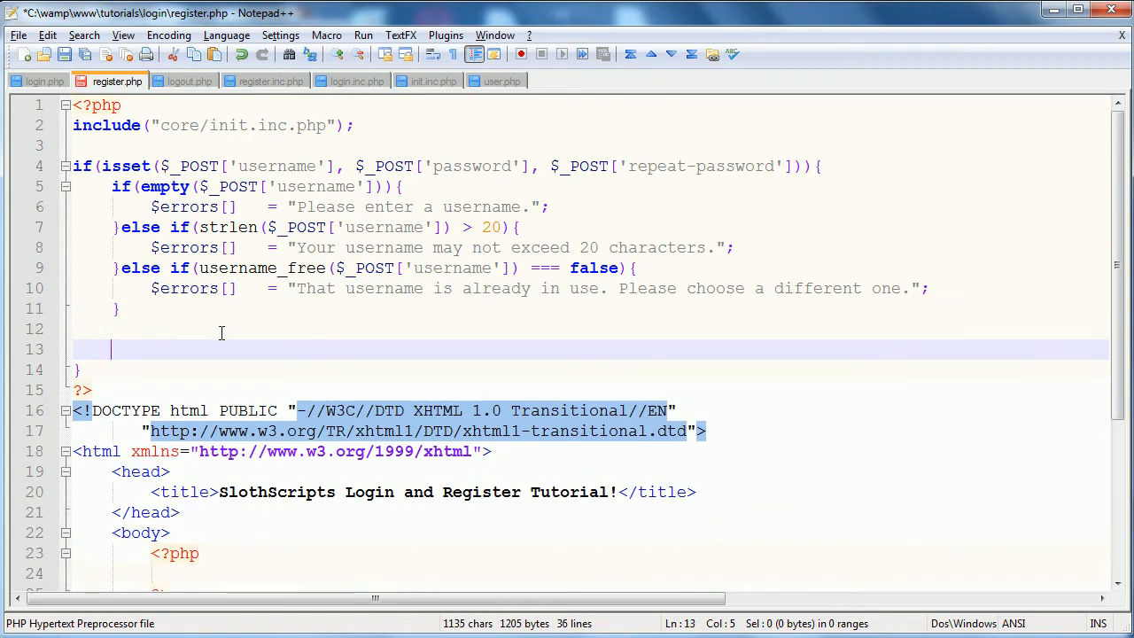
pyautogui.press('ctrl+s')
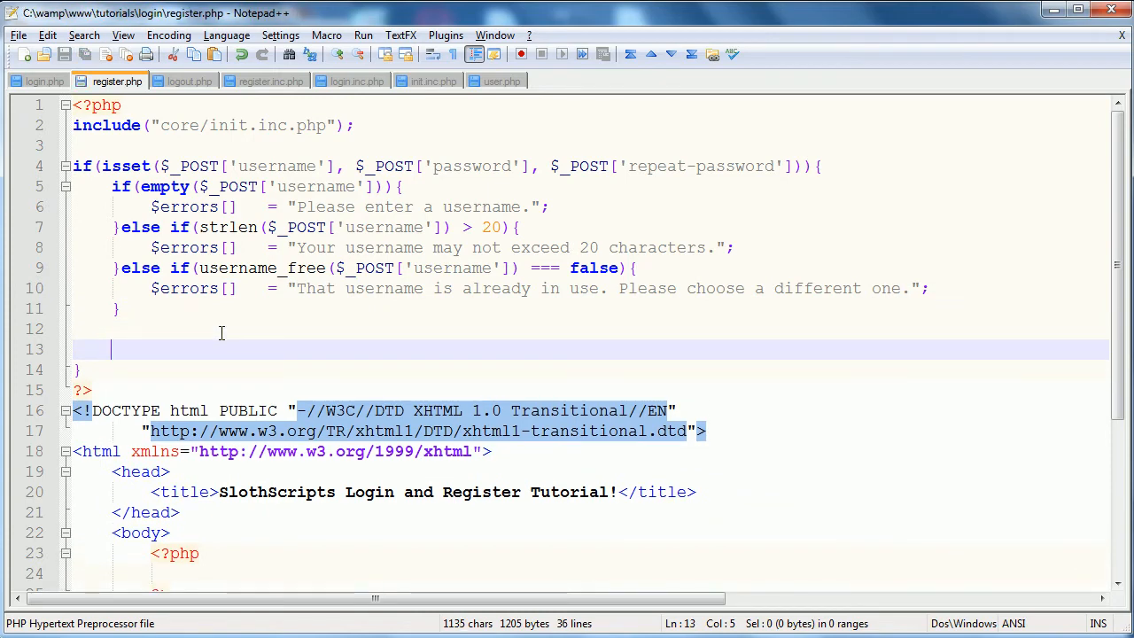
pyautogui.write('@#')
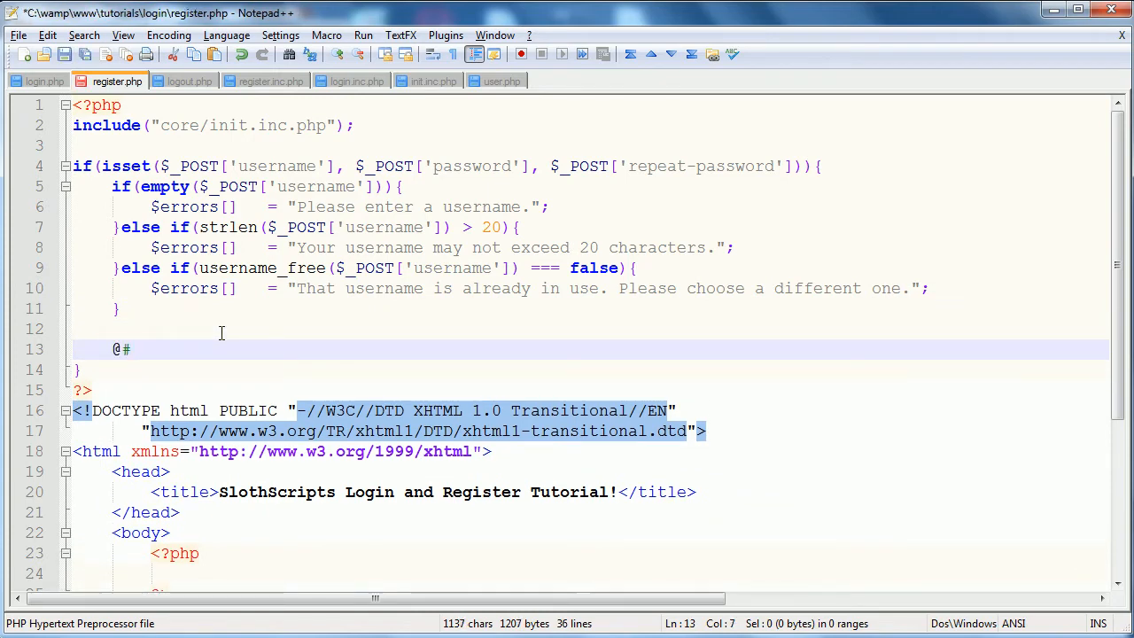
pyautogui.press('BackSpace')
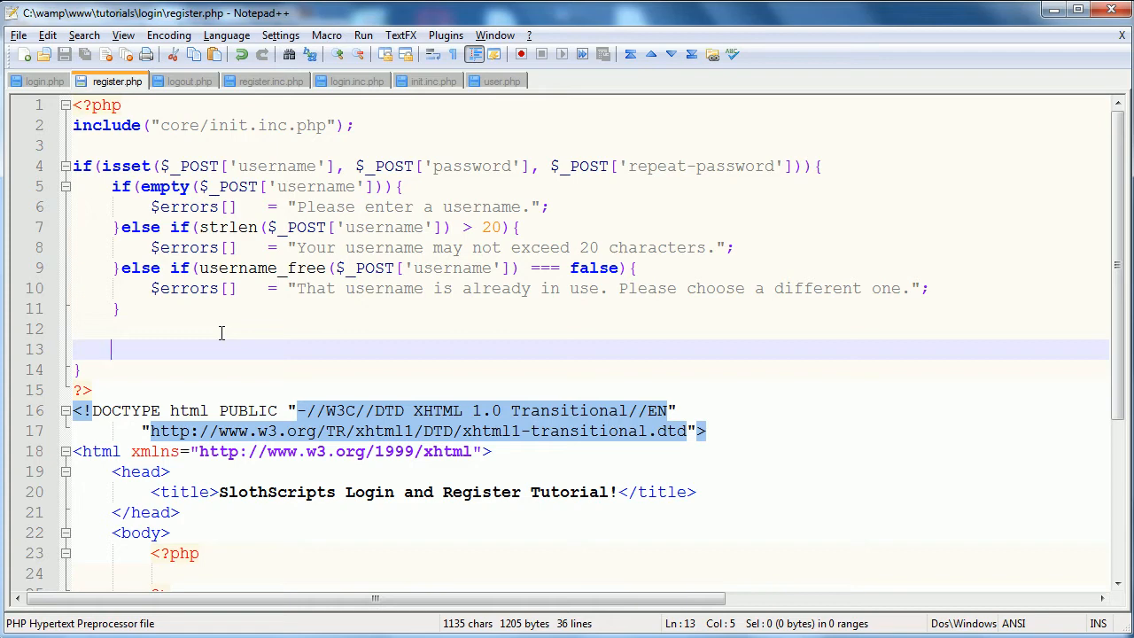
# - Add an if(empty($_POST['password'])) block recording "Please enter a password"
pyautogui.write('if')
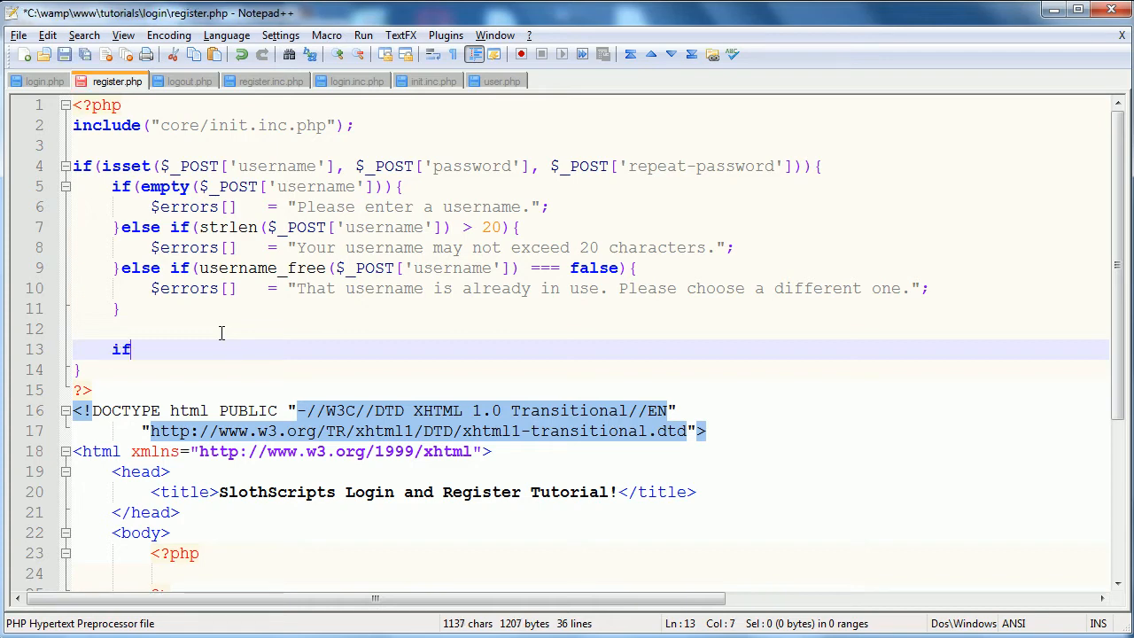
pyautogui.write('(empty())')
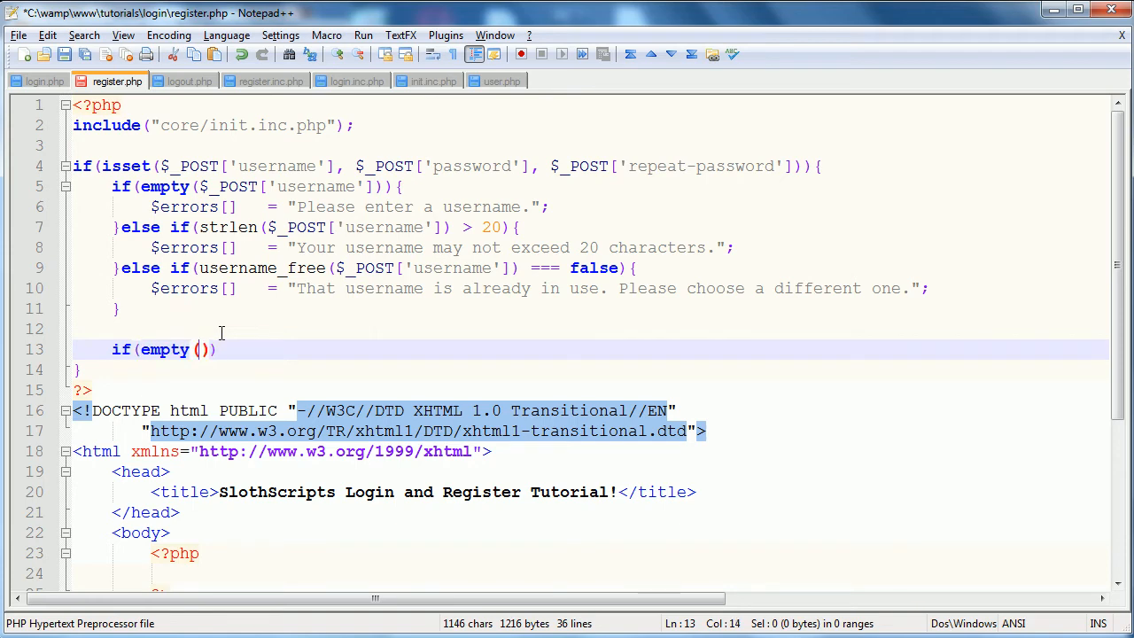
pyautogui.write('$_POST[]')
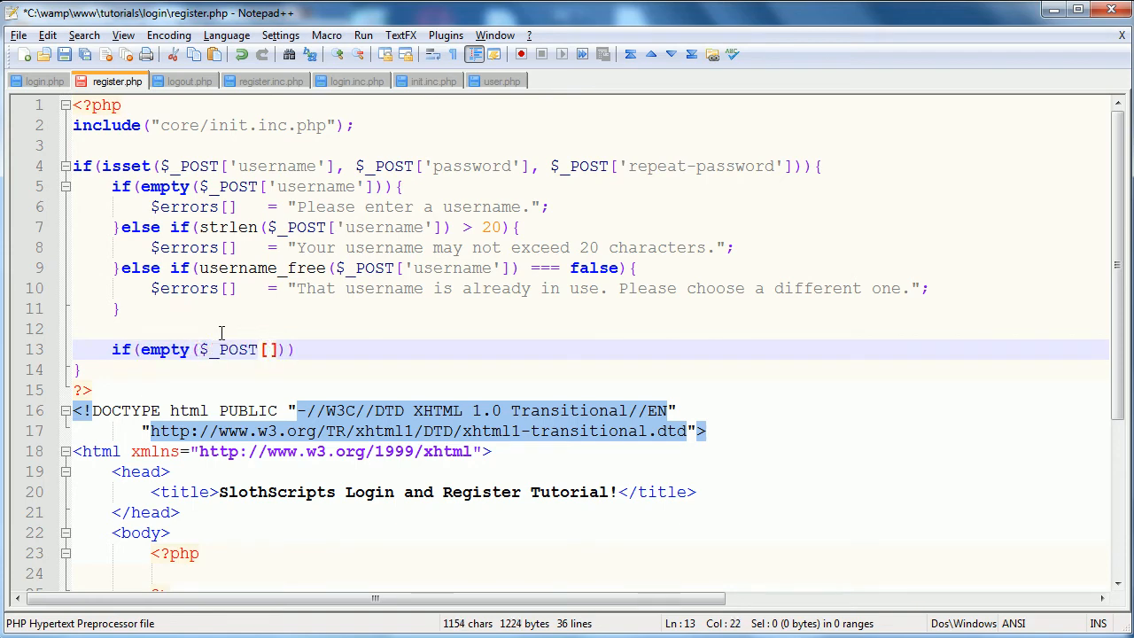
pyautogui.write("password'")
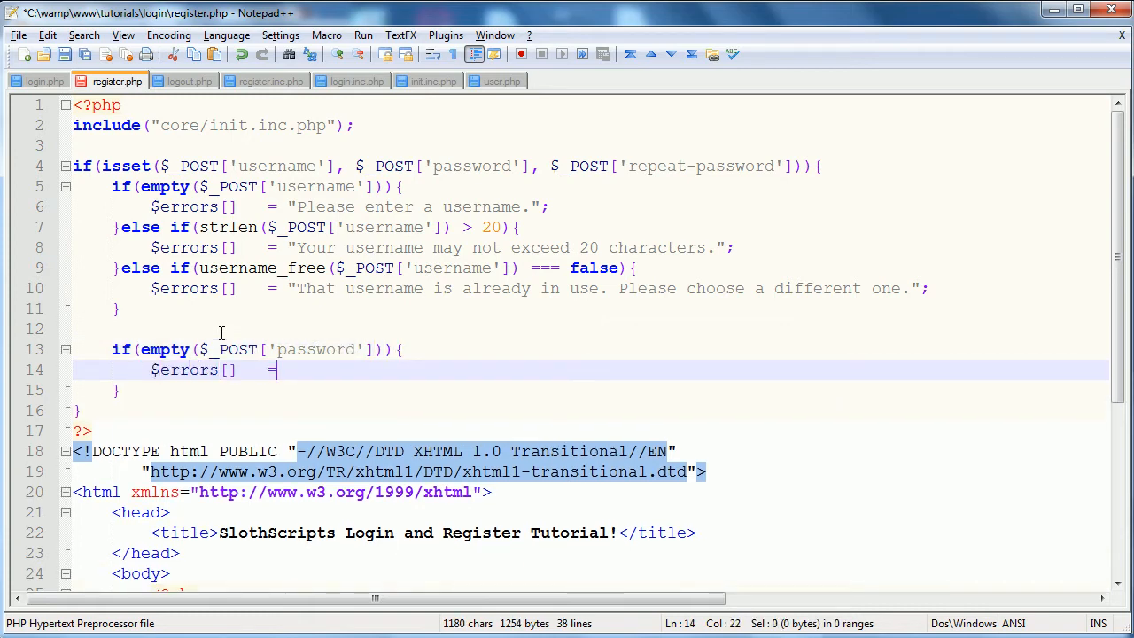
pyautogui.write('"Plea"')
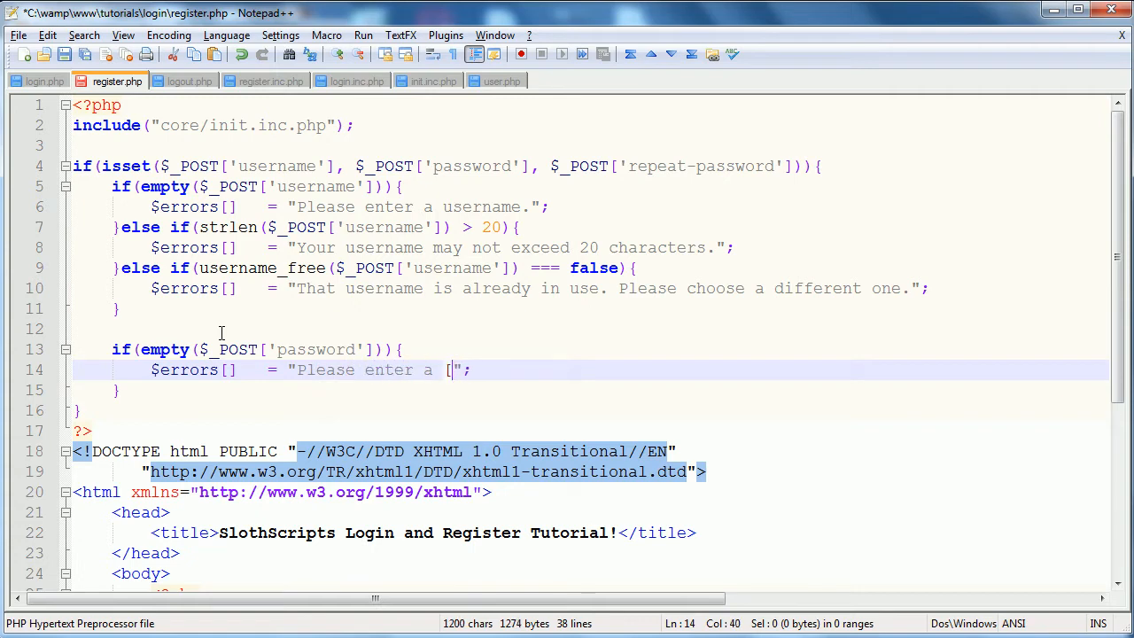
pyautogui.write('password')
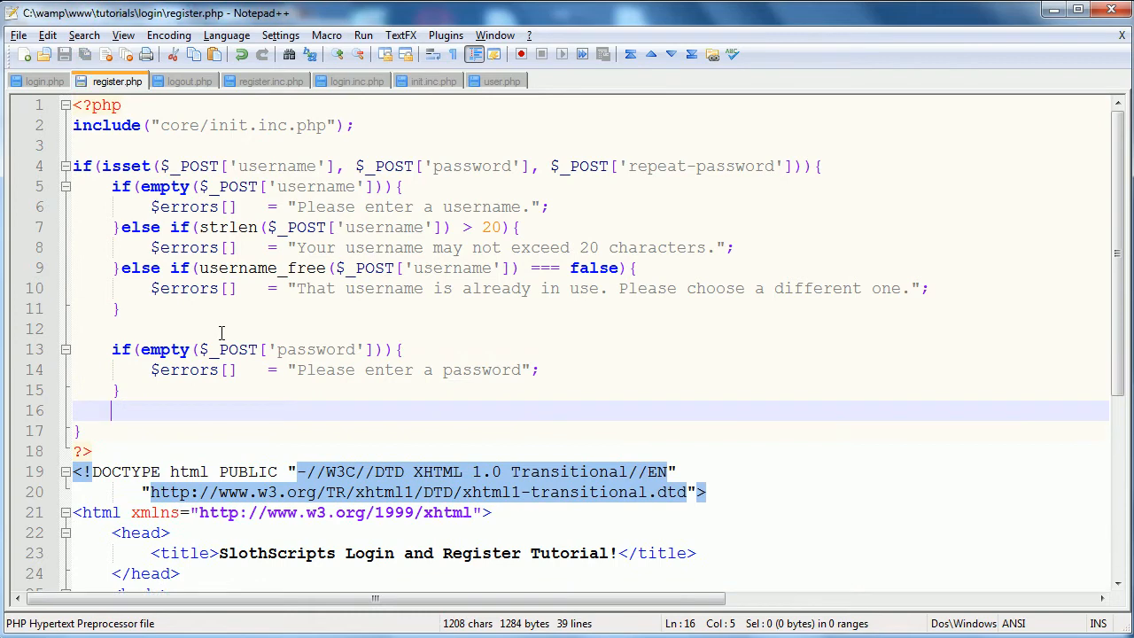
pyautogui.press('Enter')
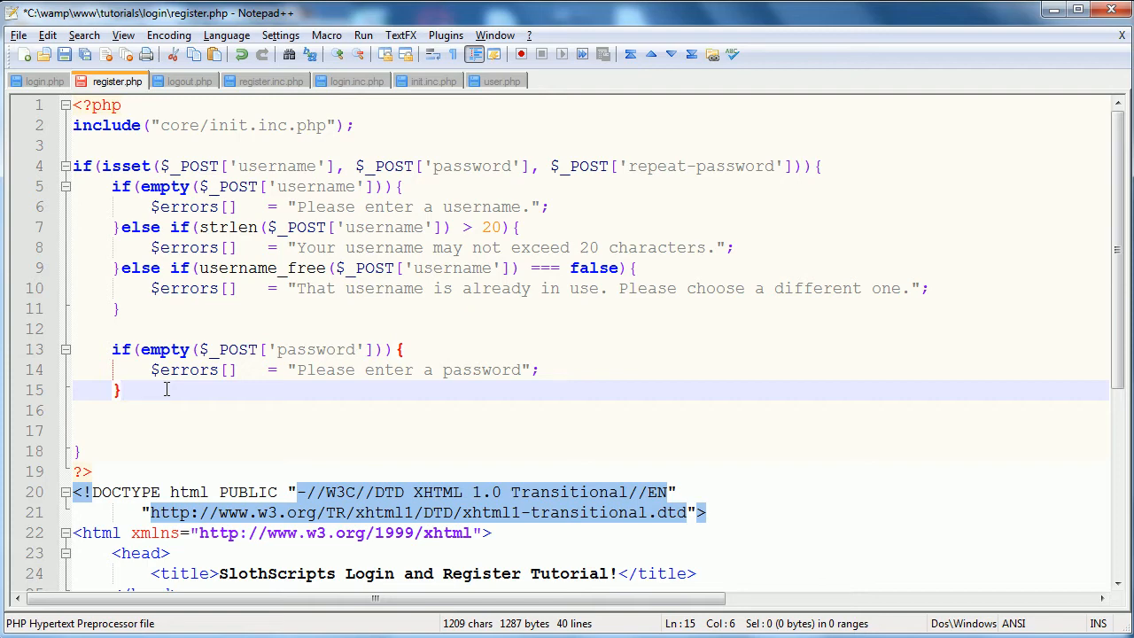
# - Add else if($_POST['password'] !== $_POST['repeat-password']) recording "Your passwords do not match."
pyautogui.write('else if($_POST[')
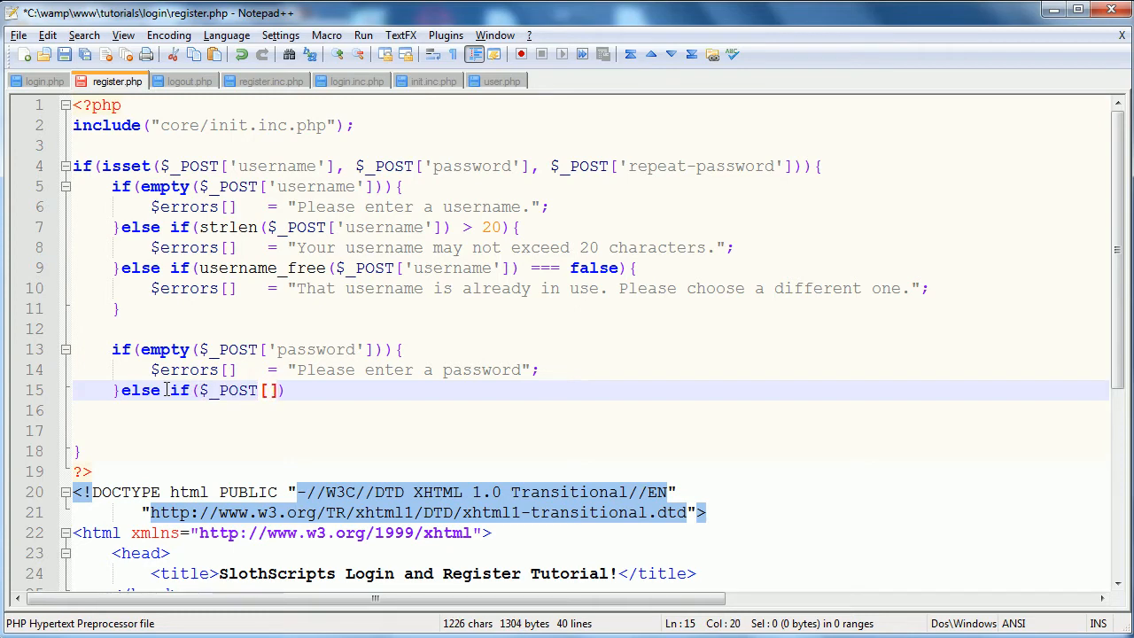
pyautogui.write("passwo'")
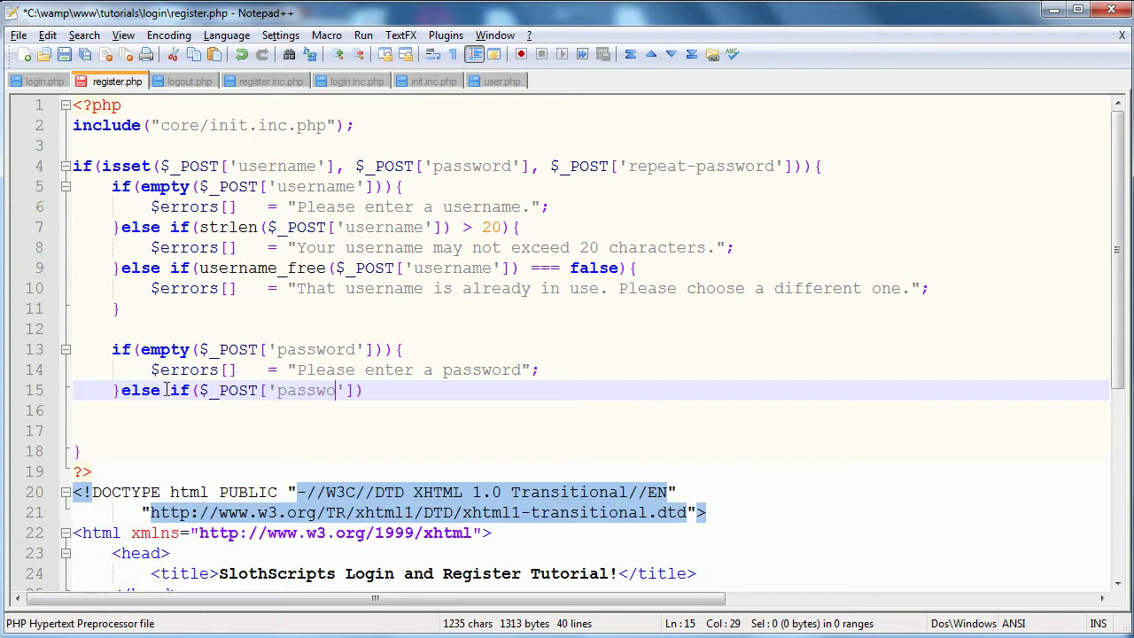
pyautogui.write("rd']")
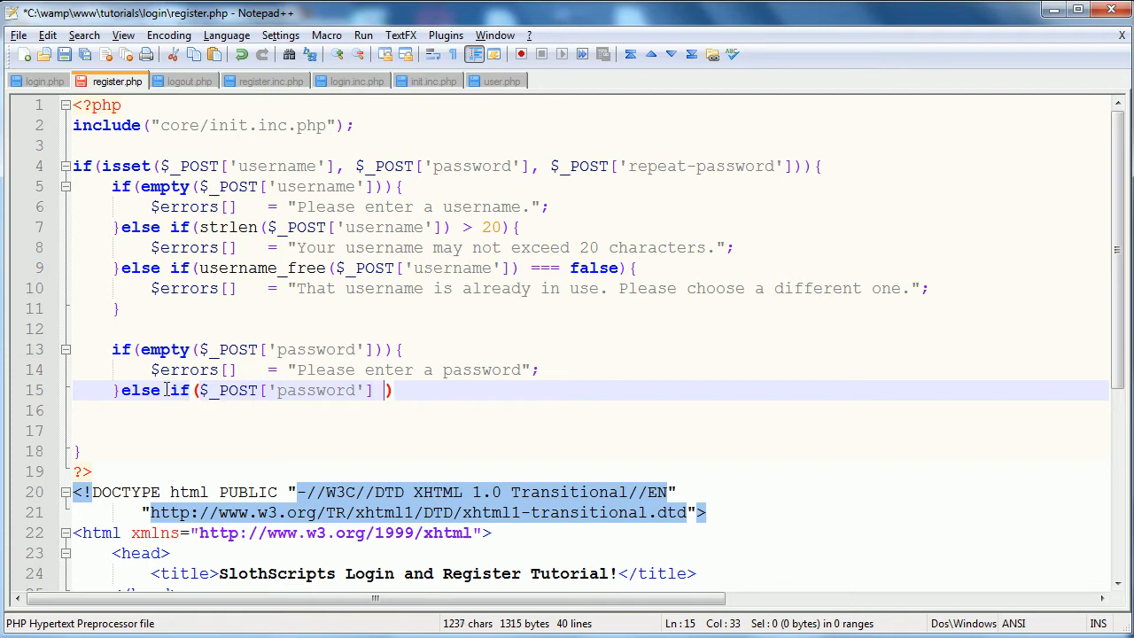
pyautogui.write('!==')
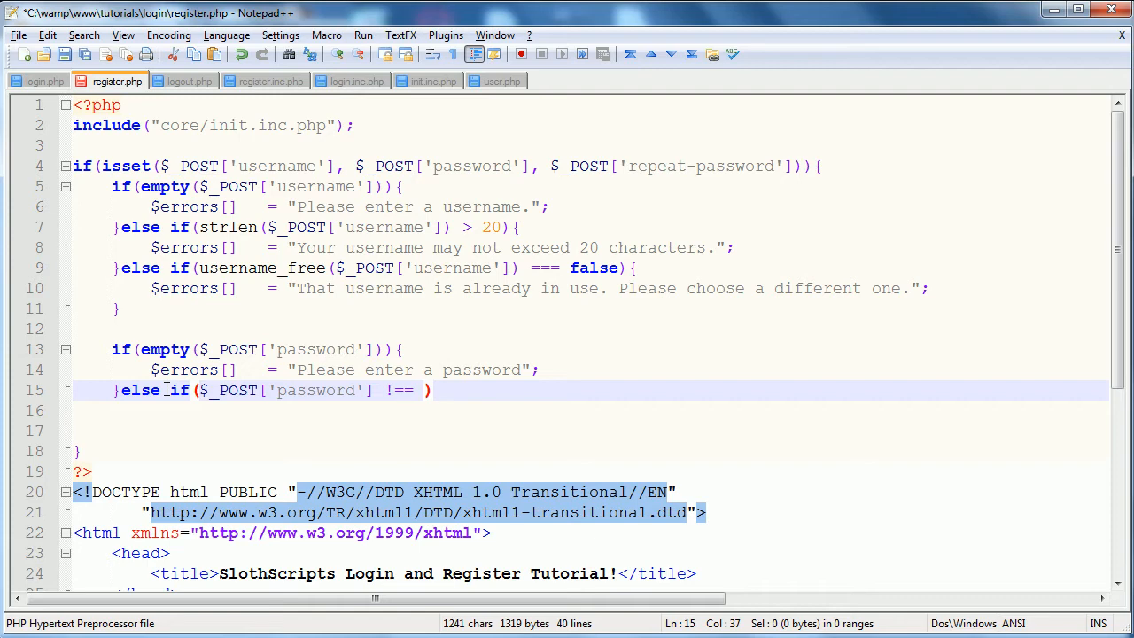
pyautogui.write('$_POST[]')
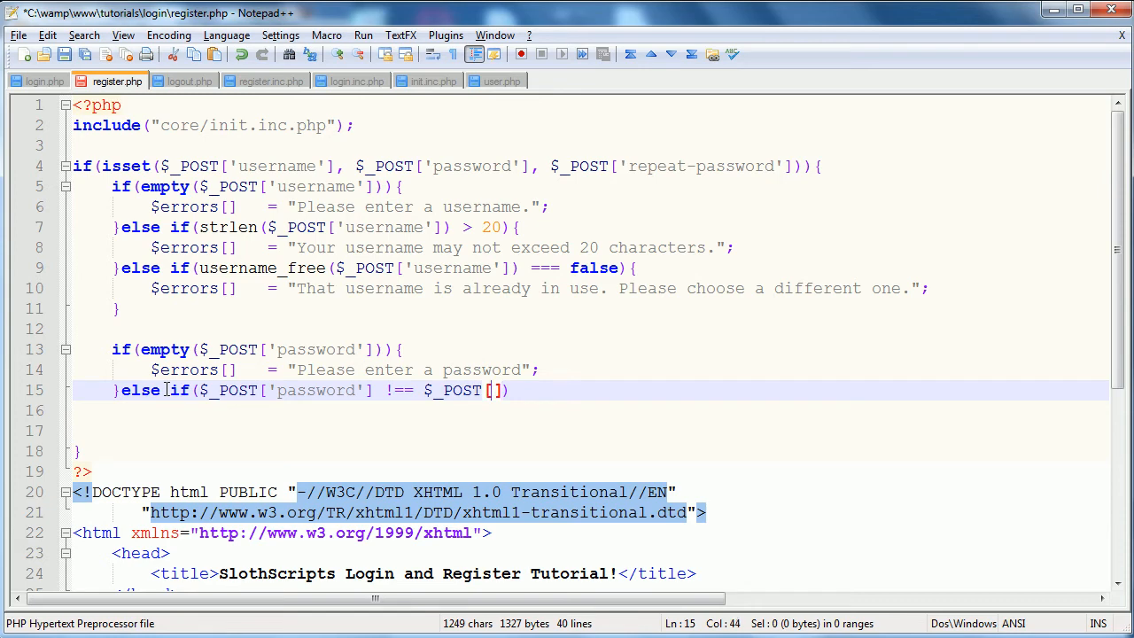
pyautogui.write('repeat-password')
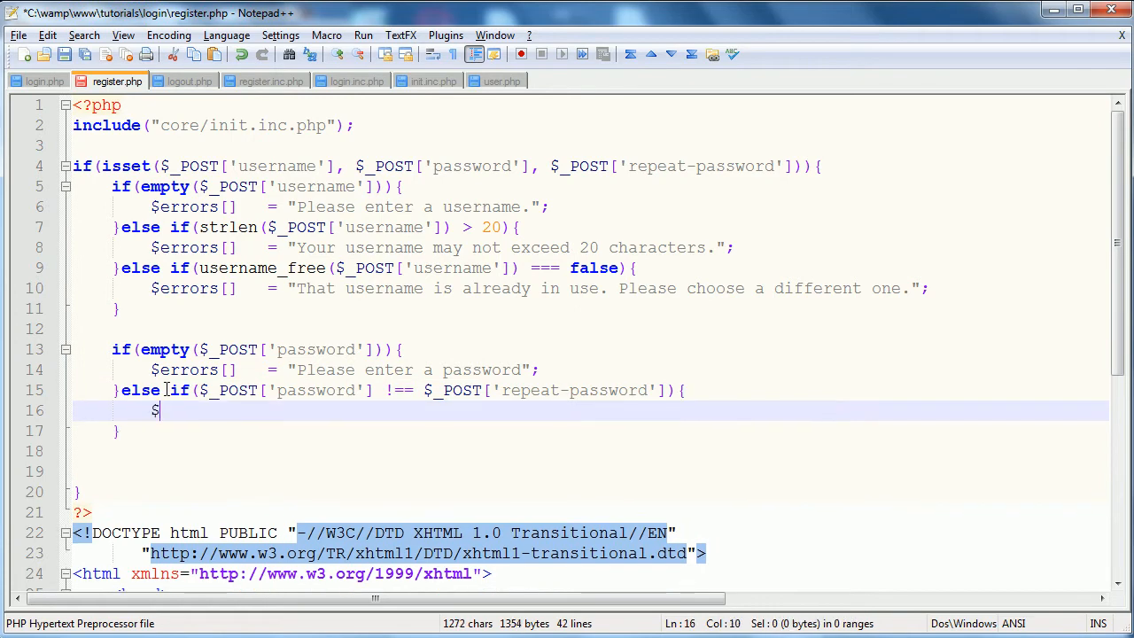
pyautogui.write('errors[]\t= "')
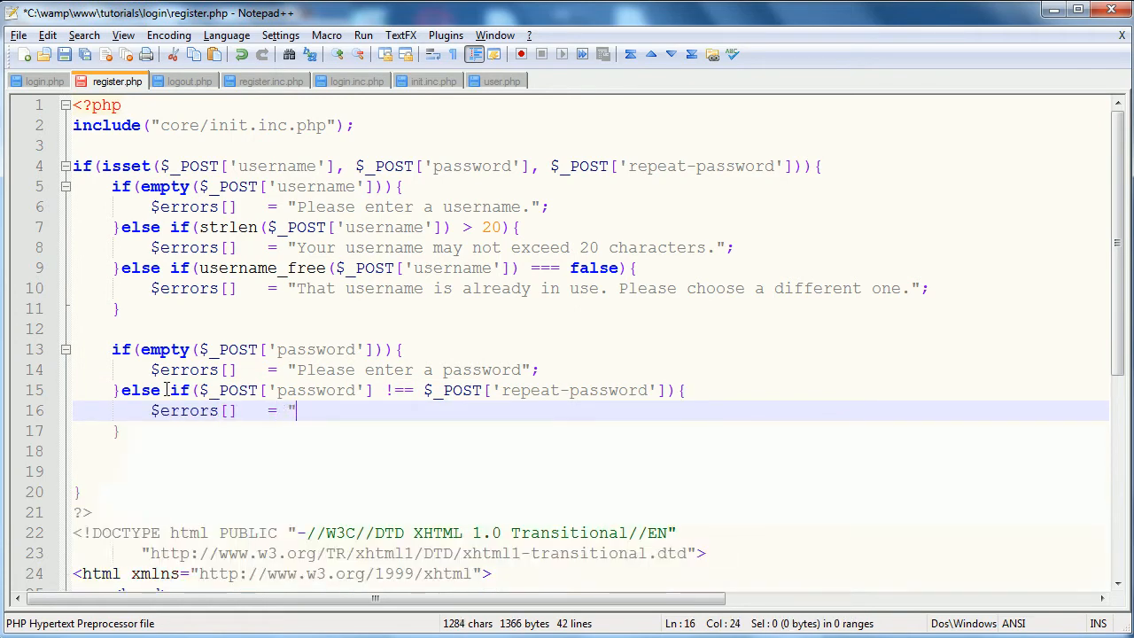
pyautogui.write('Your";')
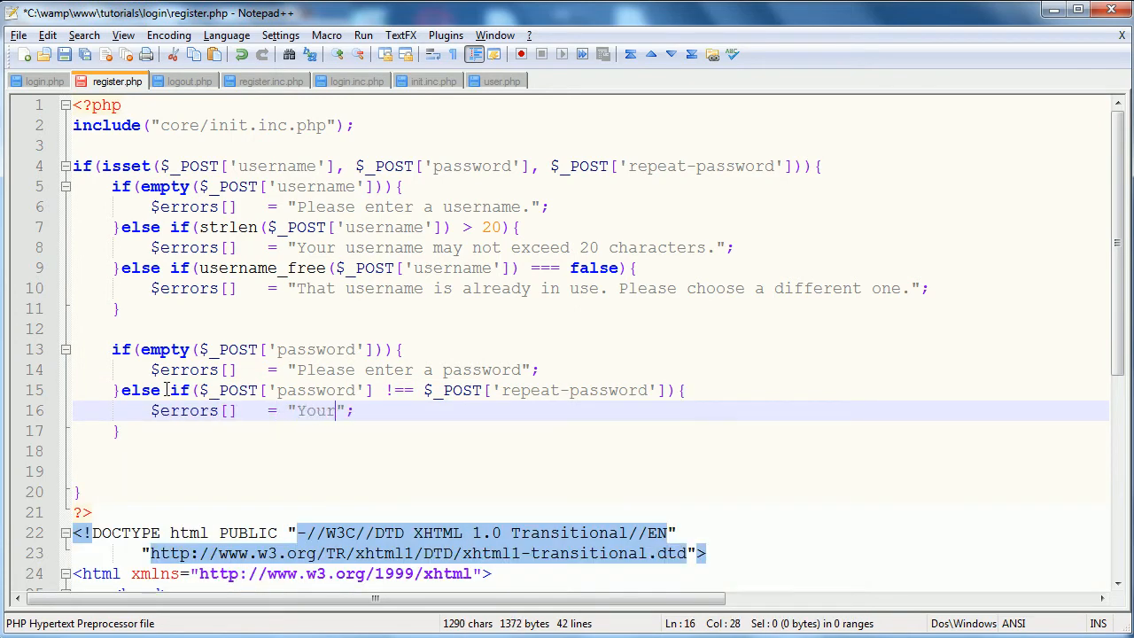
pyautogui.write('passwords do not match.')
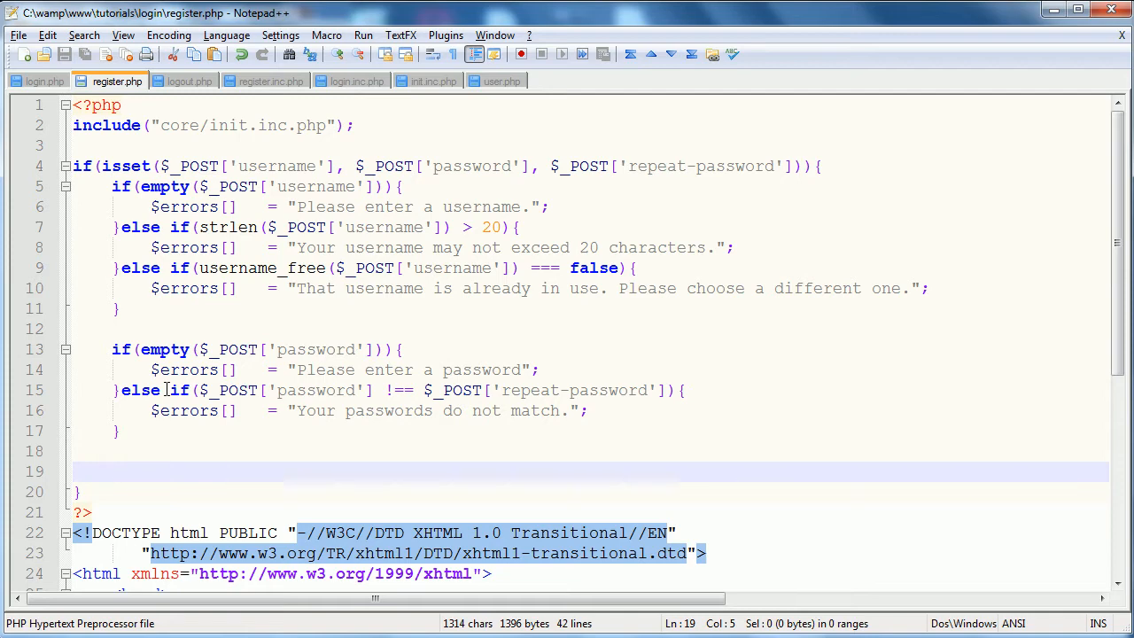
# - When $errors is empty, call add_user($_POST['username'], $_POST['password'])
pyautogui.write('if(empt')
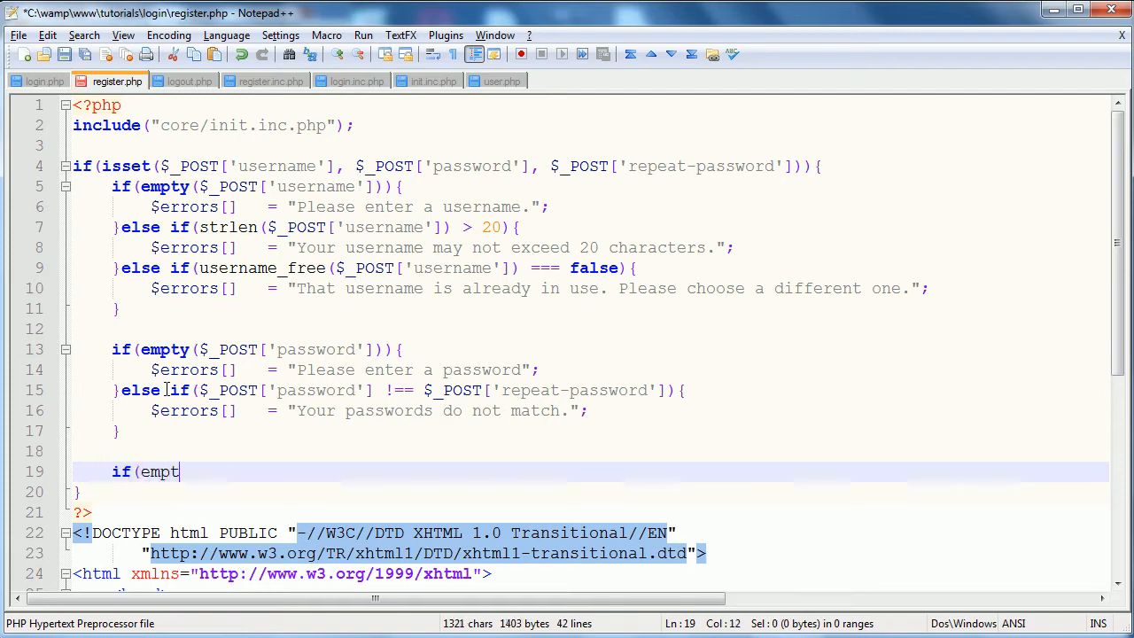
pyautogui.write('y($errors))')
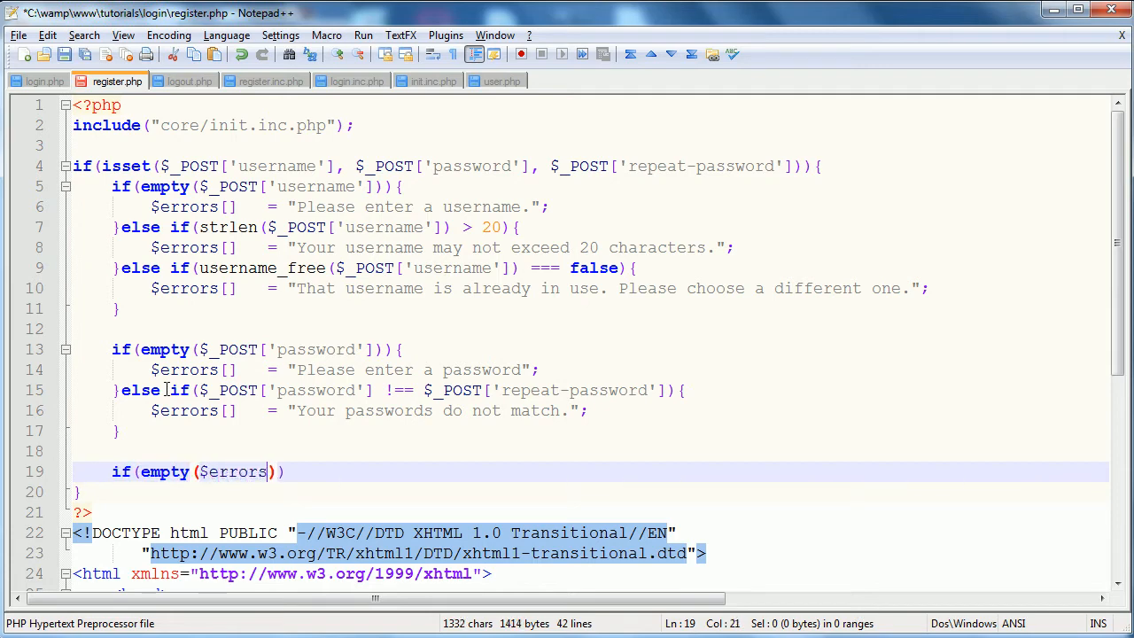
pyautogui.write('{')
pyautogui.write('}')
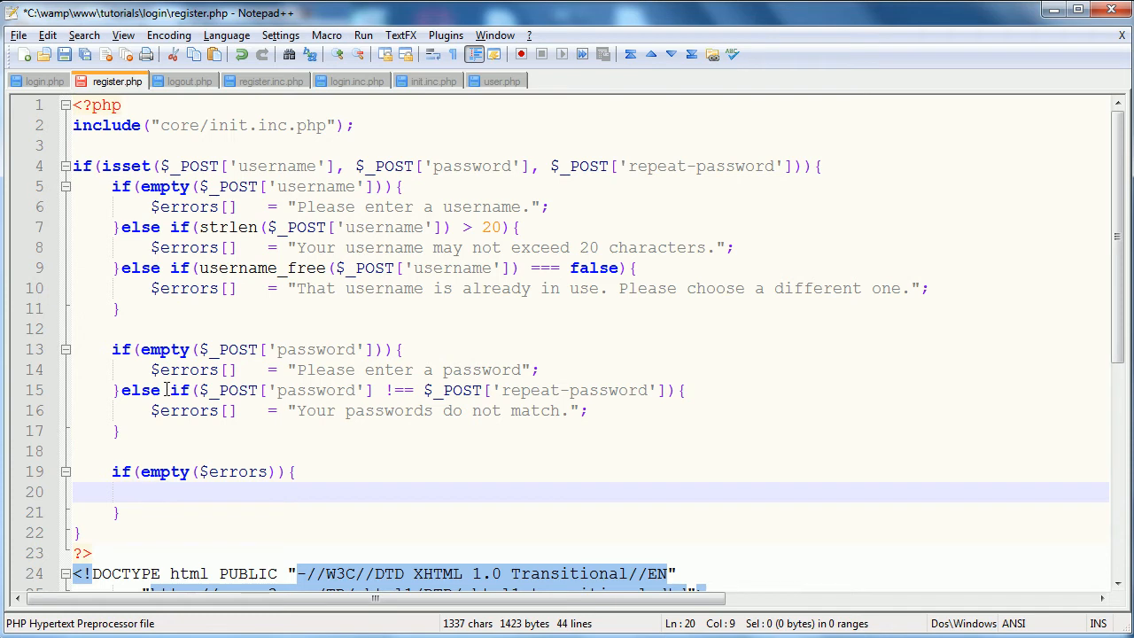
pyautogui.write('add_user')
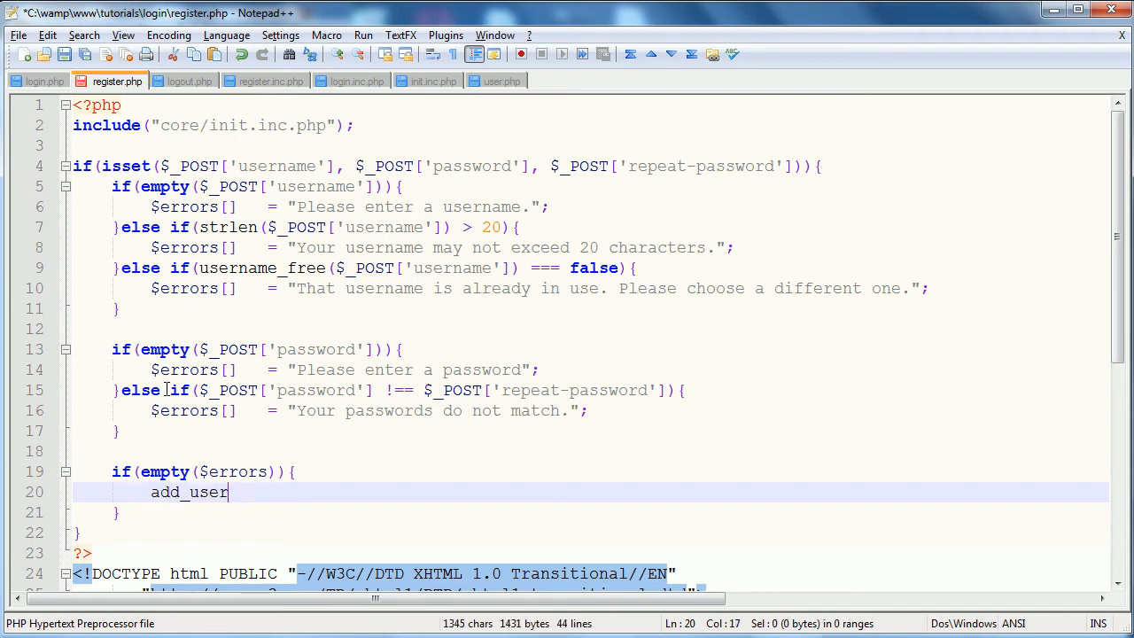
pyautogui.write('($')
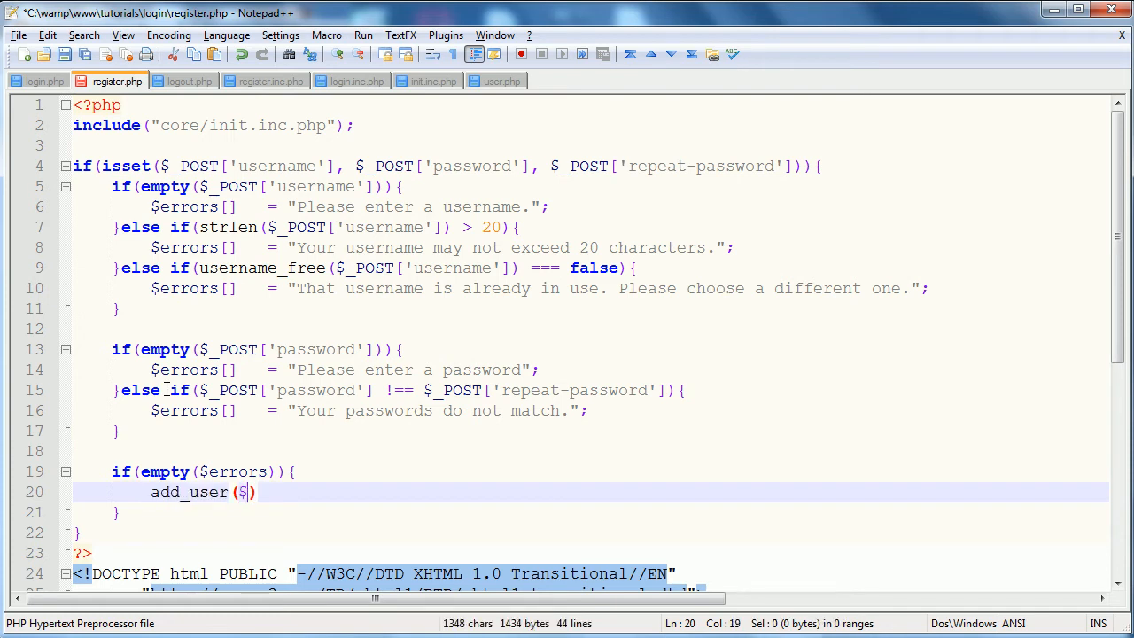
pyautogui.write("_POST['']")
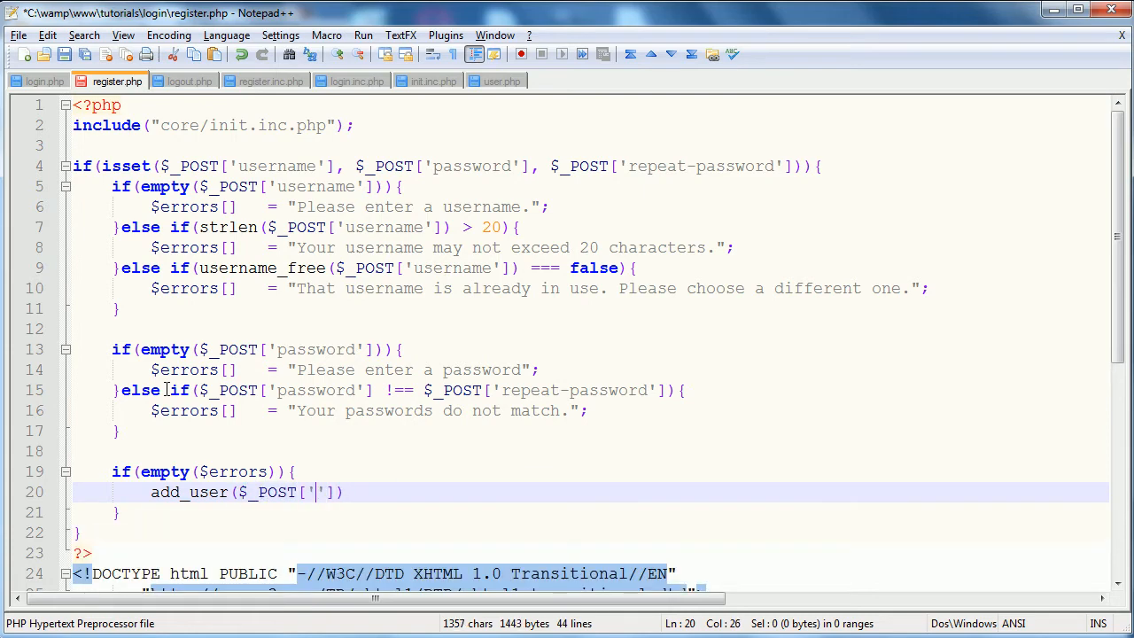
pyautogui.write("username'], $_P")
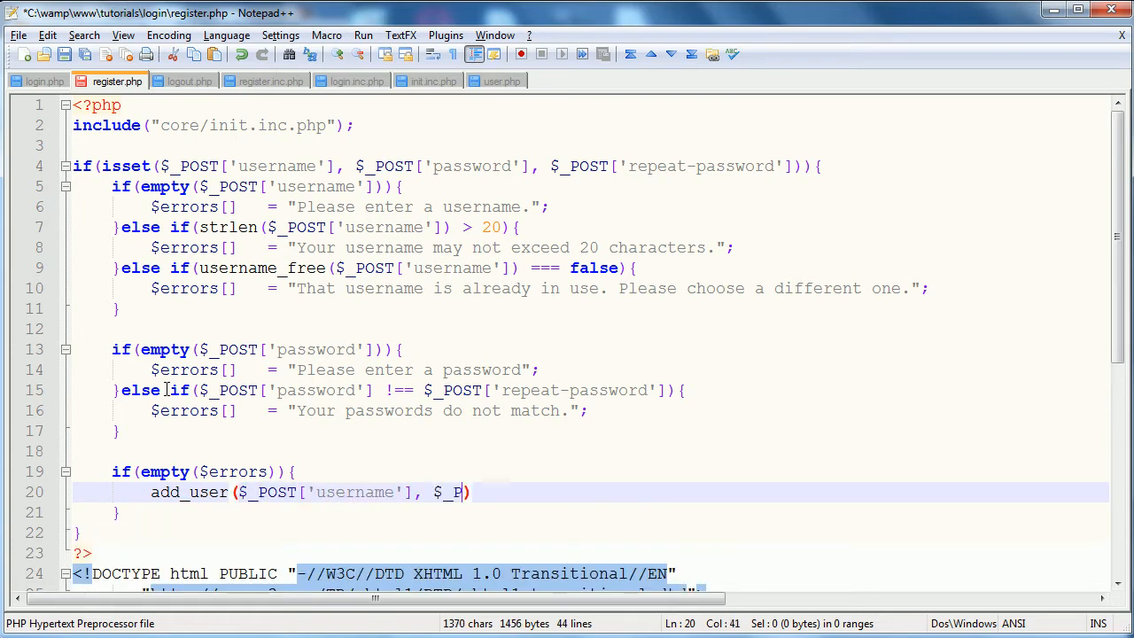
pyautogui.write('OST[]')
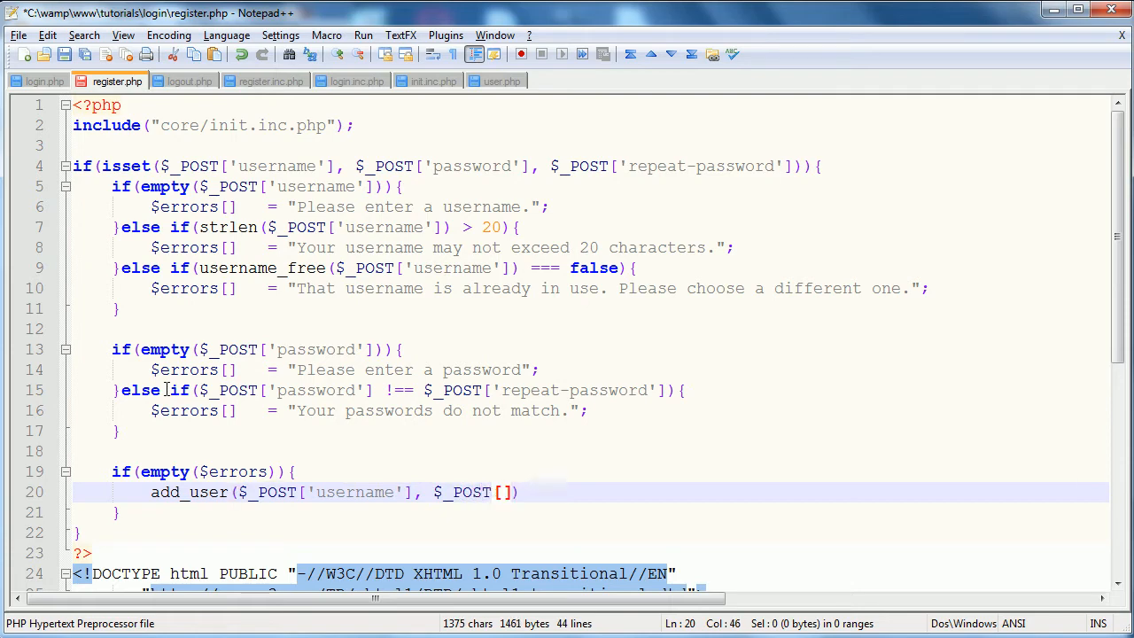
pyautogui.write("password'")
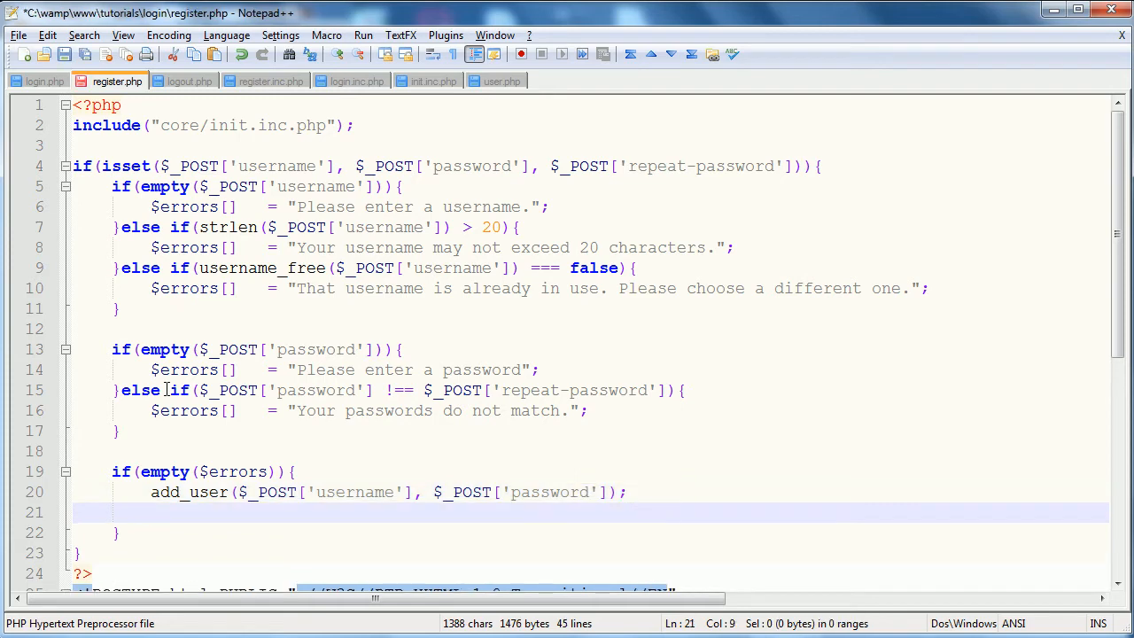
# - Redirect with header("Location: login.php") and stop the script with exit()
pyautogui.write('header();')
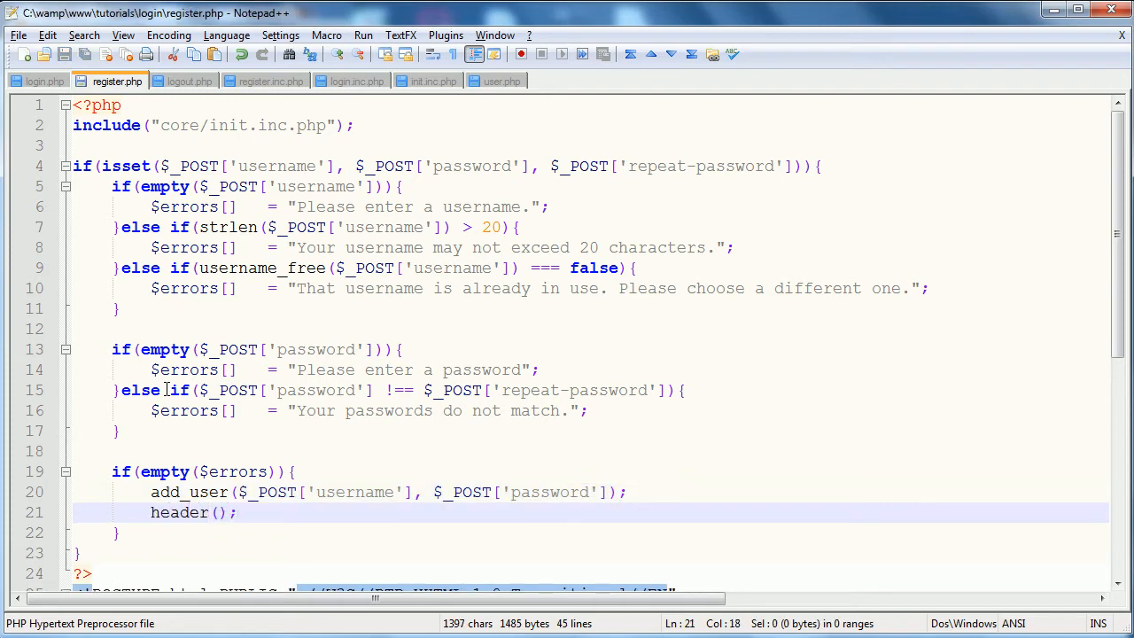
pyautogui.write('""')
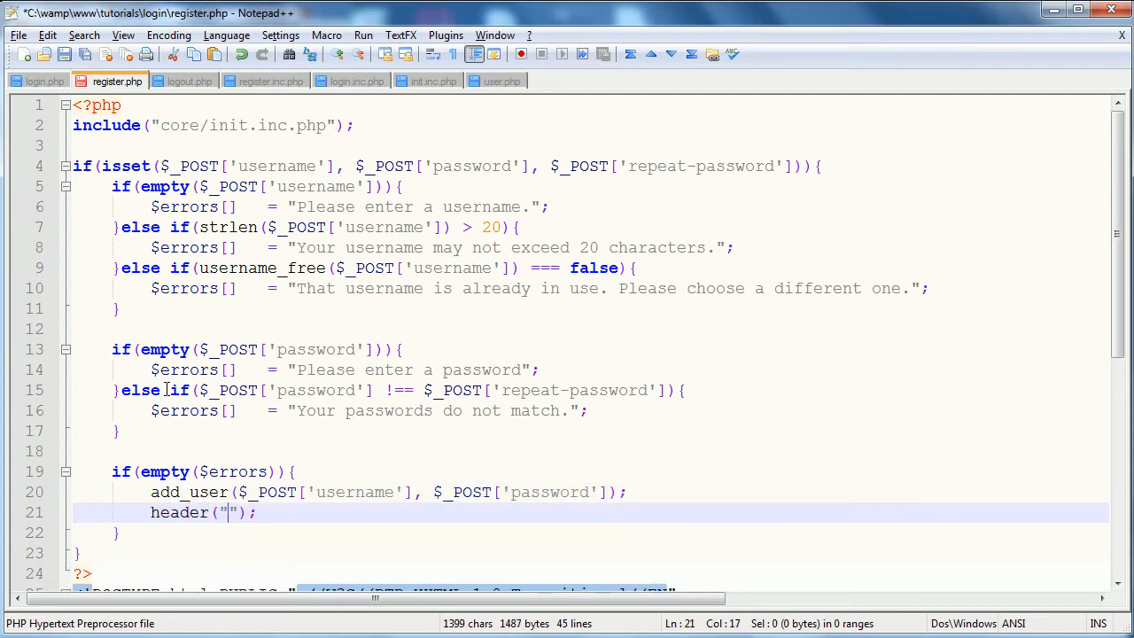
pyautogui.write('Location:')
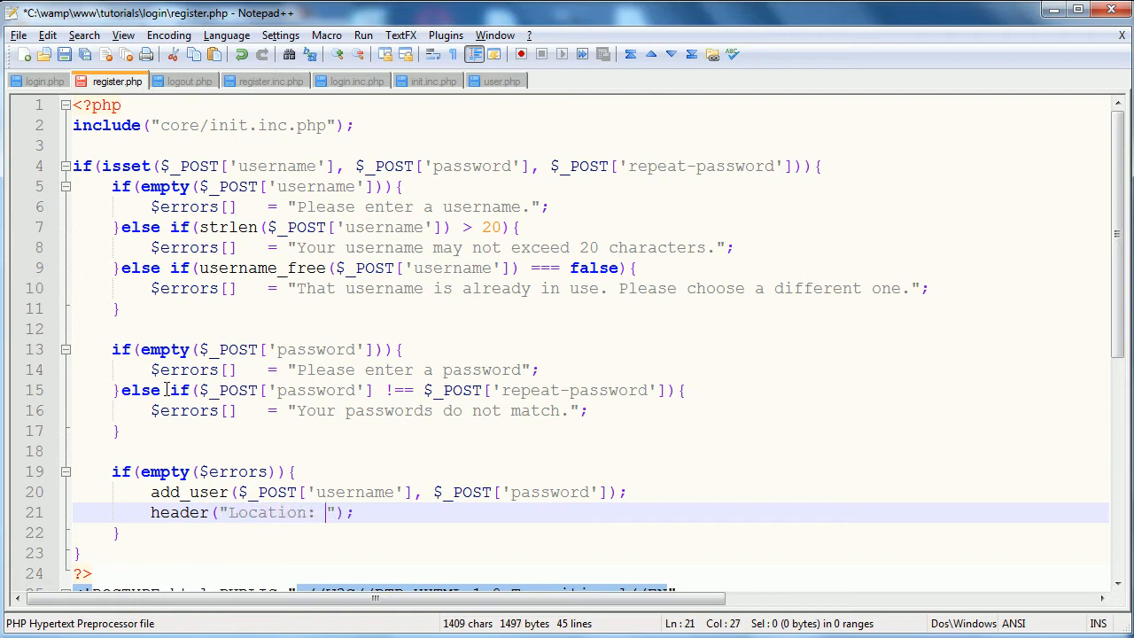
pyautogui.write('login.php')
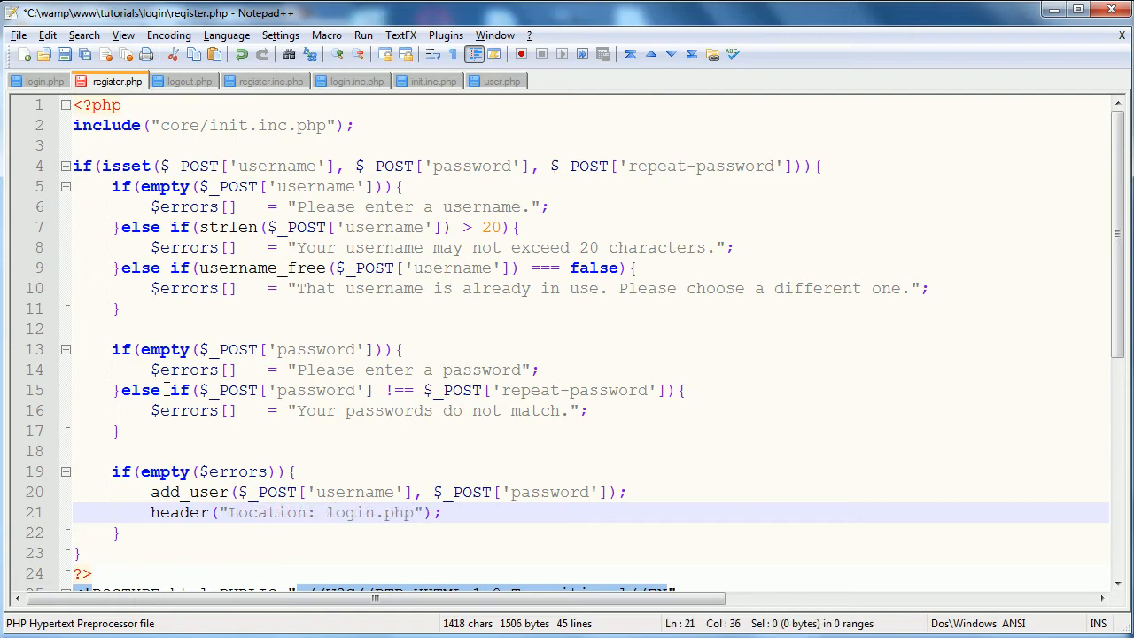
pyautogui.write('exit();')
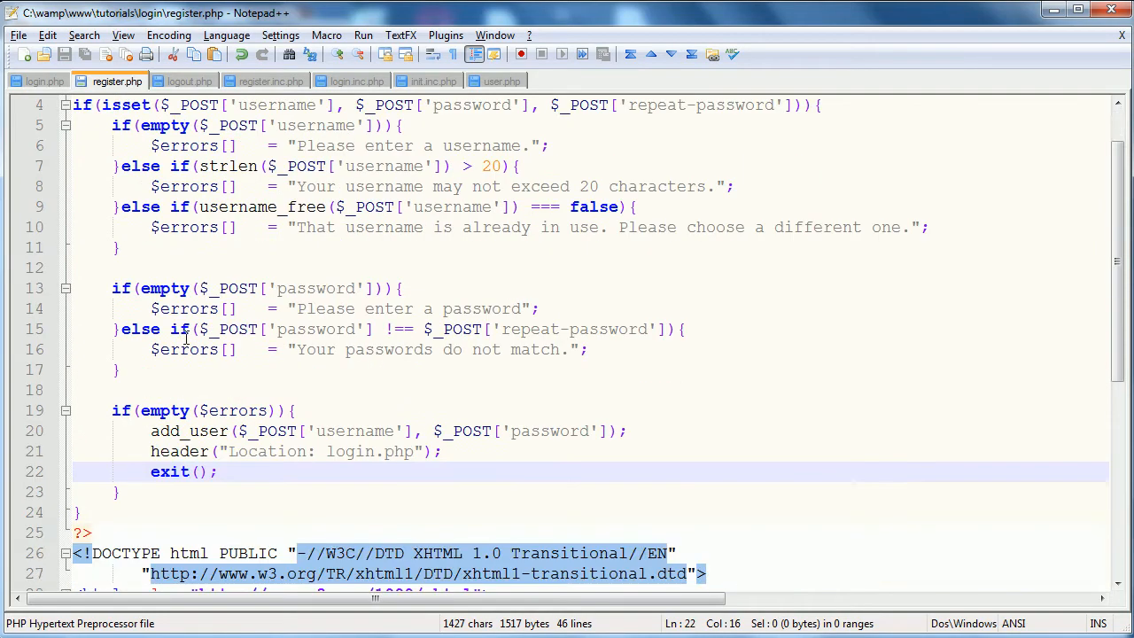
# - Place the cursor on the blank line inside the body's PHP block, ready for new code
pyautogui.scroll(3)
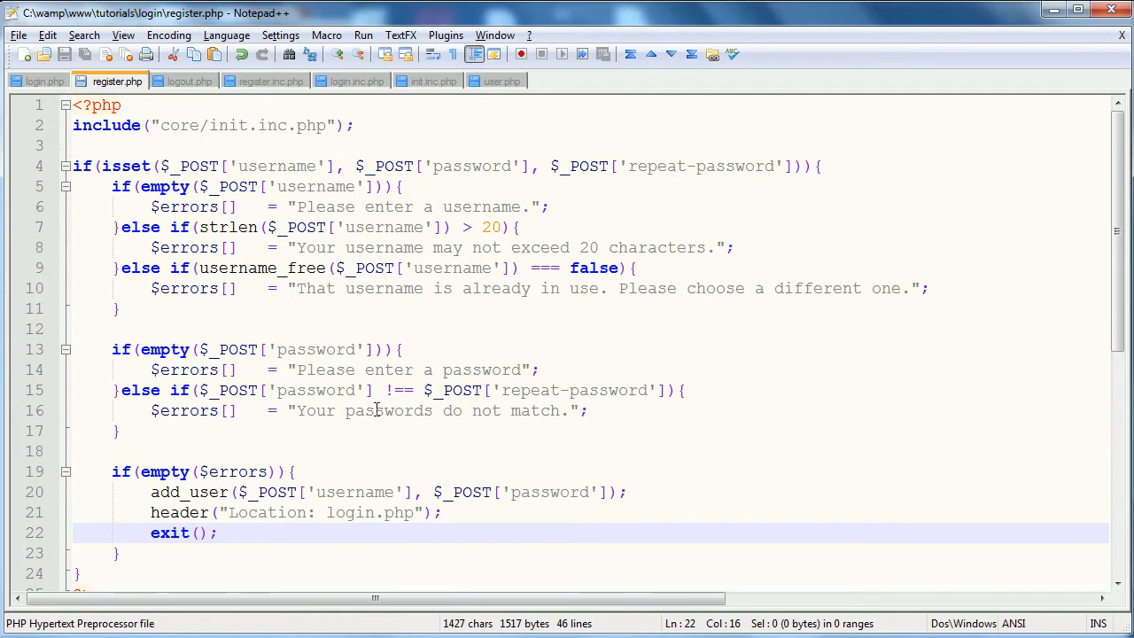
pyautogui.click(193, 371)
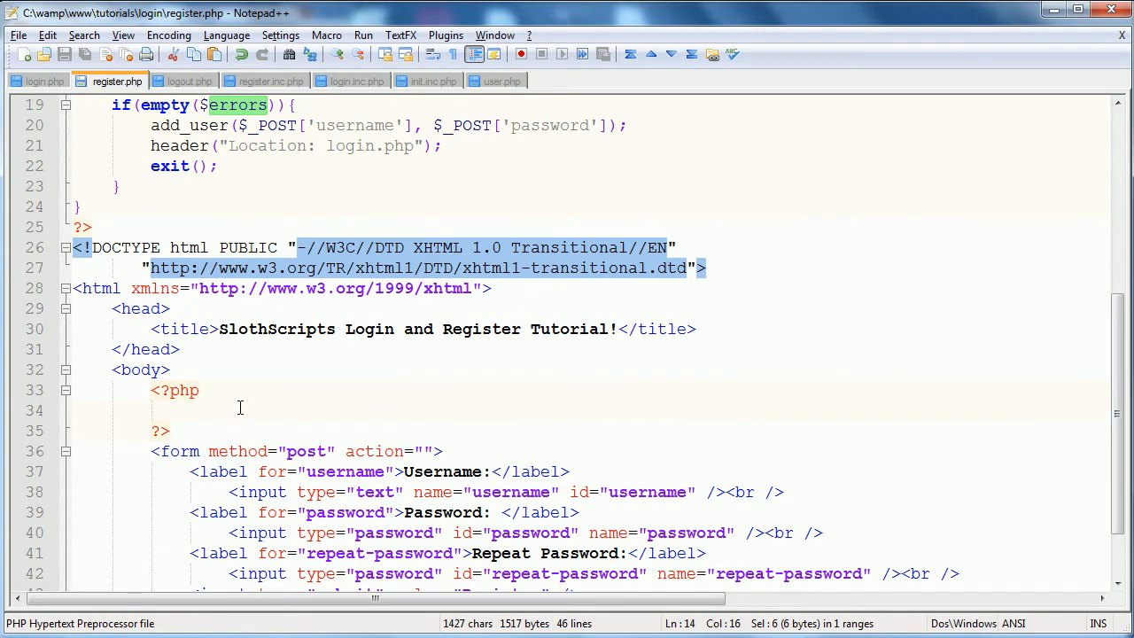
pyautogui.moveTo(248, 377)
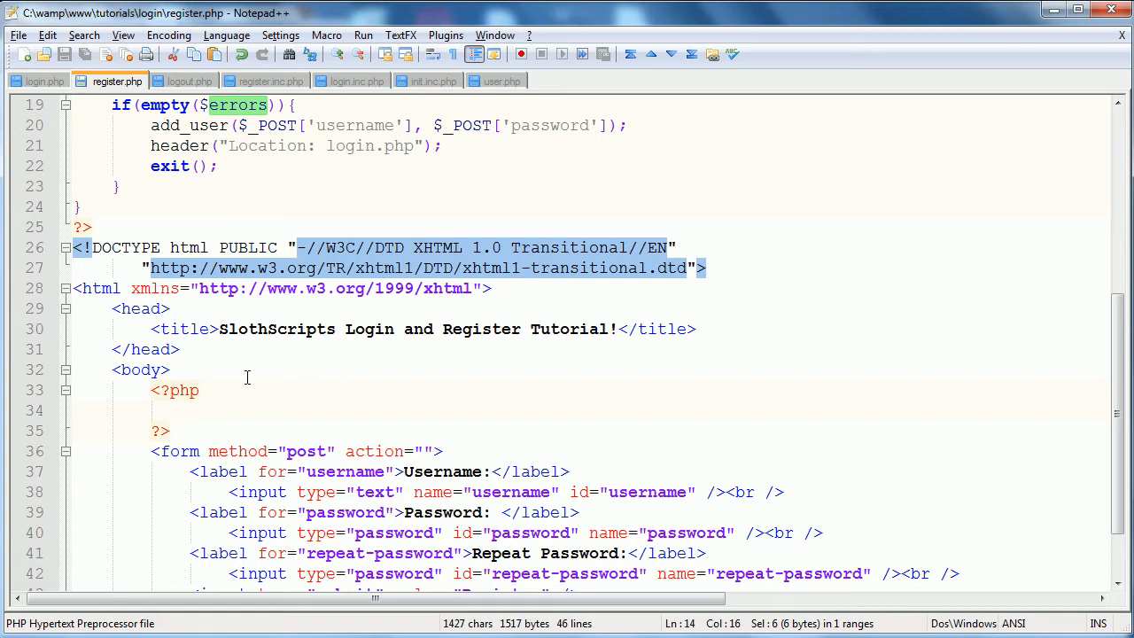
pyautogui.click(248, 411)
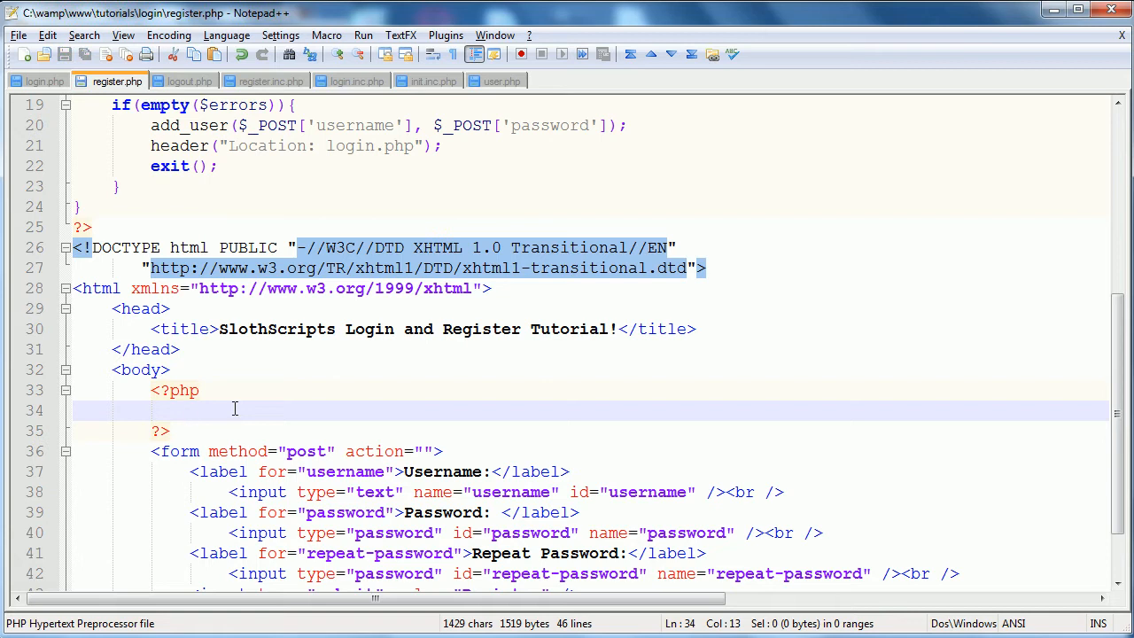
# - Add if(empty($errors) === false){ } in the body and close the PHP block inside it
pyautogui.write('if(')
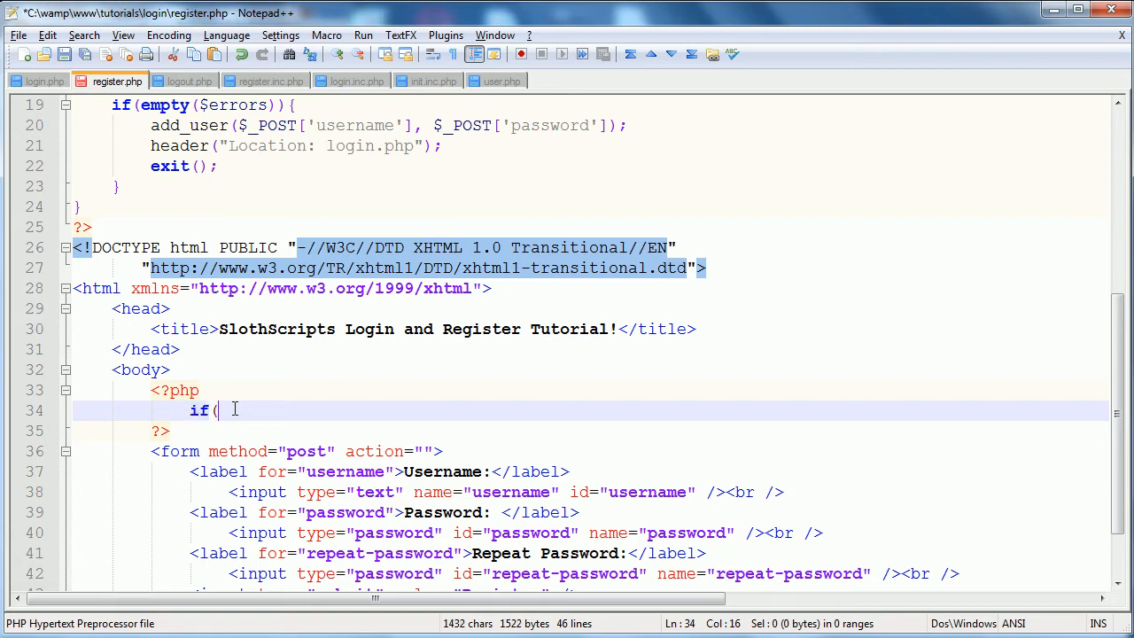
pyautogui.write('empty ()')
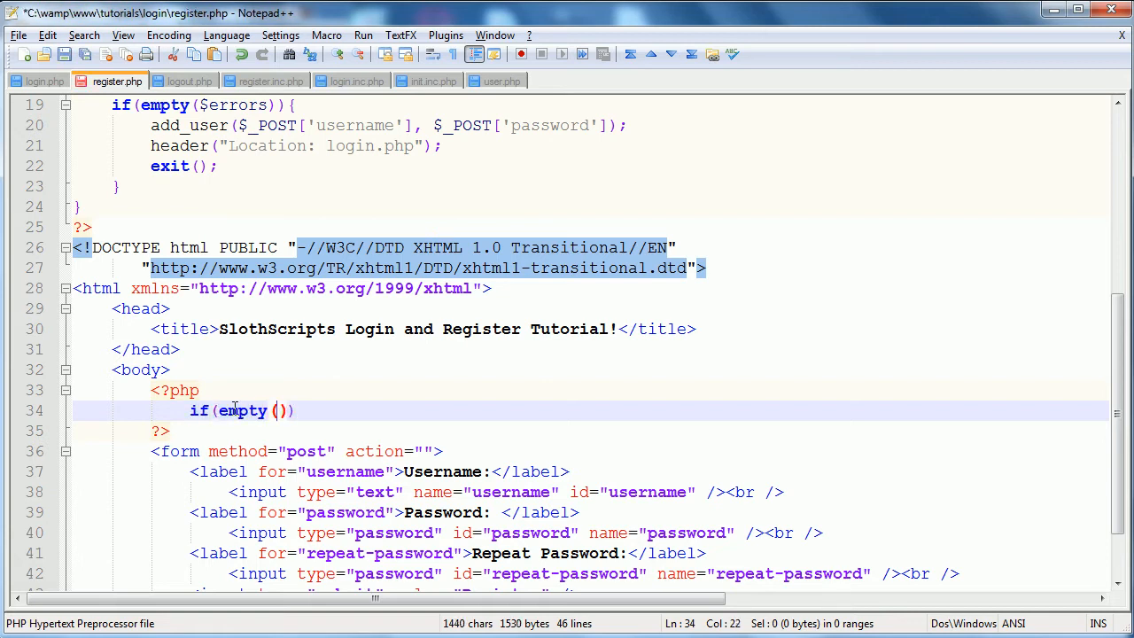
pyautogui.write('$errors')
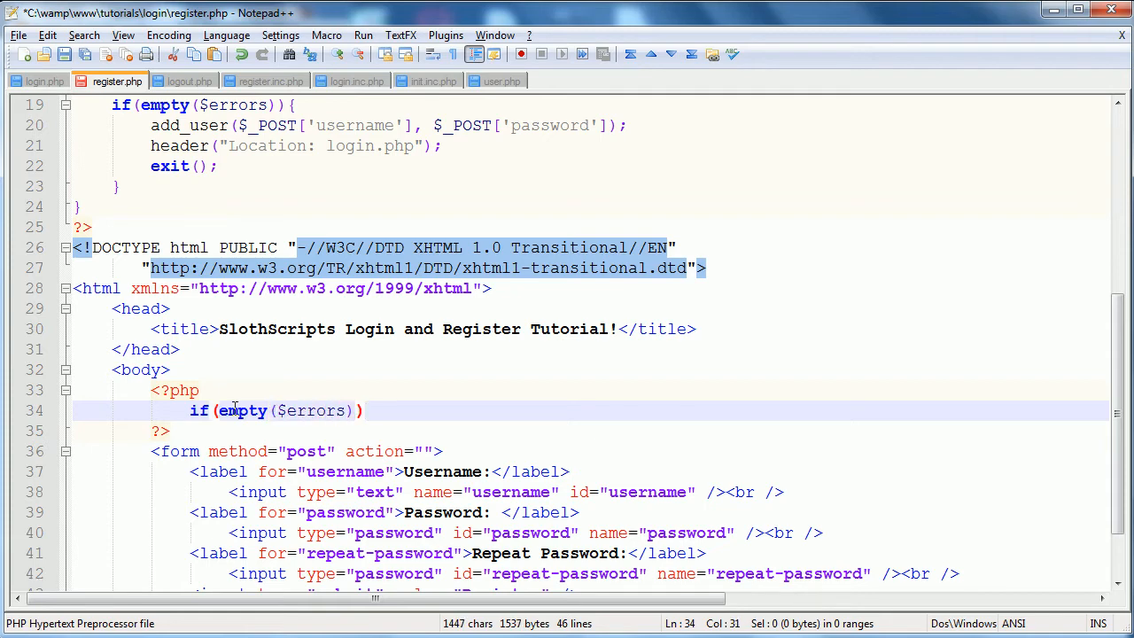
pyautogui.write('==')
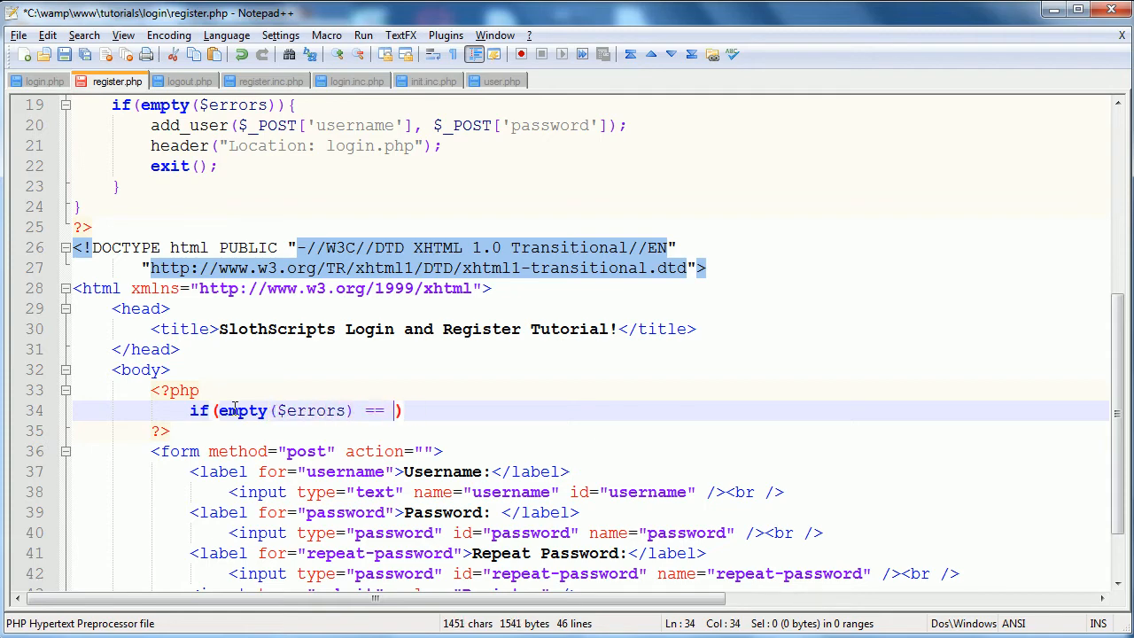
pyautogui.write('= false')
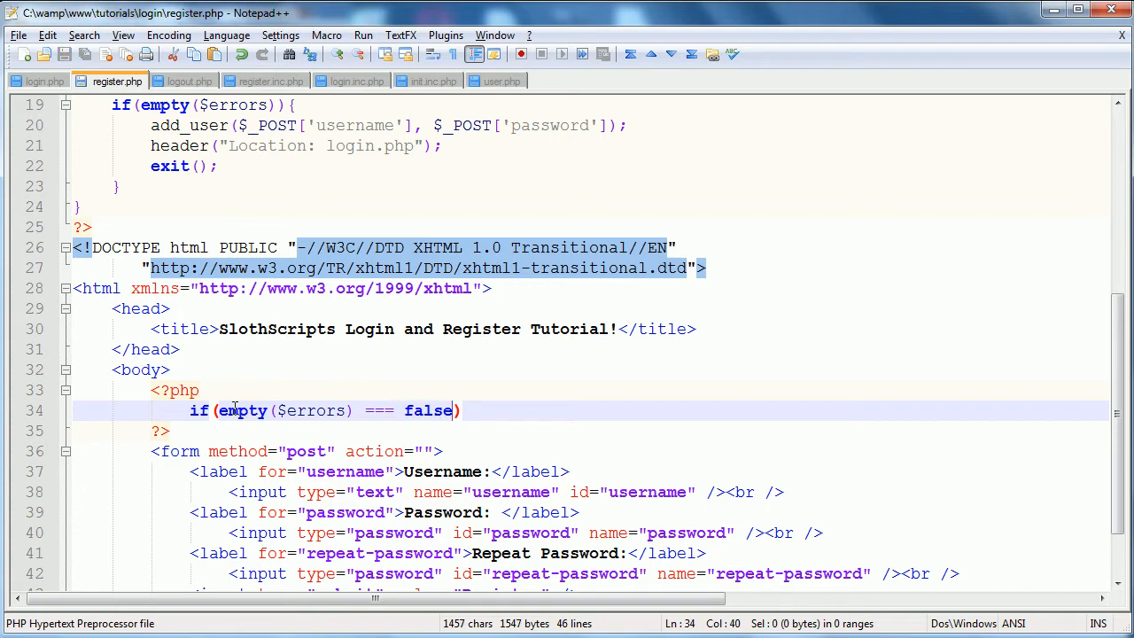
pyautogui.moveTo(503, 427)
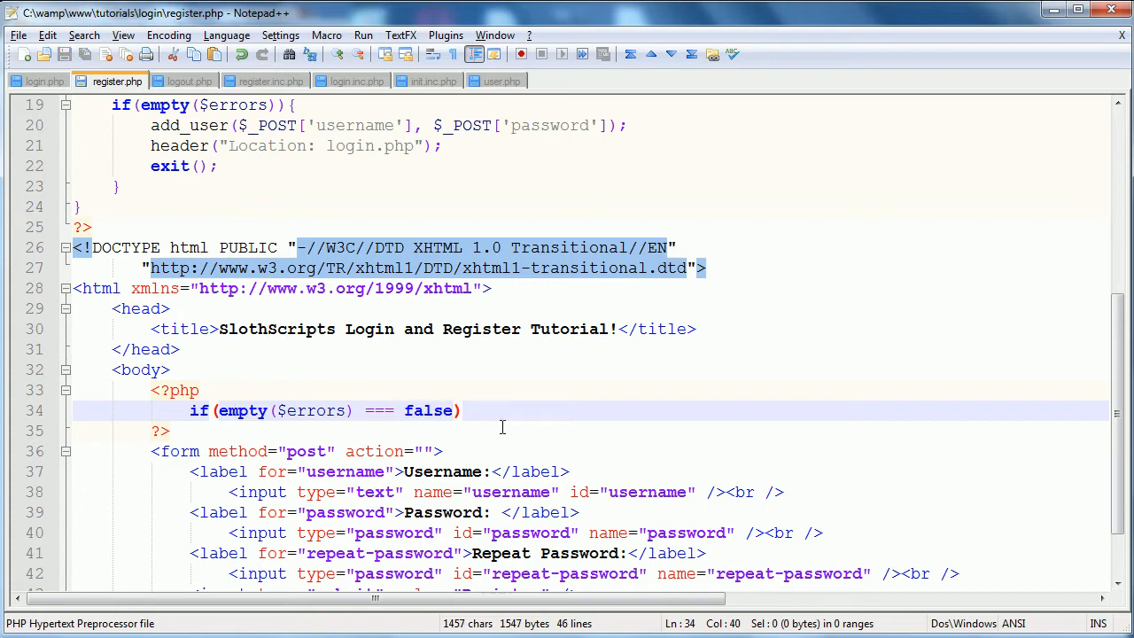
pyautogui.write('{')
pyautogui.write('?.')
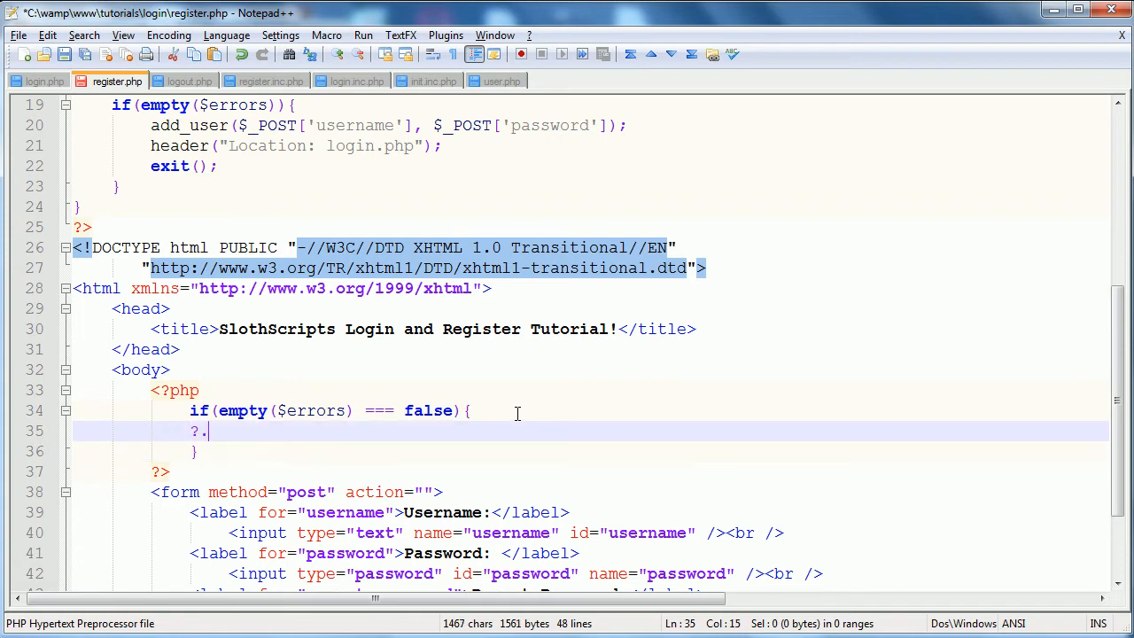
pyautogui.write('<?php')
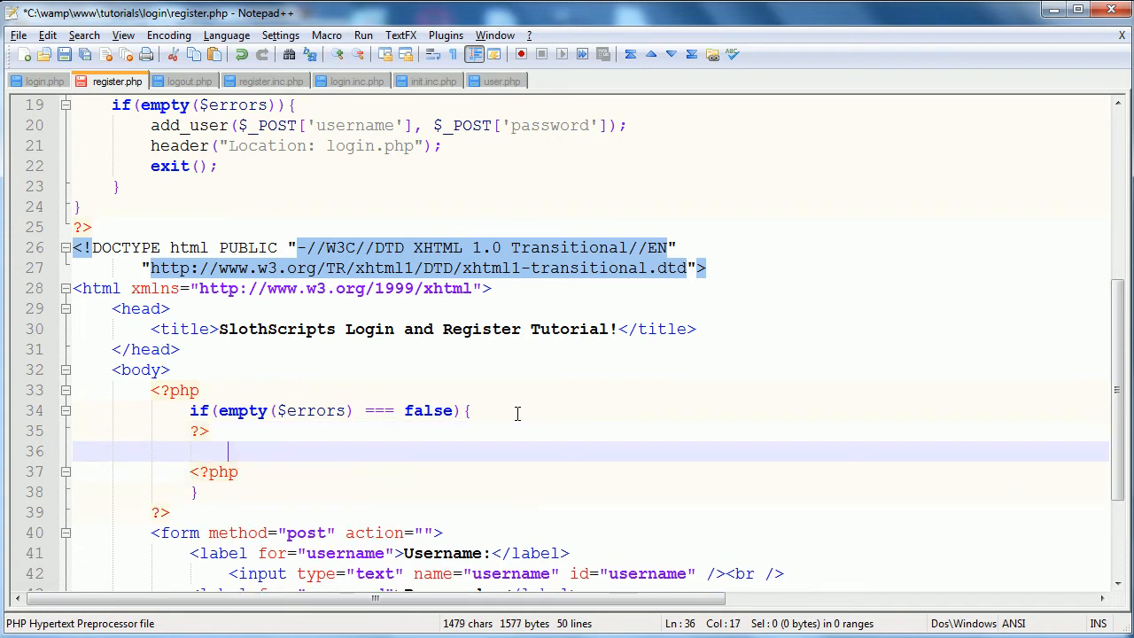
# - Inside the conditional add a <ul><li> with a nested <?php ?> block for the errors
pyautogui.write('<U')
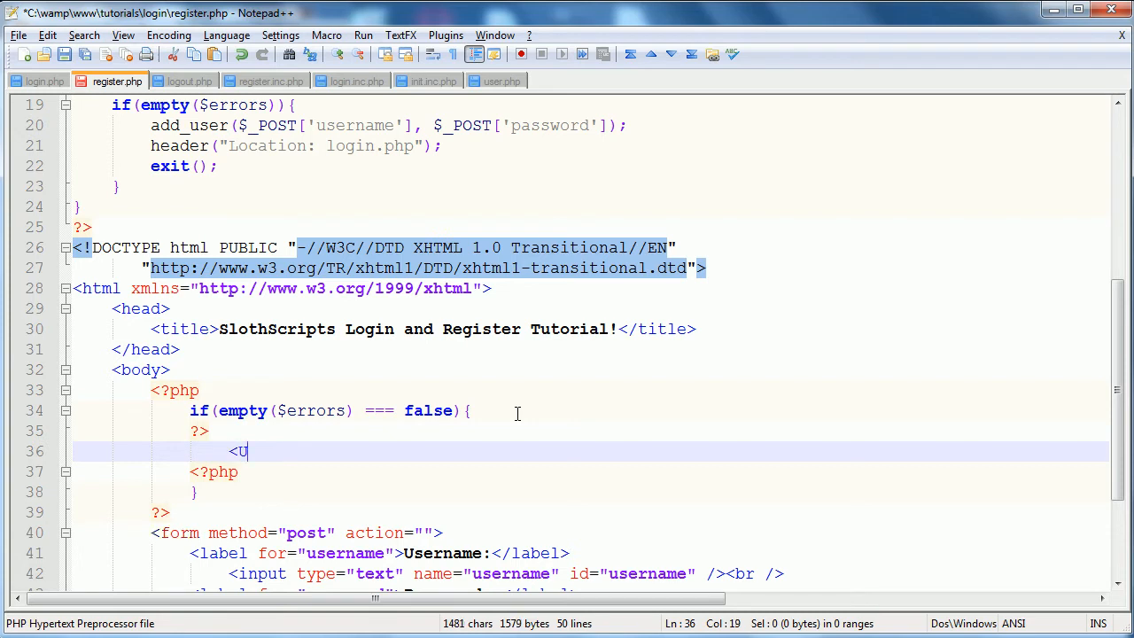
pyautogui.press('Backspace')
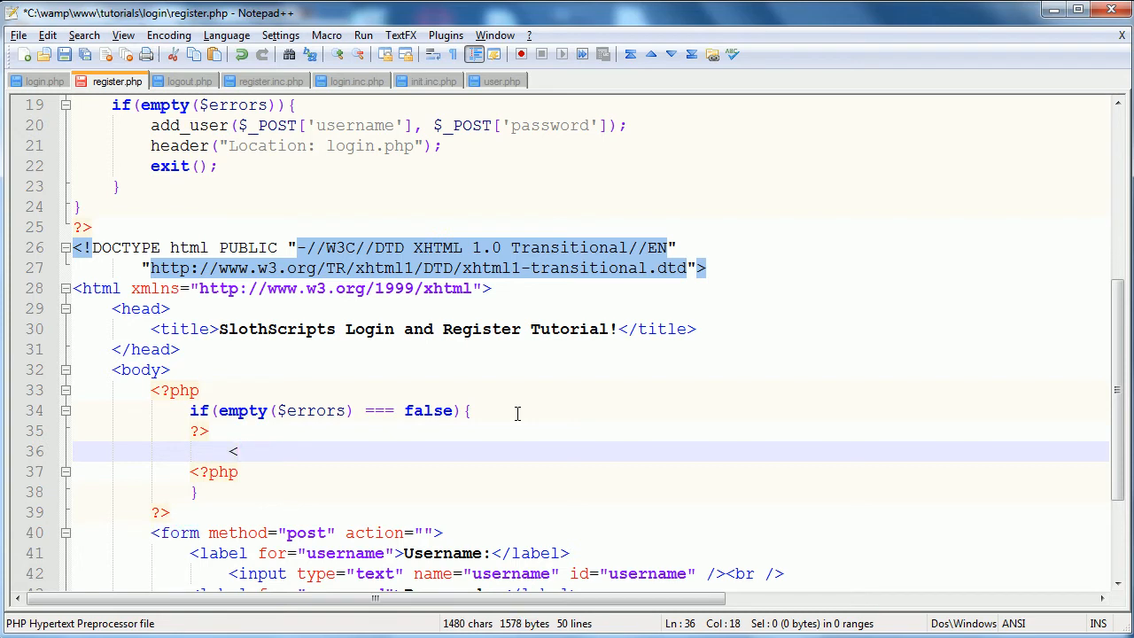
pyautogui.write('ul>')
pyautogui.write('<li>')
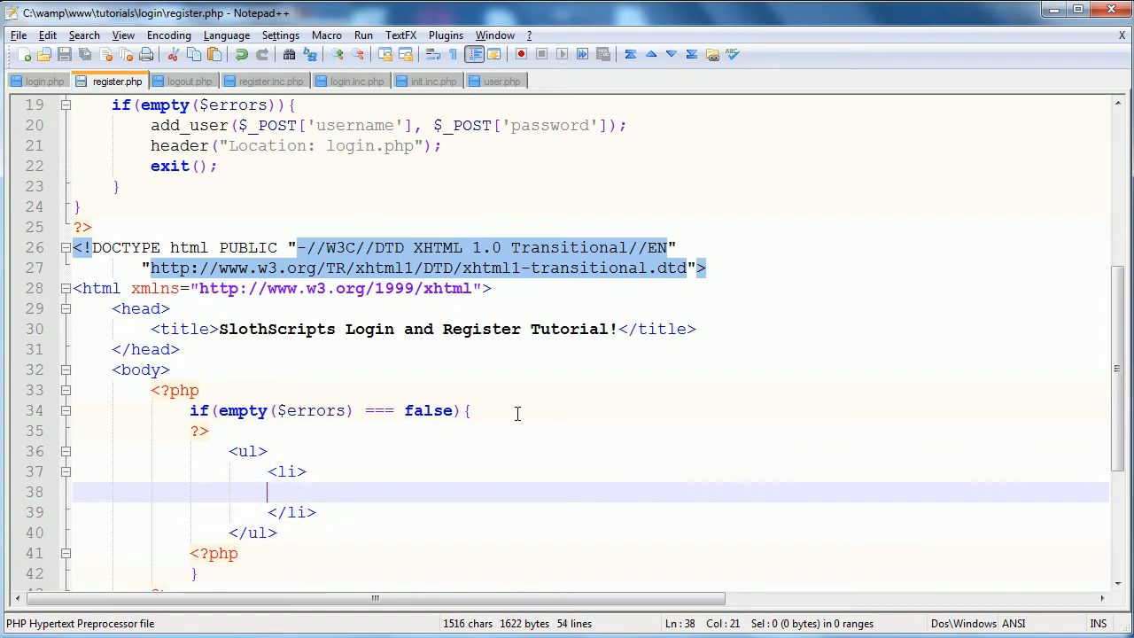
pyautogui.write('<?php')
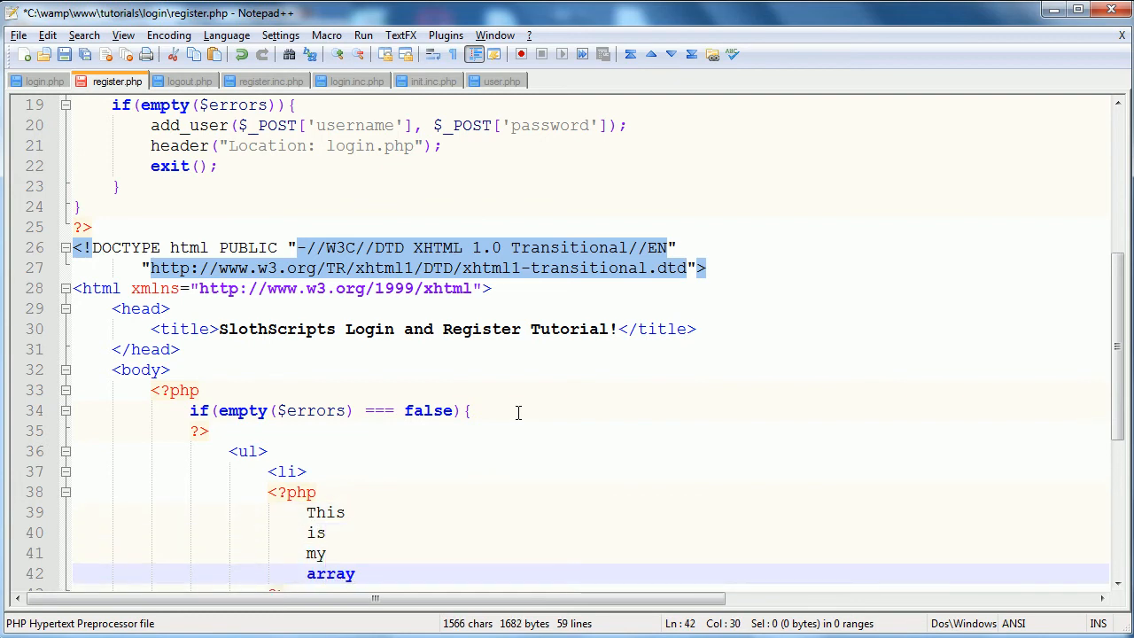
# - Delete the 'This is my array' placeholder, leaving the list item's PHP block empty
pyautogui.scroll(-3)
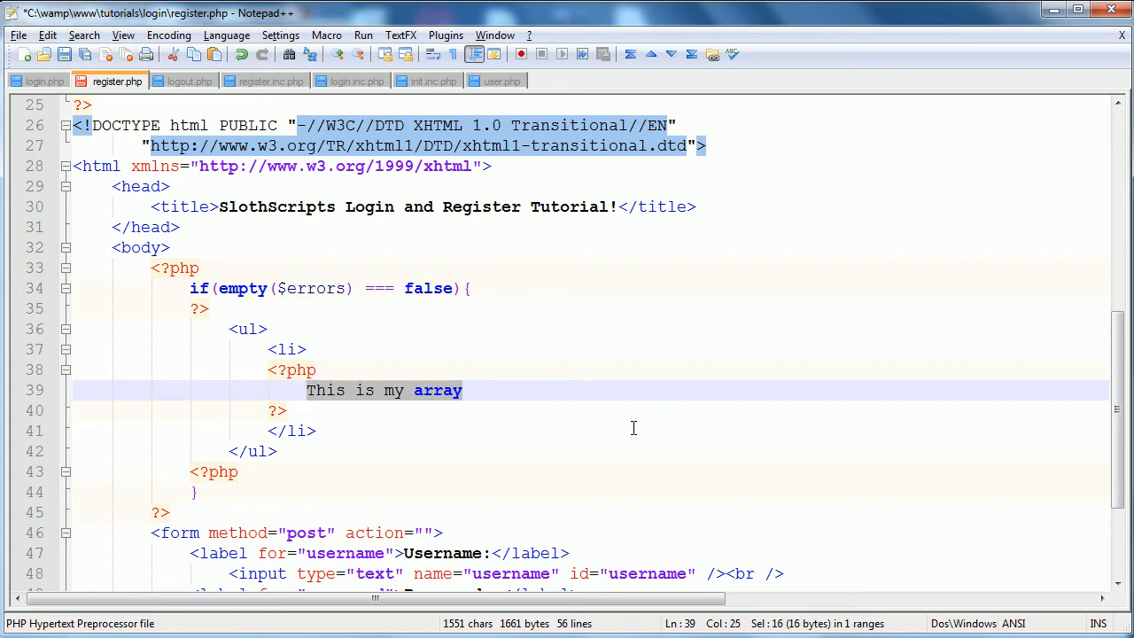
pyautogui.press('Delete')
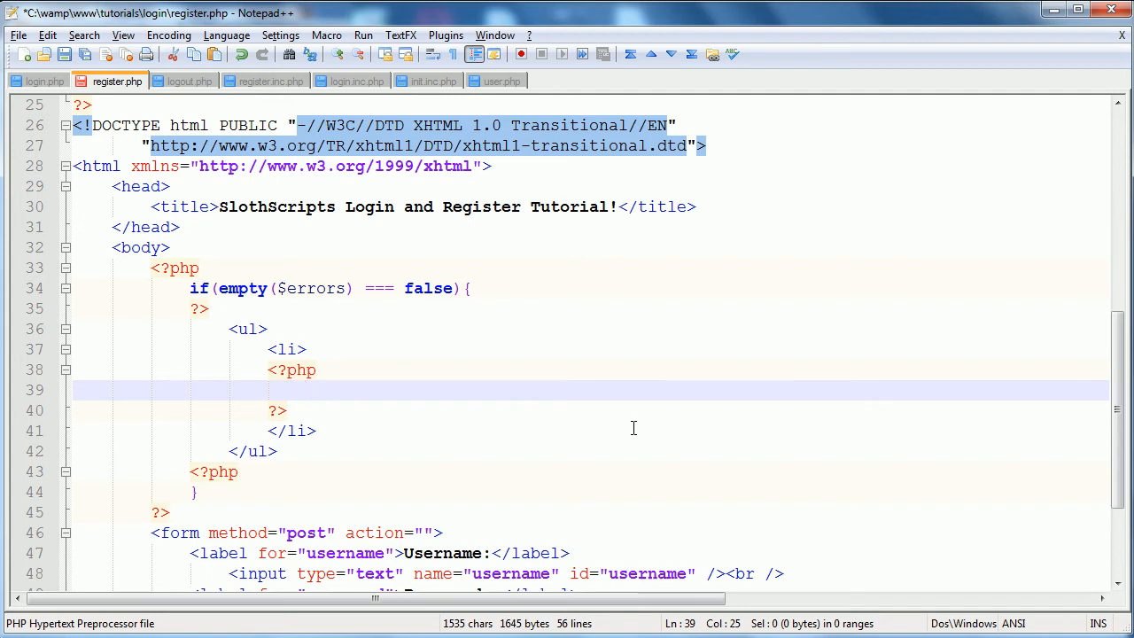
# - Write echo implode("</li><li>", $errors); inside the list item's PHP block
pyautogui.write('echo')
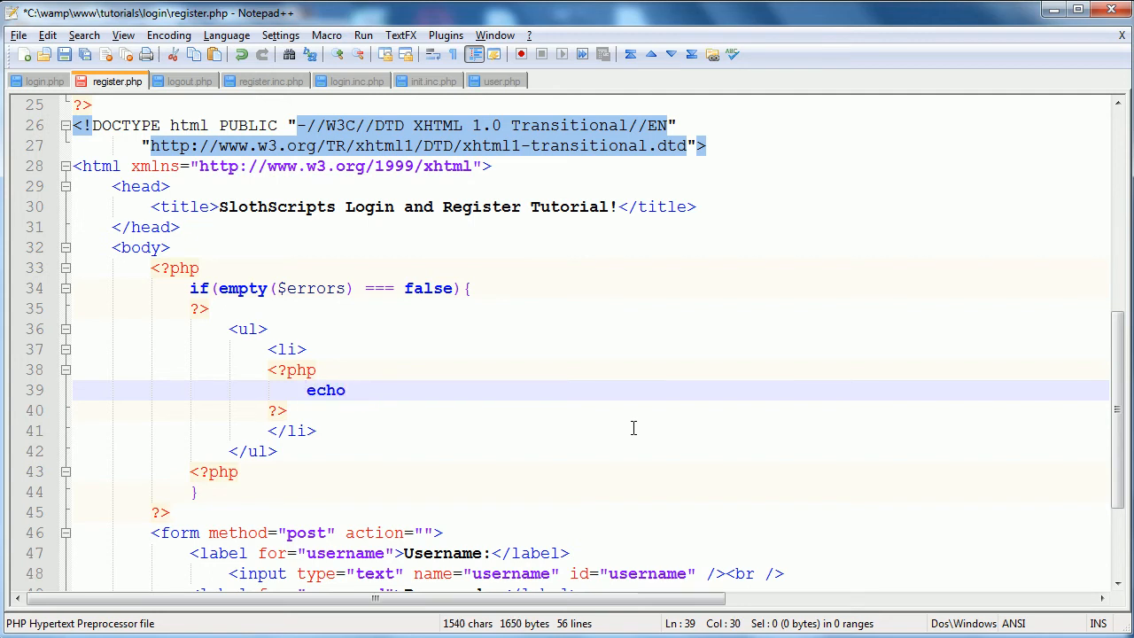
pyautogui.write('implod')
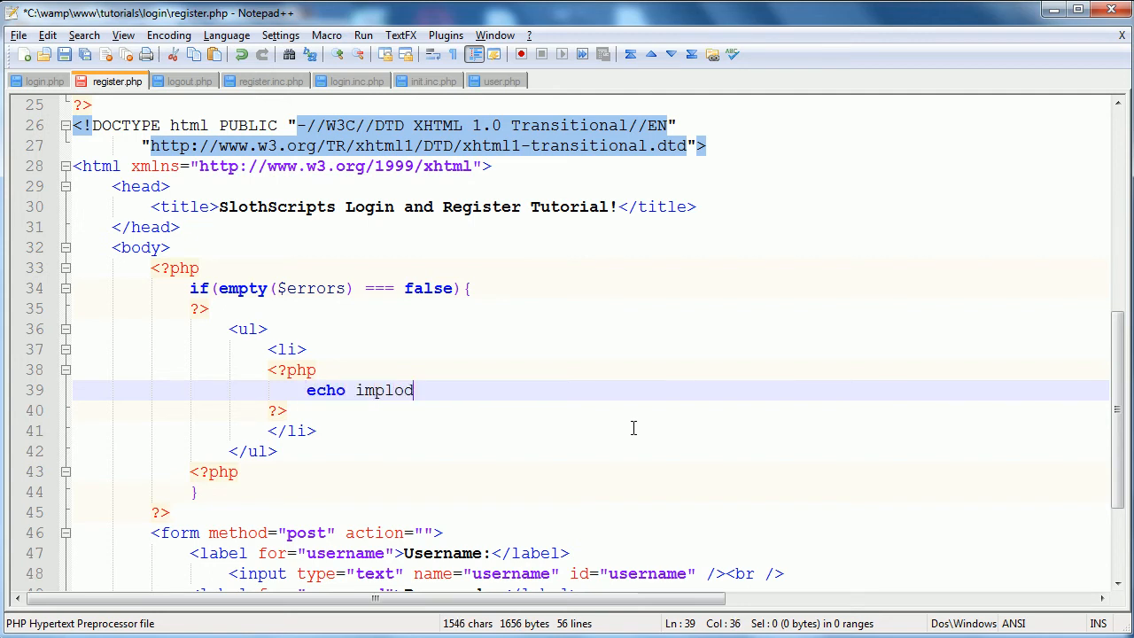
pyautogui.write('e();')
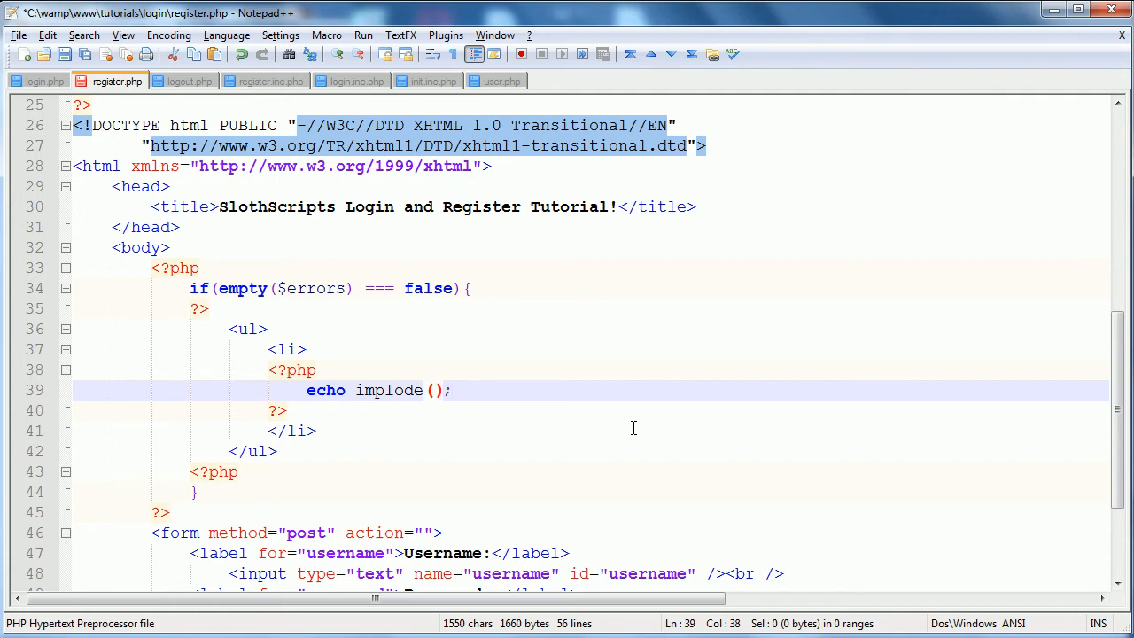
pyautogui.write('</"')
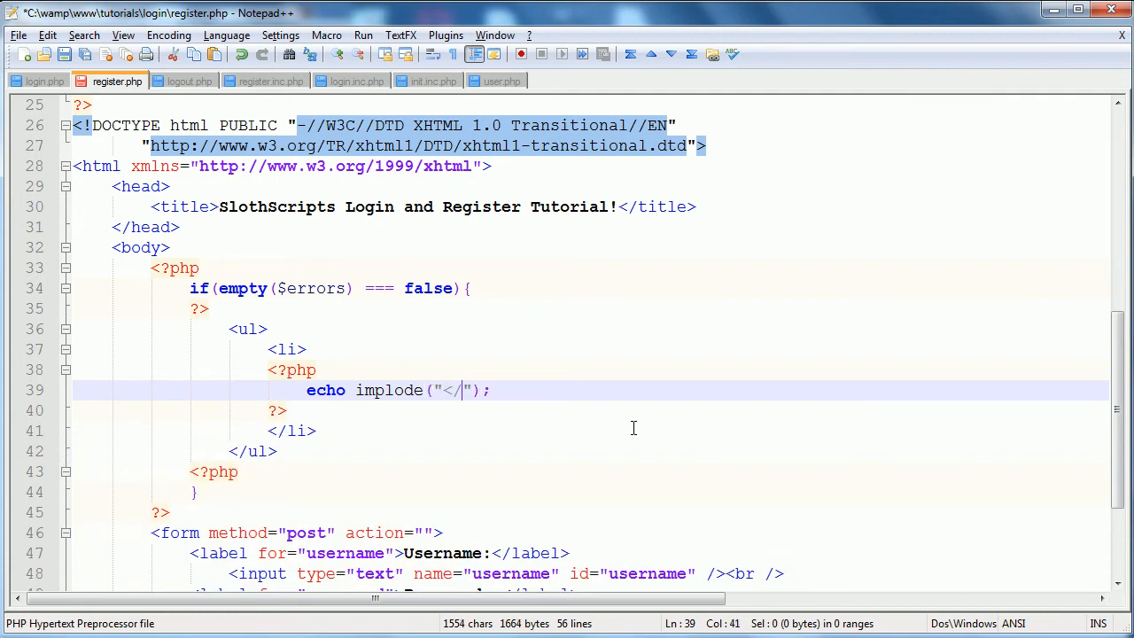
pyautogui.write('li')
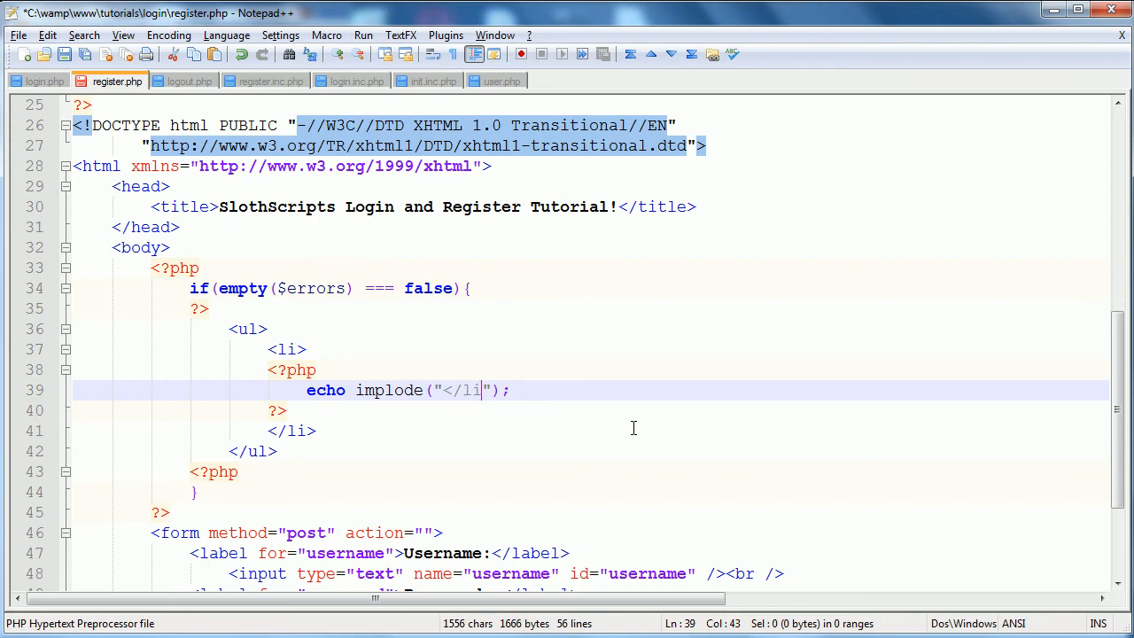
pyautogui.write('<li>')
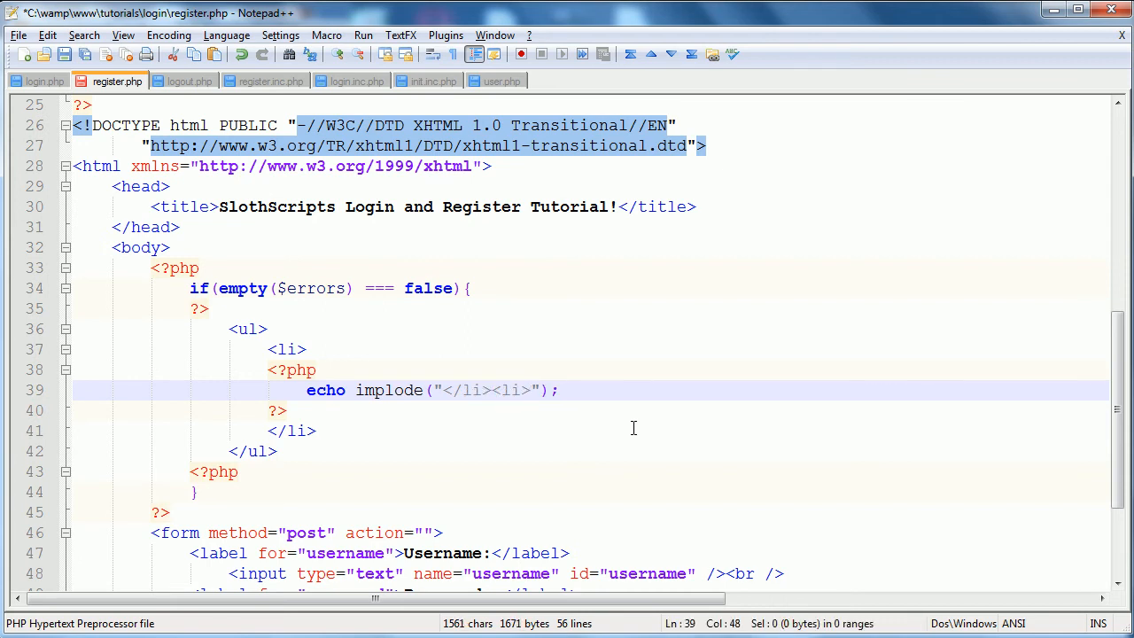
pyautogui.write(', $errors')
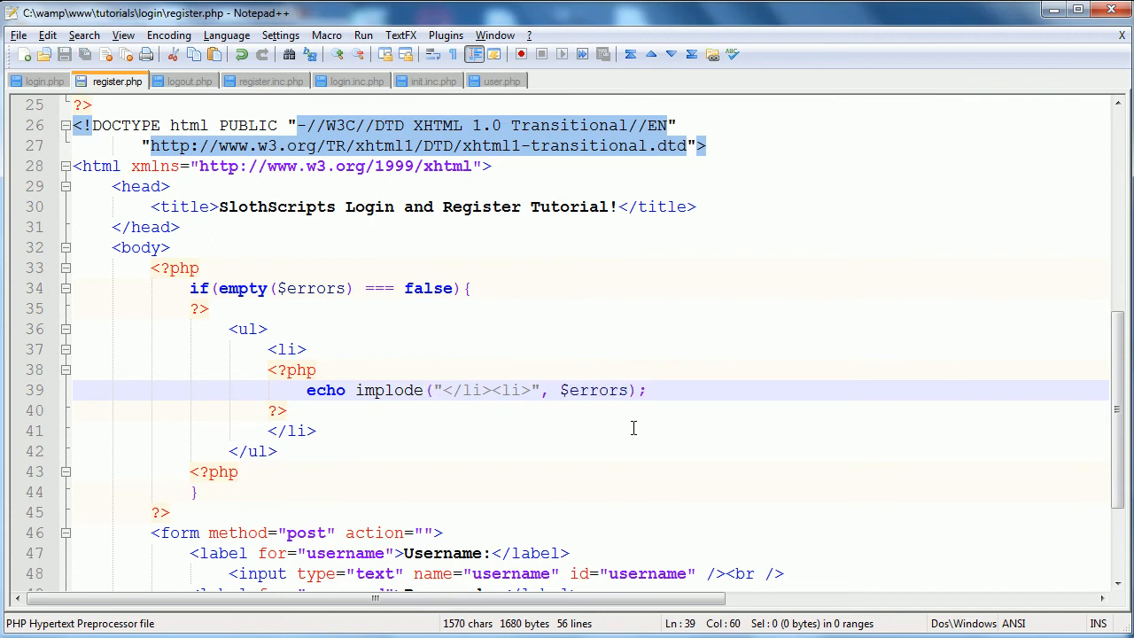
pyautogui.press('Enter')
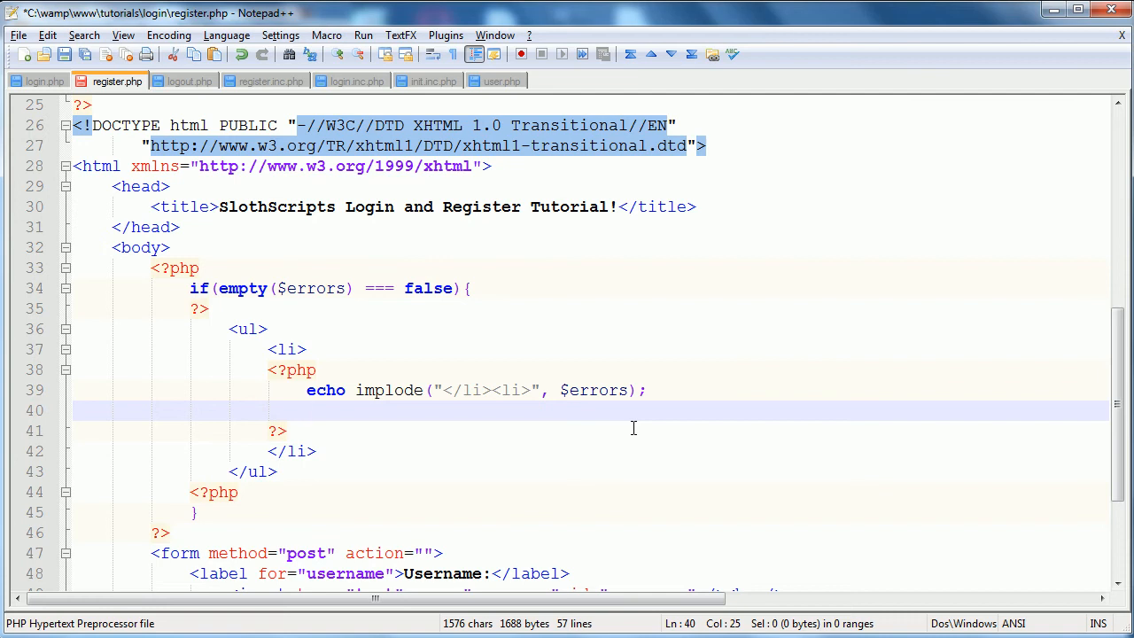
# - Sketch error1/error2 placeholder lines to illustrate the list output, then remove them
pyautogui.write('error2')
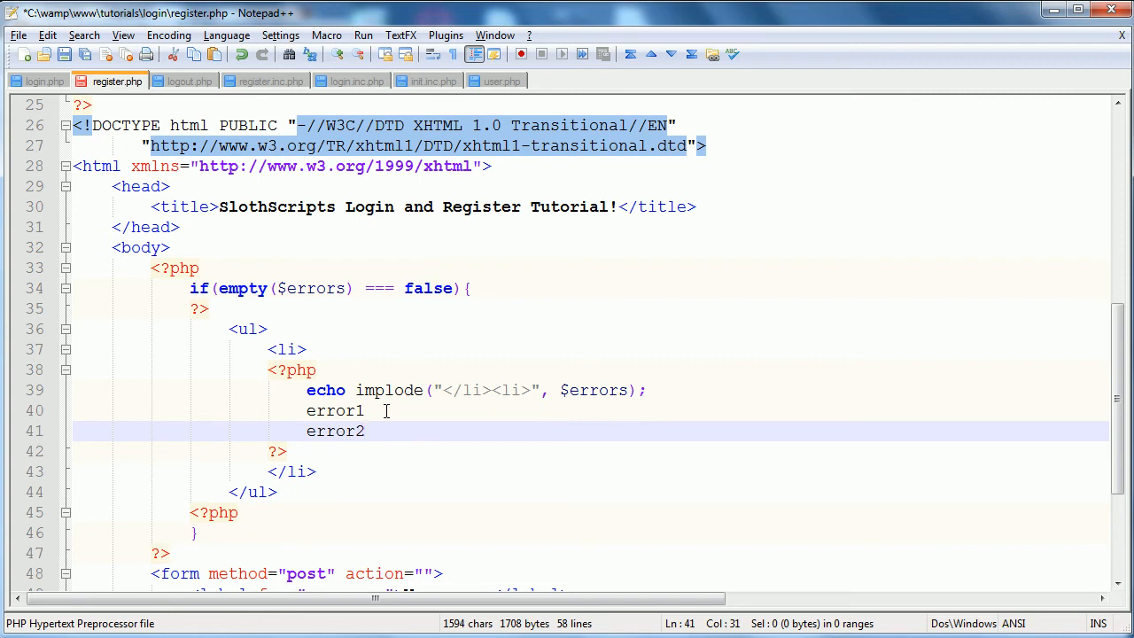
pyautogui.doubleClick(335, 411)
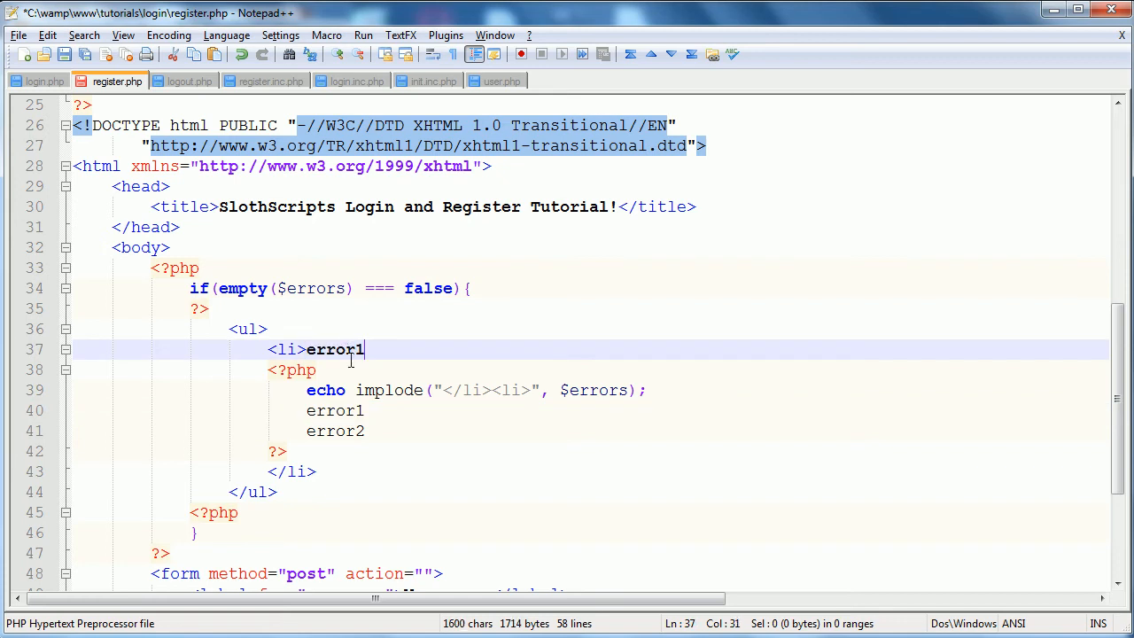
pyautogui.moveTo(436, 440)
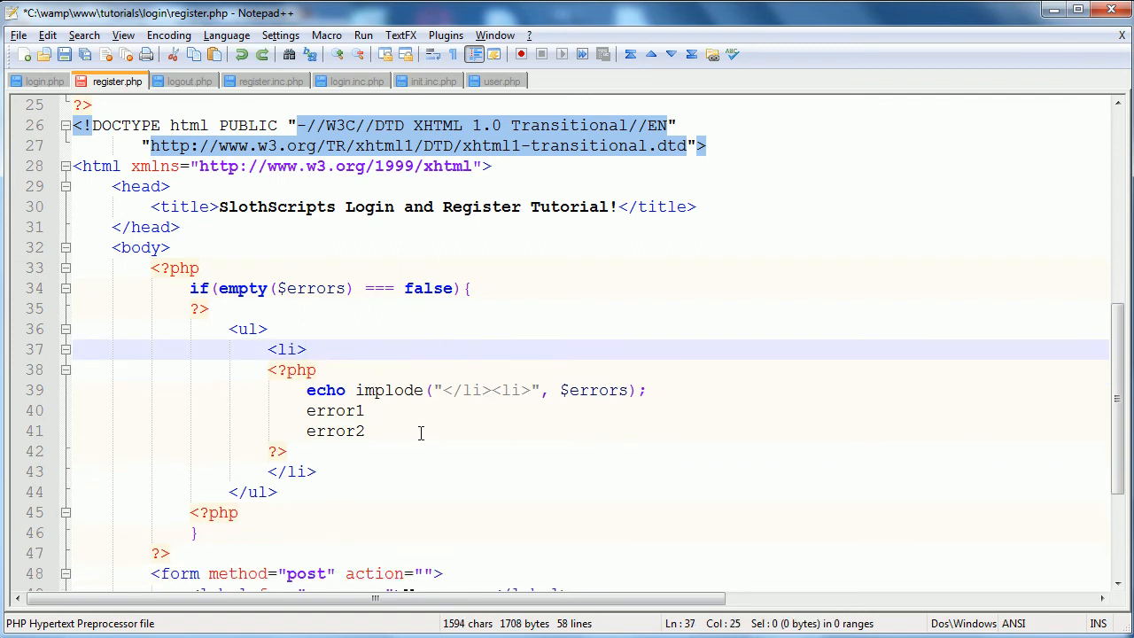
pyautogui.press('Delete')
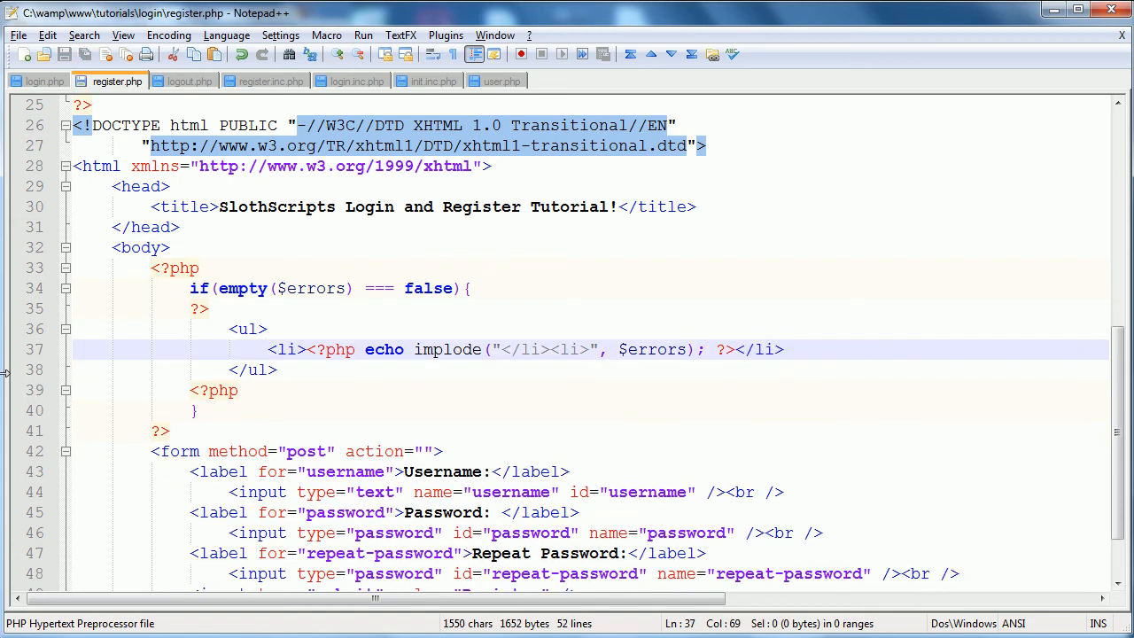
# - Review the finished register.php and switch to Chrome to test the form
pyautogui.scroll(3)
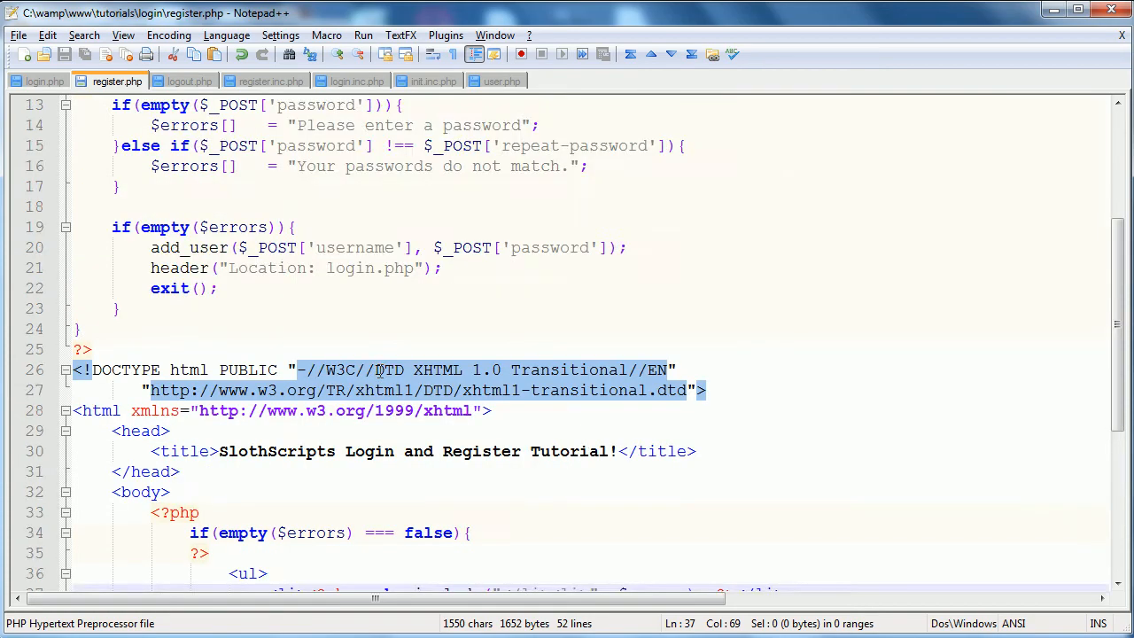
pyautogui.scroll(-3)
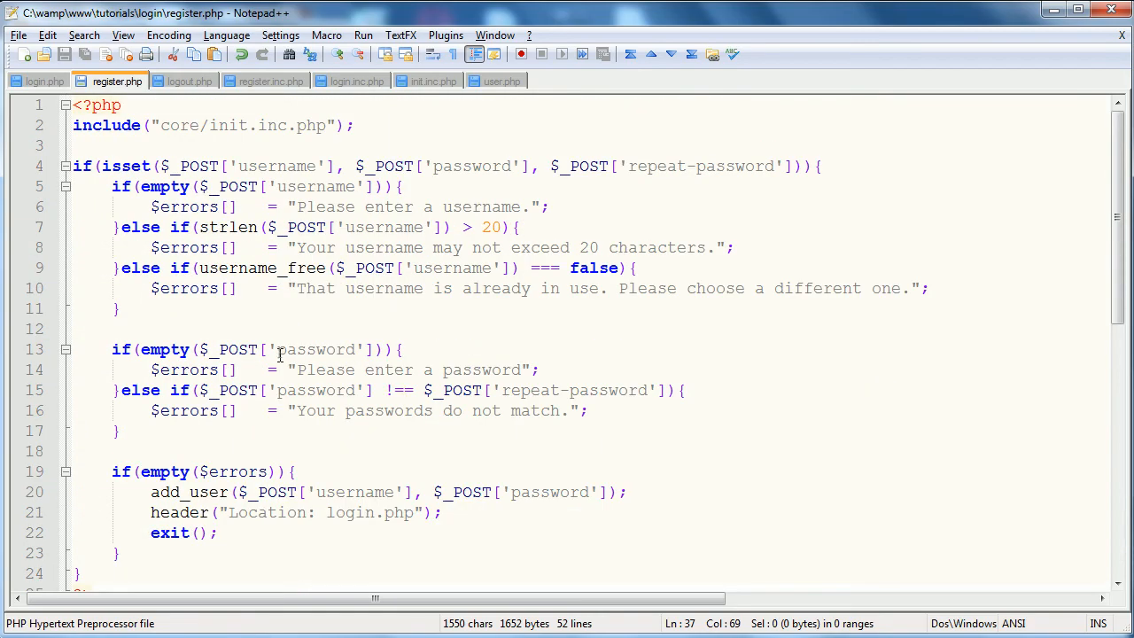
pyautogui.scroll(-3)
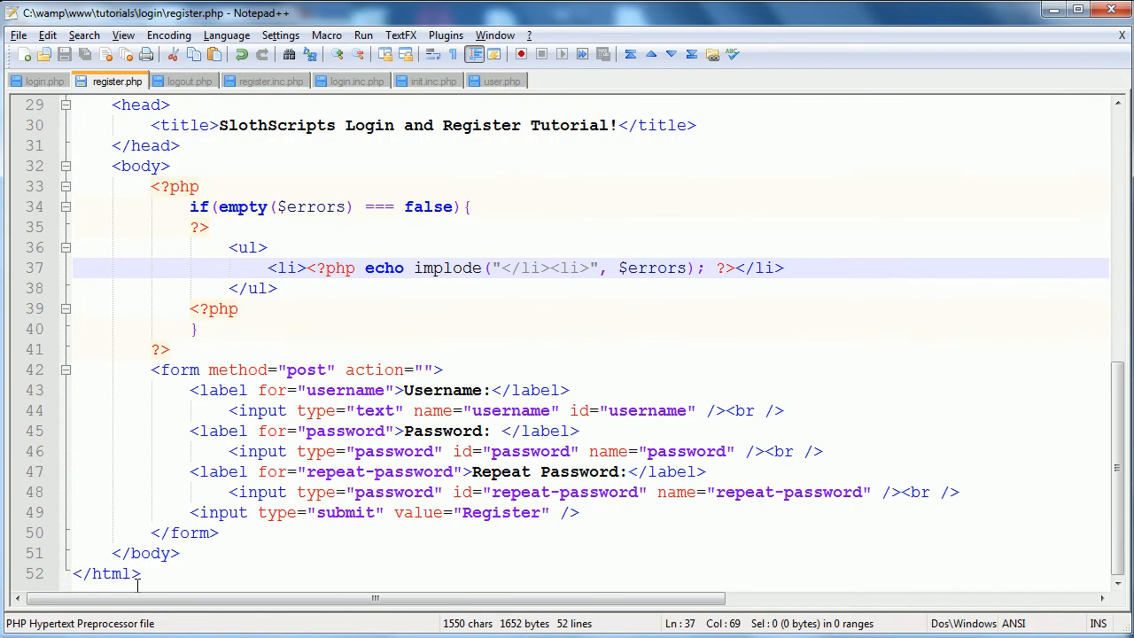
pyautogui.scroll(3)
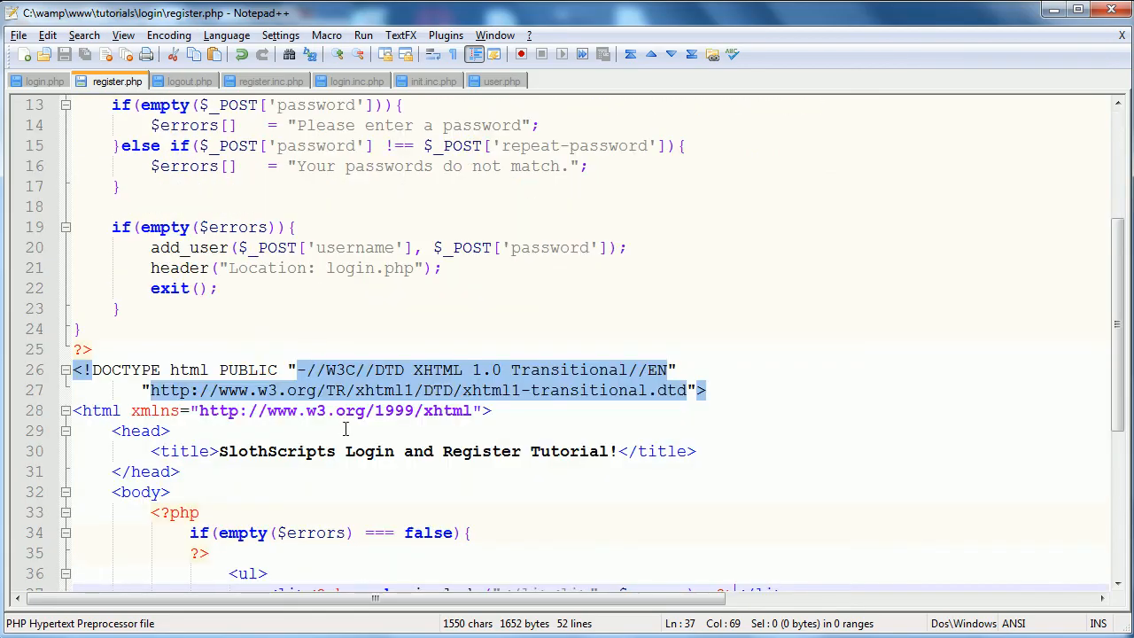
pyautogui.click(62, 55)
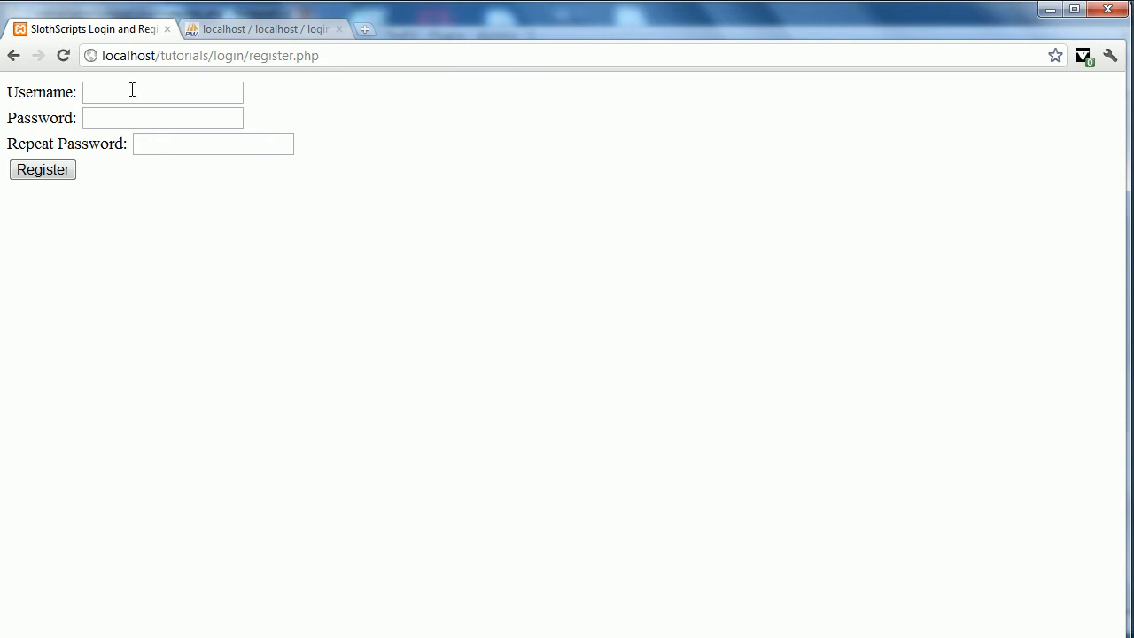
# - Submit register.php with mismatched passwords and then with empty fields to see the error list
pyautogui.write('Dylan')
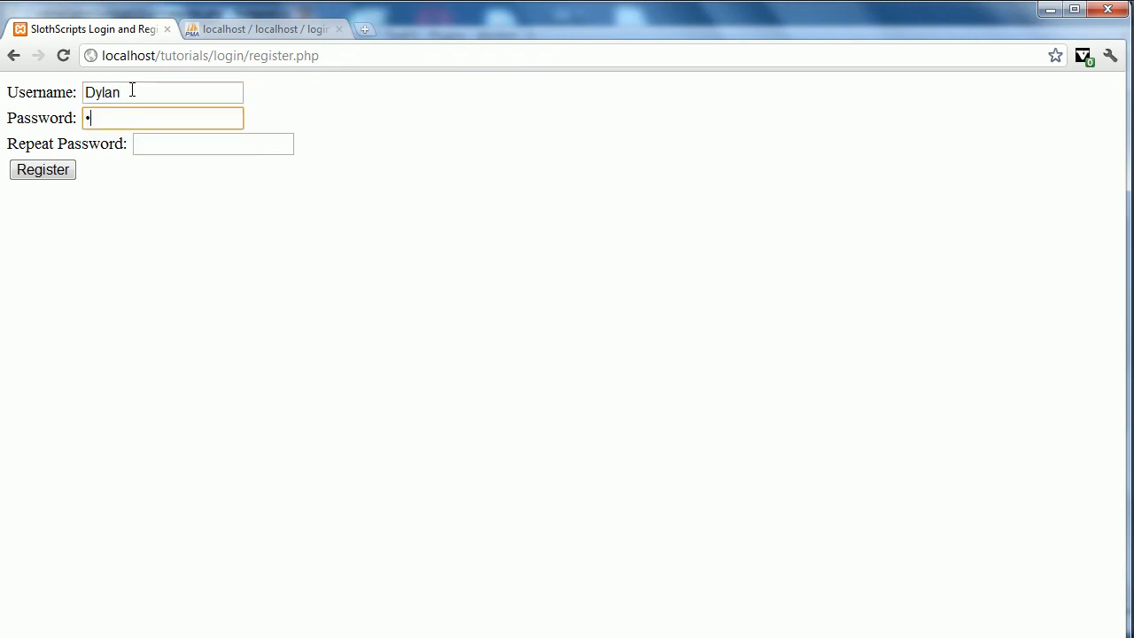
pyautogui.click(213, 144)
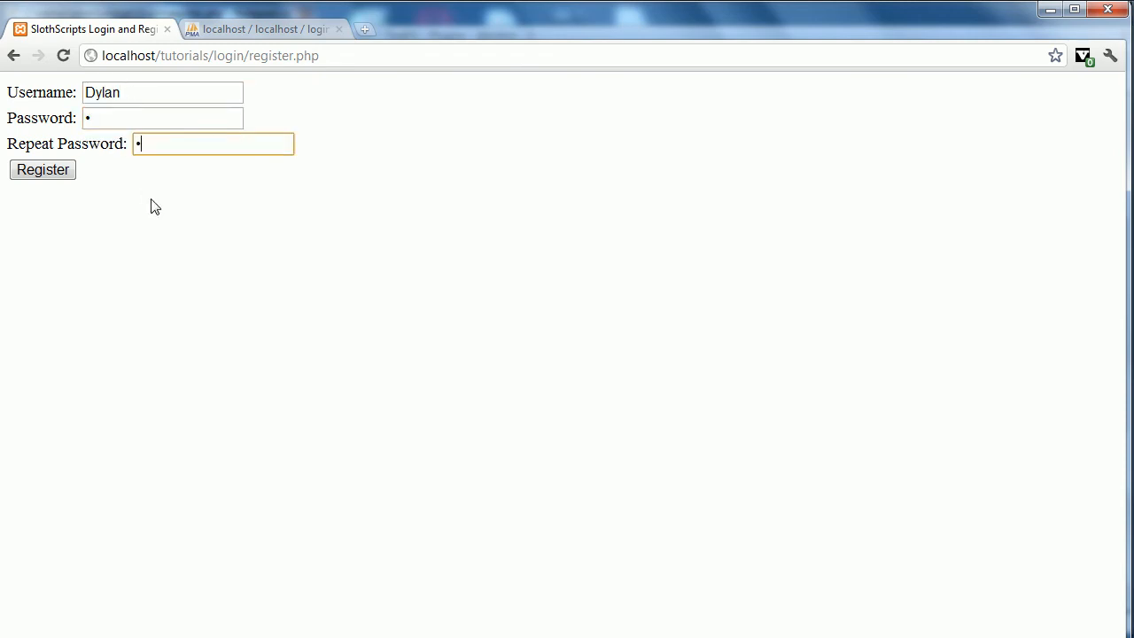
pyautogui.click(42, 170)
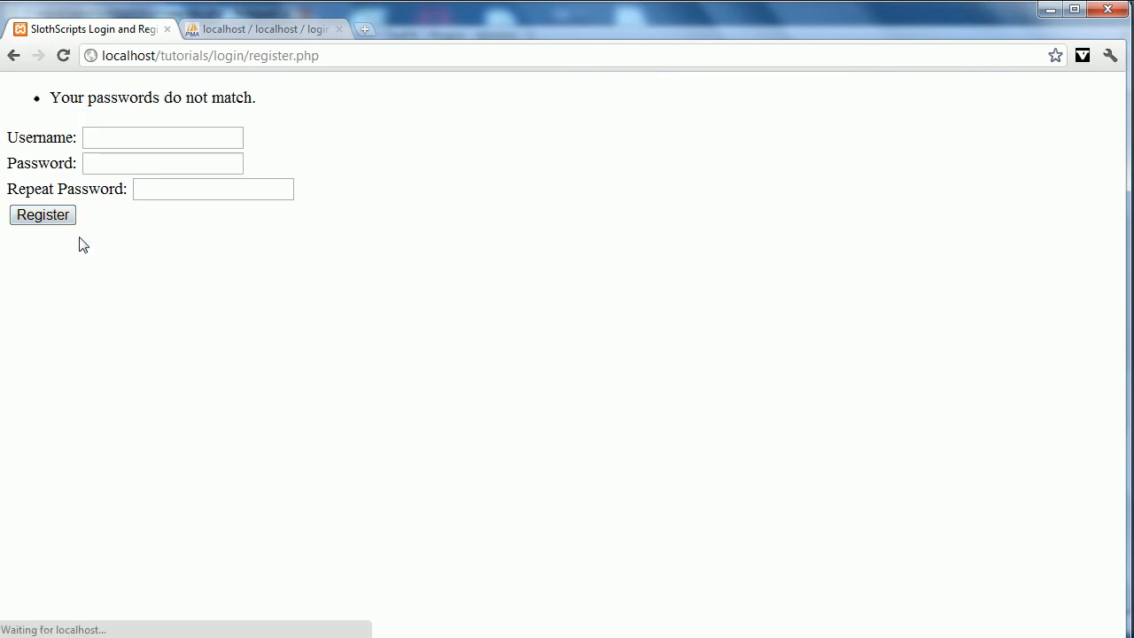
pyautogui.click(42, 215)
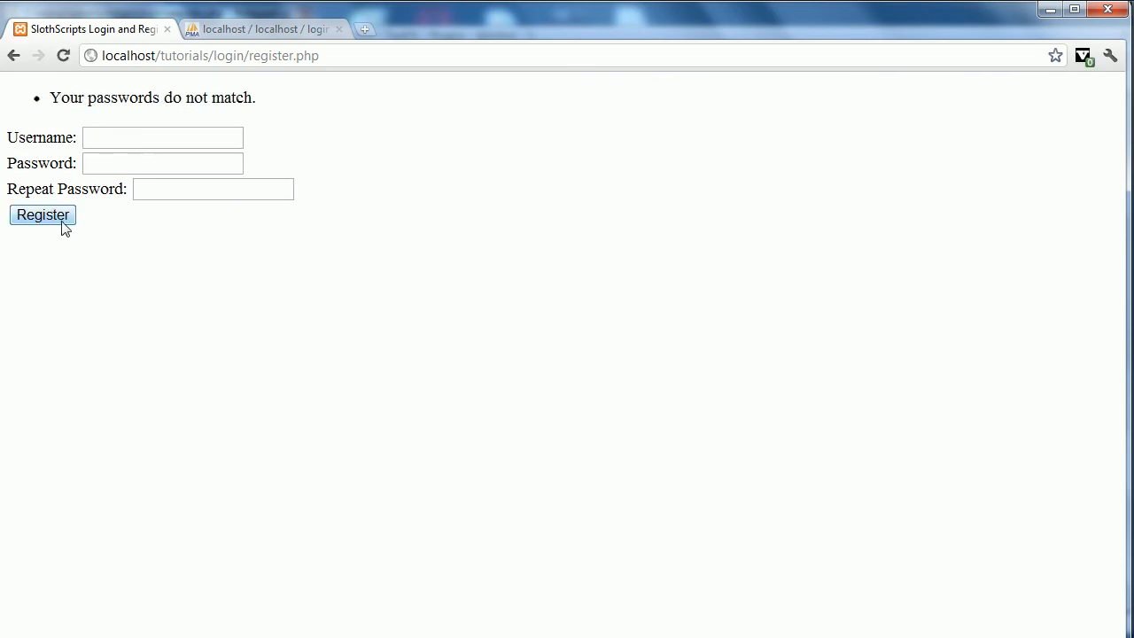
pyautogui.click(42, 216)
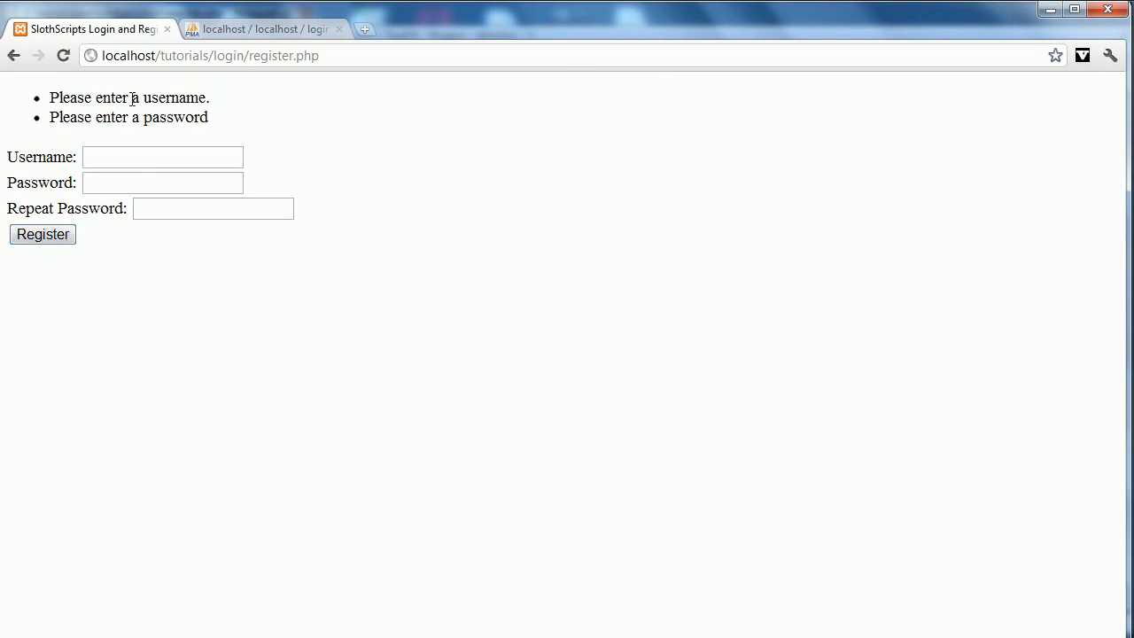
# - Register a valid user, browse the new row in phpMyAdmin's users table, then return to login.php
pyautogui.click(163, 156)
pyautogui.write('Dylan')
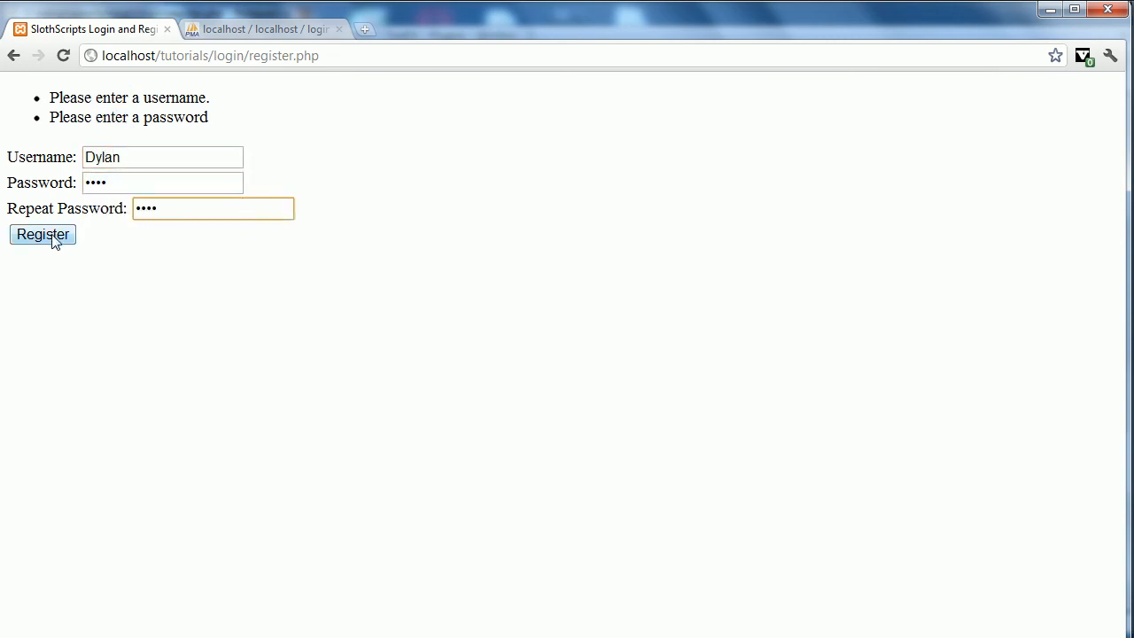
pyautogui.click(42, 234)
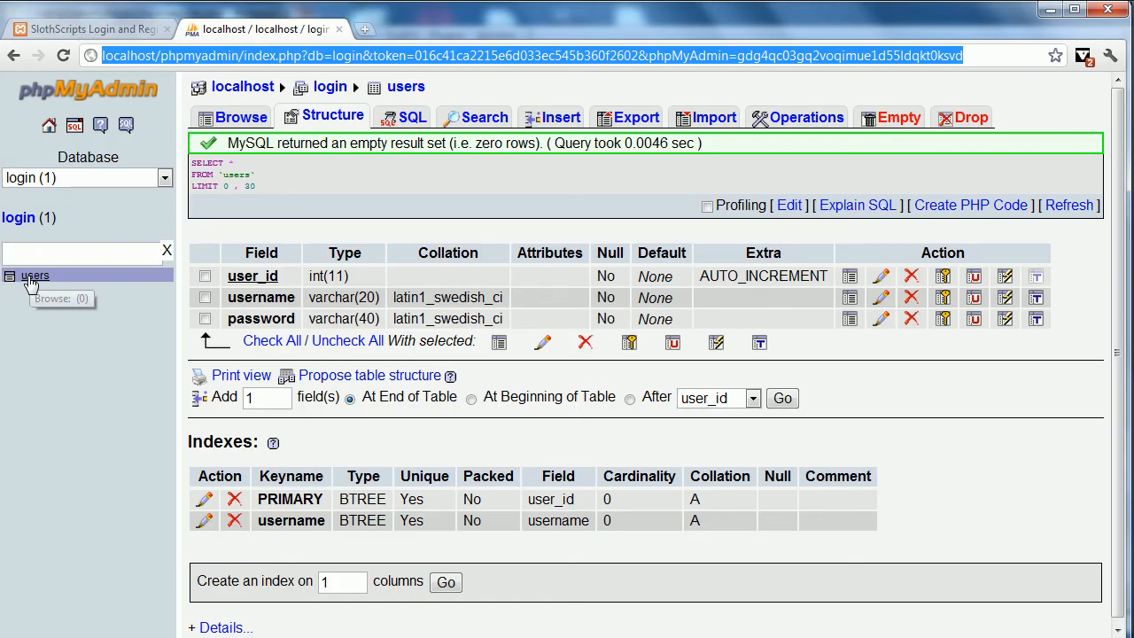
pyautogui.click(35, 277)
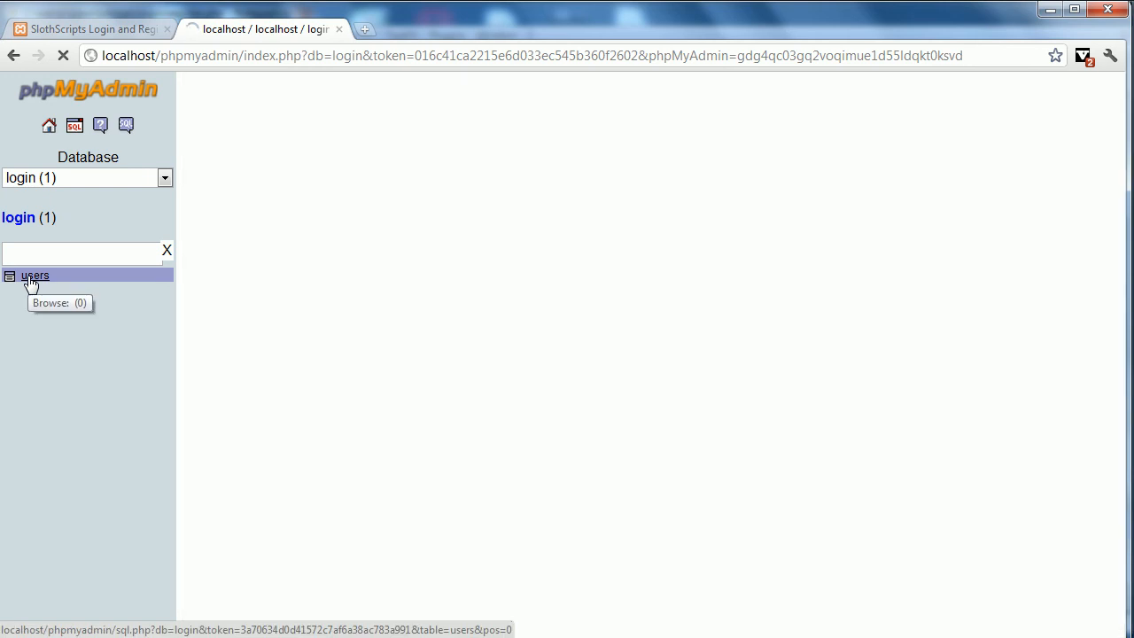
pyautogui.click(35, 277)
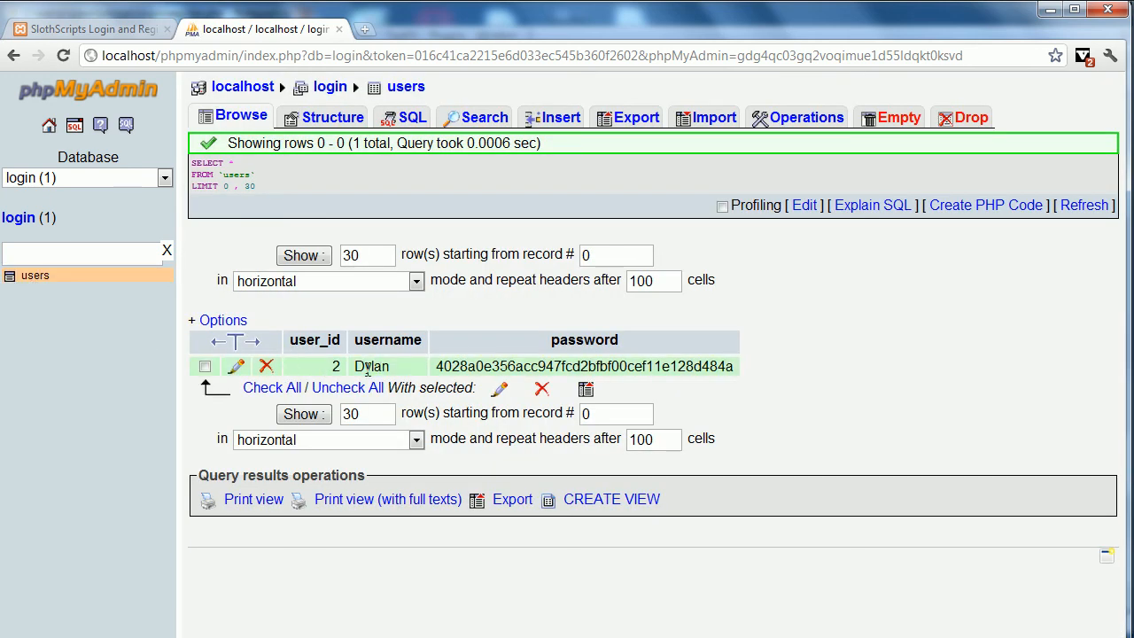
pyautogui.click(88, 21)
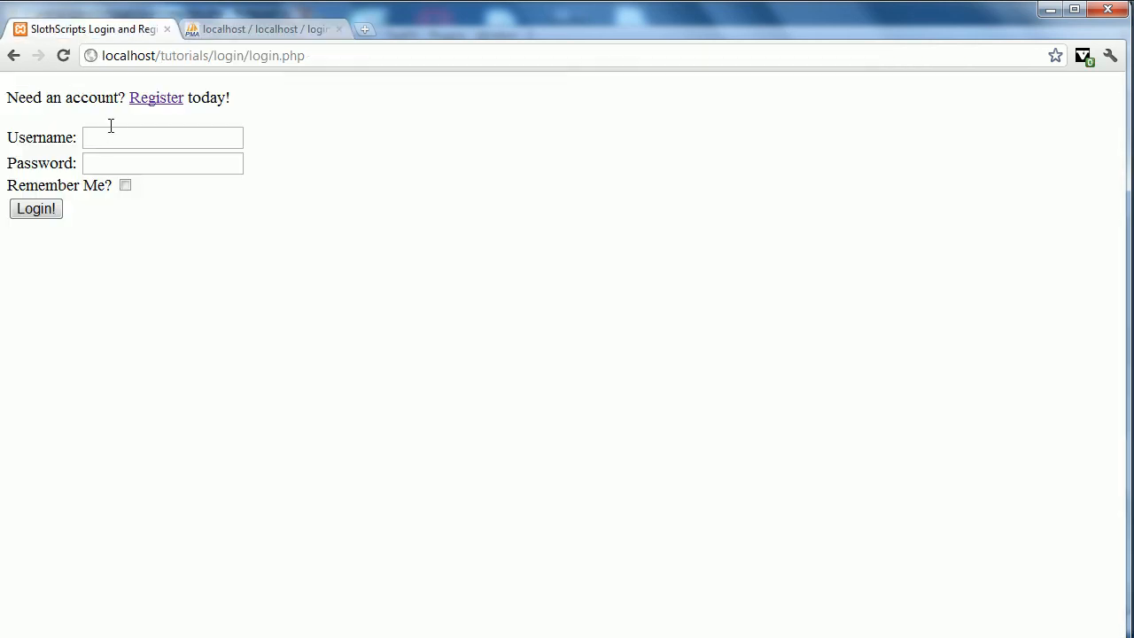
# - Re-register username Dylan to trigger 'That username is already in use', then return to login.php
pyautogui.click(156, 97)
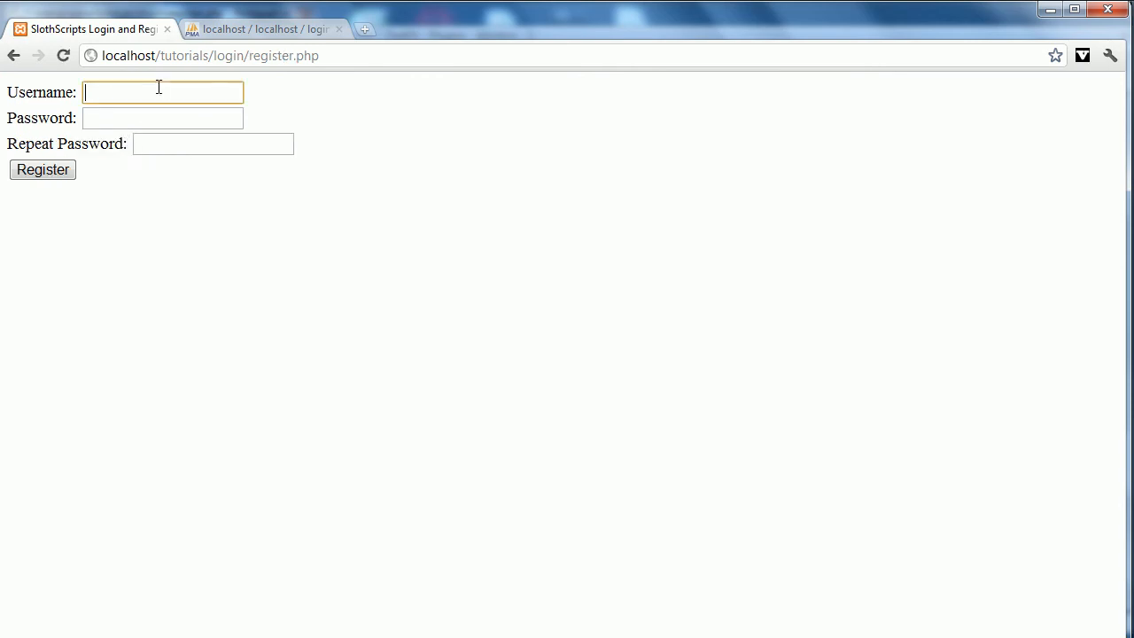
pyautogui.write('Dylan')
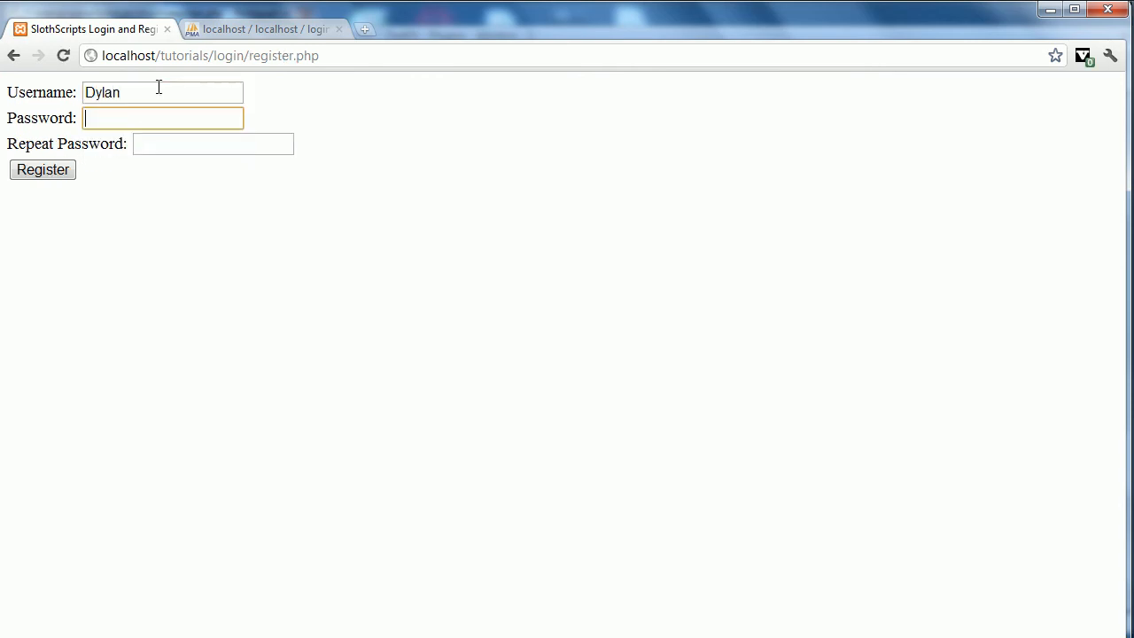
pyautogui.write('•••')
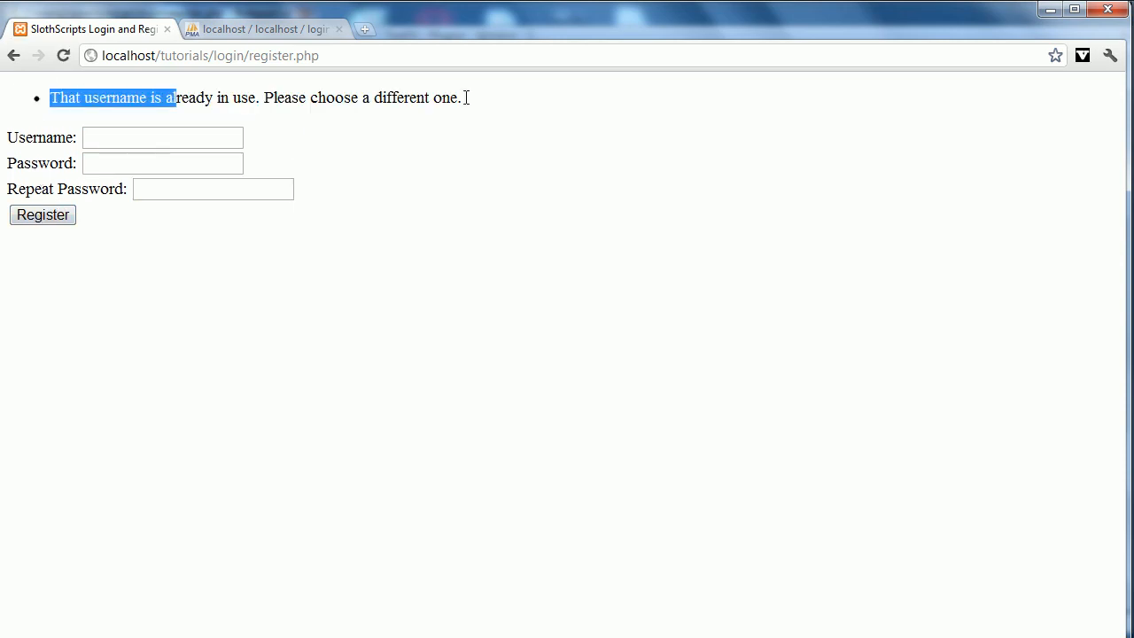
pyautogui.click(478, 106)
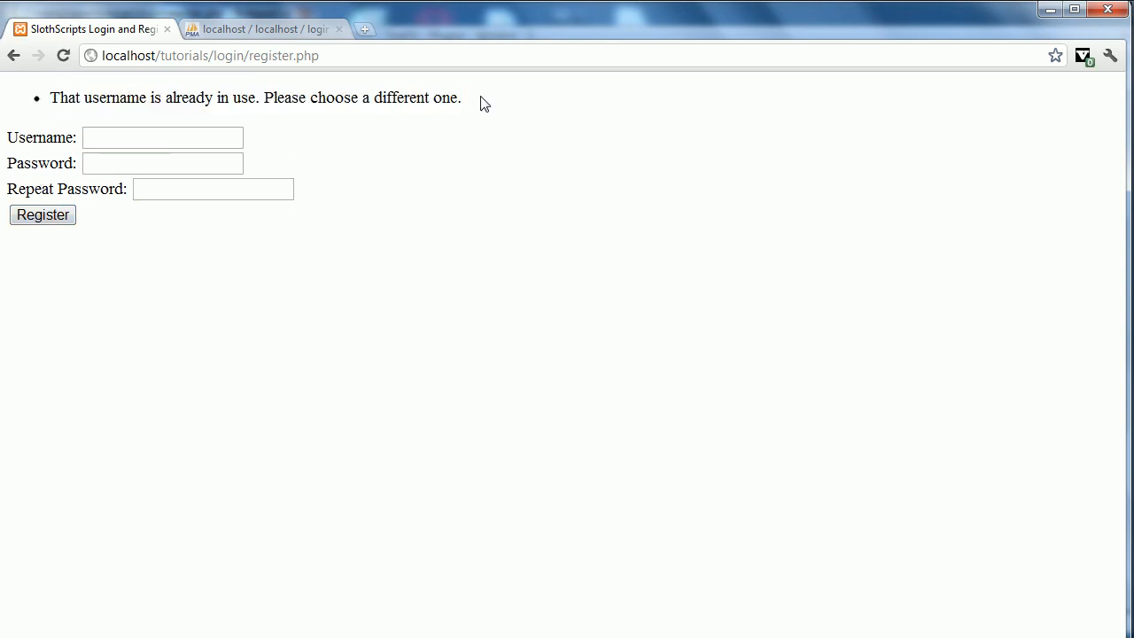
pyautogui.doubleClick(274, 55)
pyautogui.write('login')
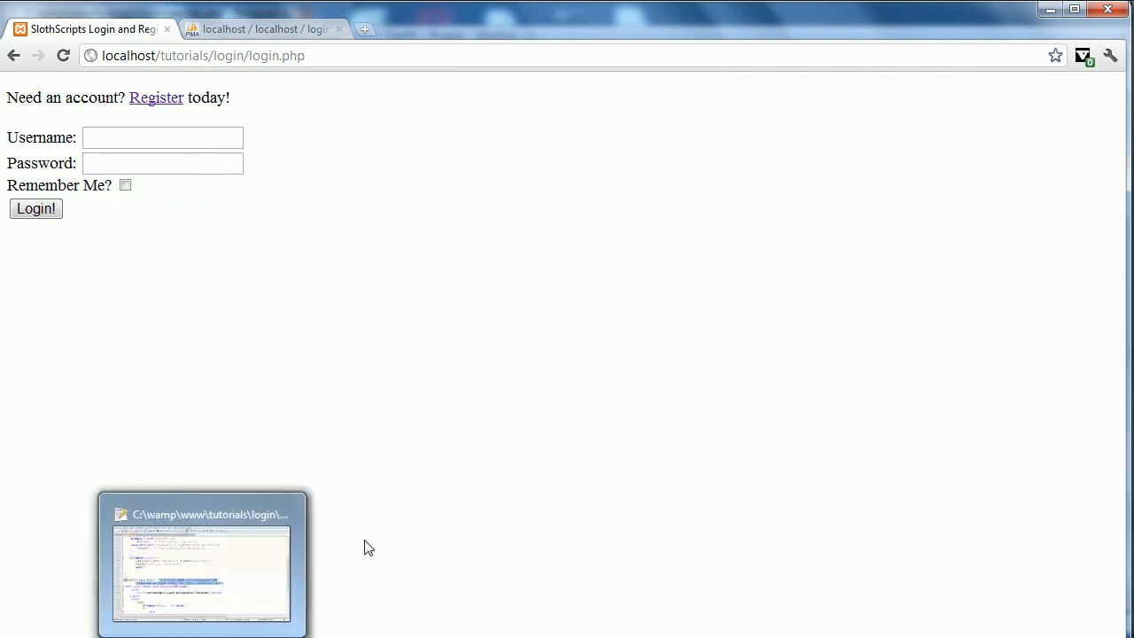
pyautogui.moveTo(427, 514)
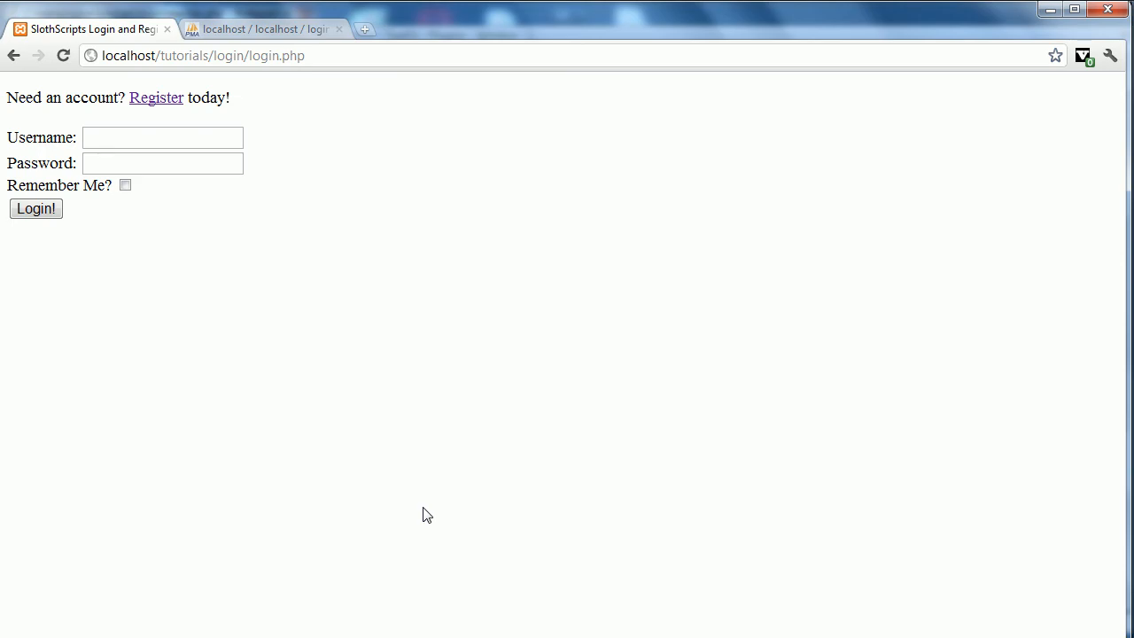